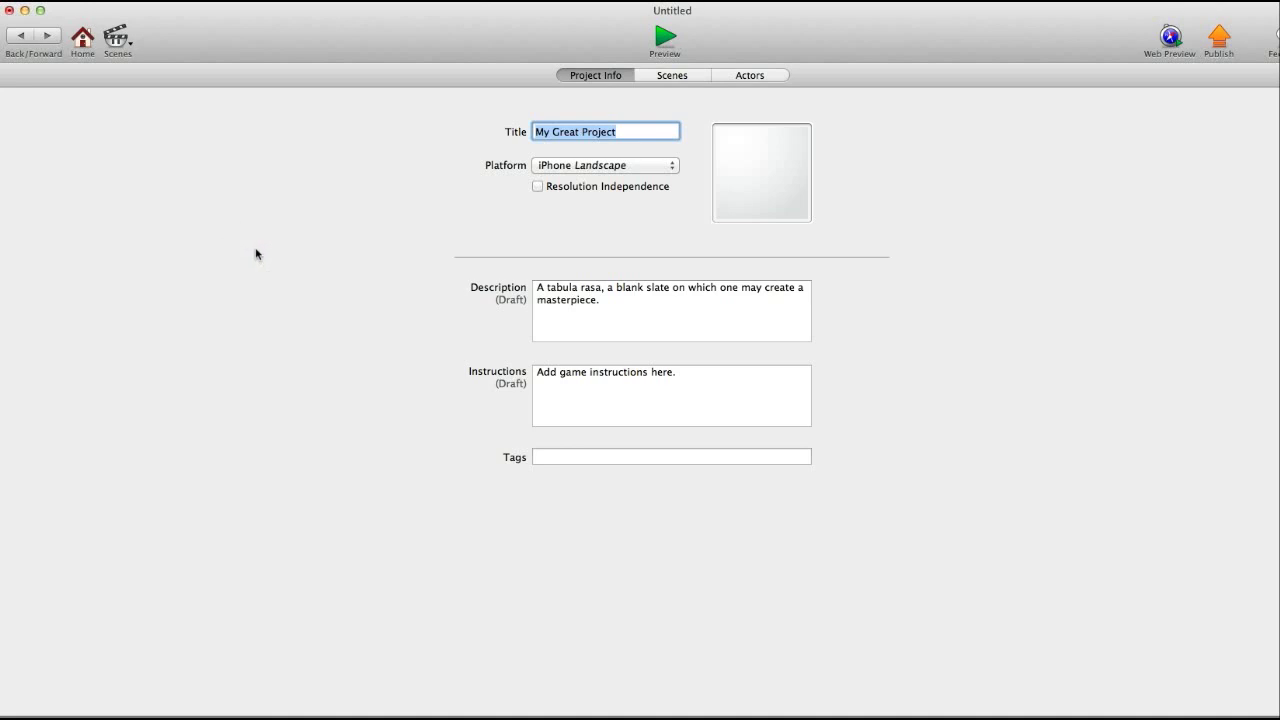
{"action": "mouse_move", "coordinate": [270, 257]}
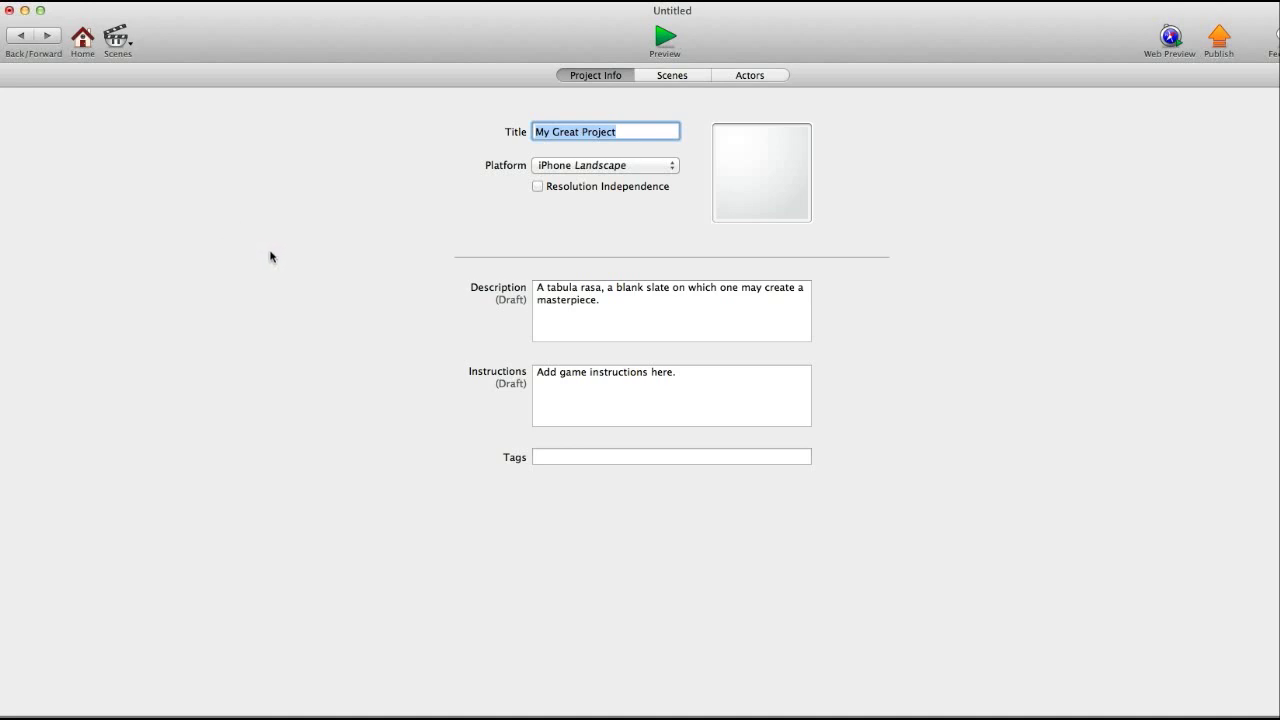
{"action": "mouse_move", "coordinate": [340, 250]}
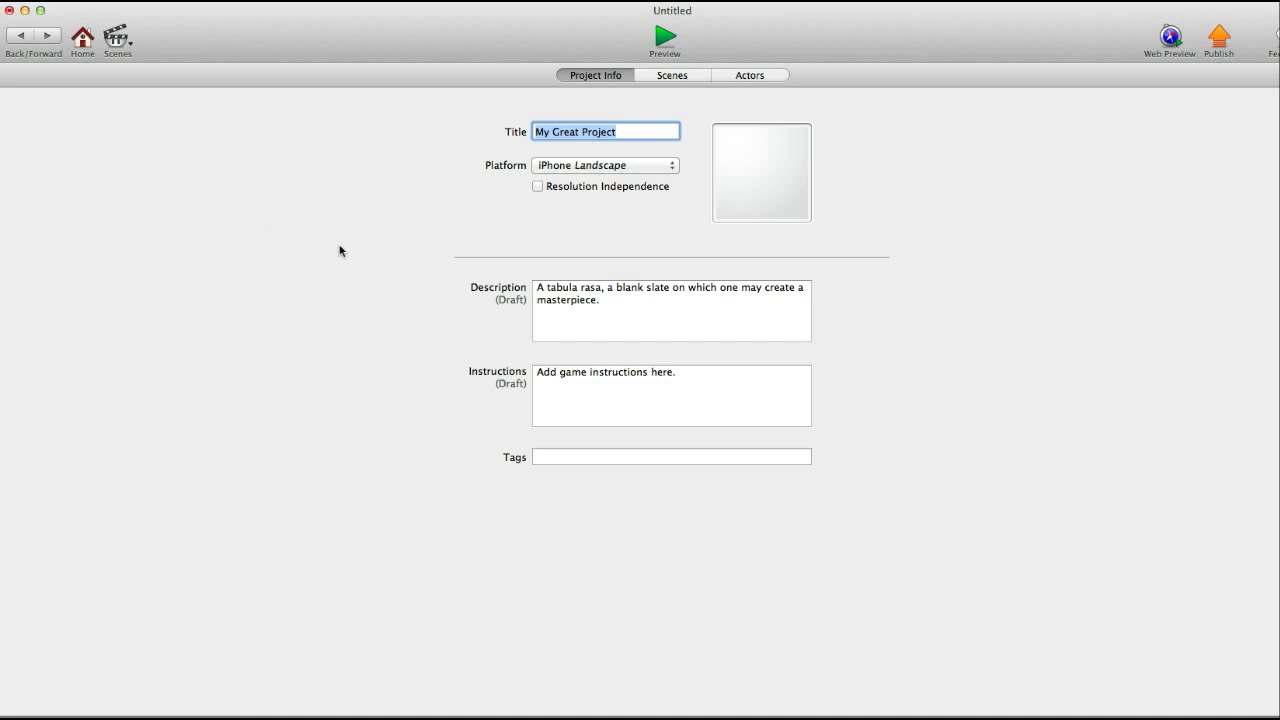
{"action": "mouse_move", "coordinate": [390, 224]}
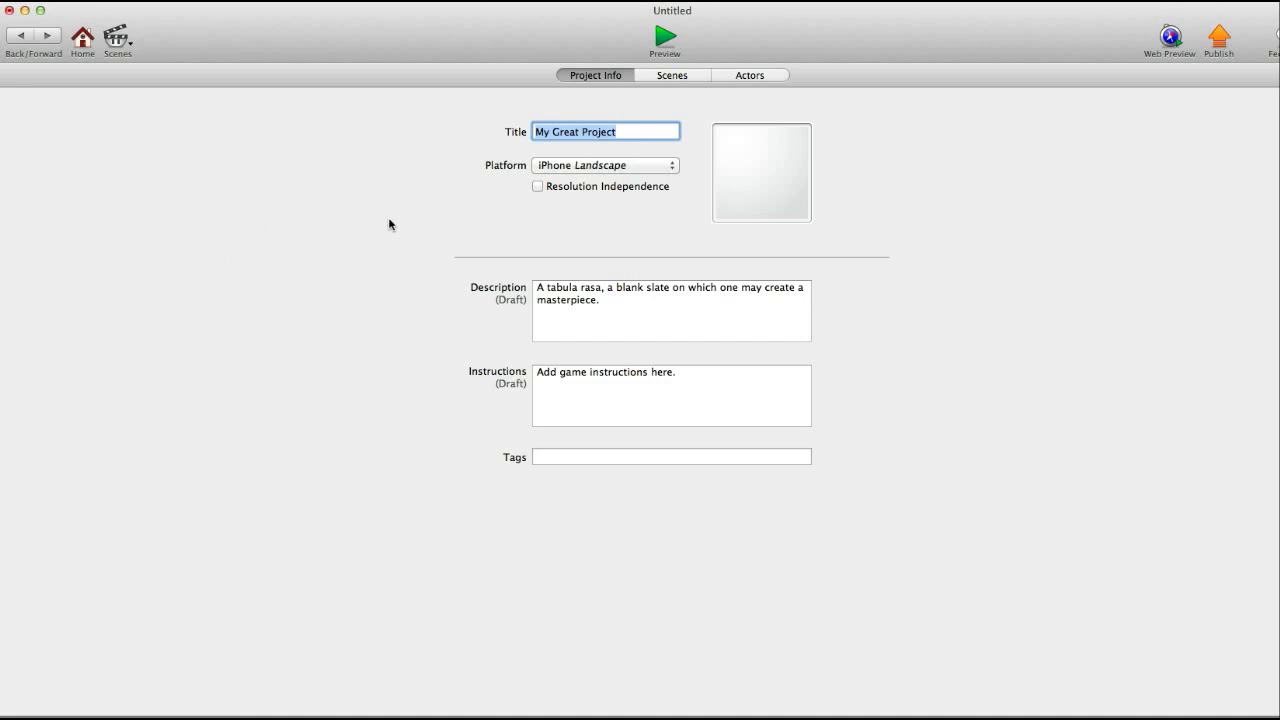
Step: Set the project platform to iPhone Portrait and show the Scenes list
{"action": "left_click", "coordinate": [604, 165]}
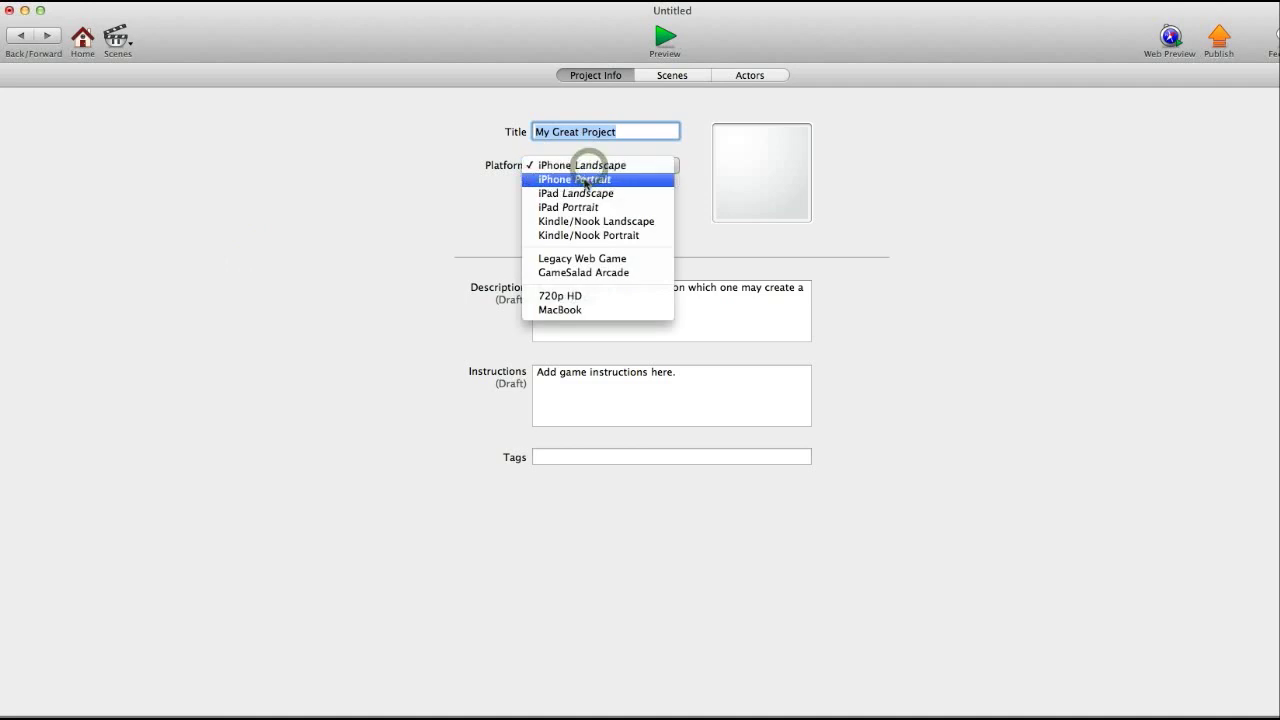
{"action": "left_click", "coordinate": [574, 179]}
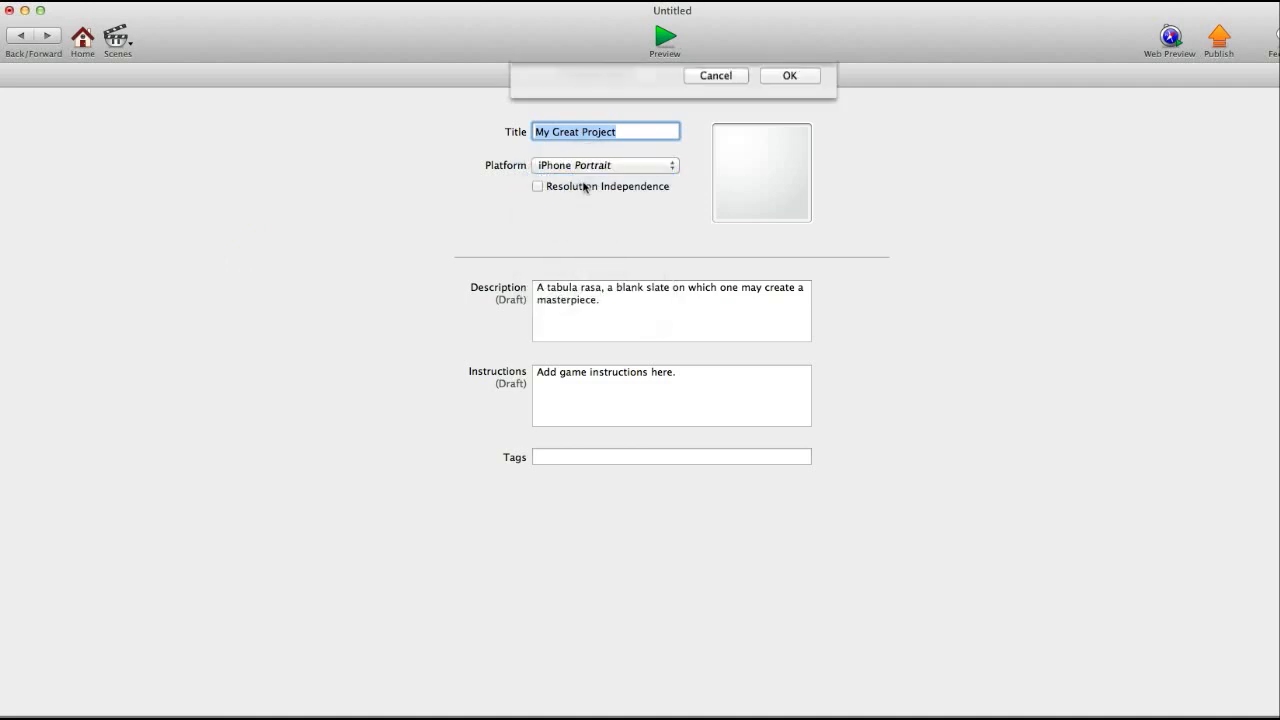
{"action": "left_click", "coordinate": [789, 75]}
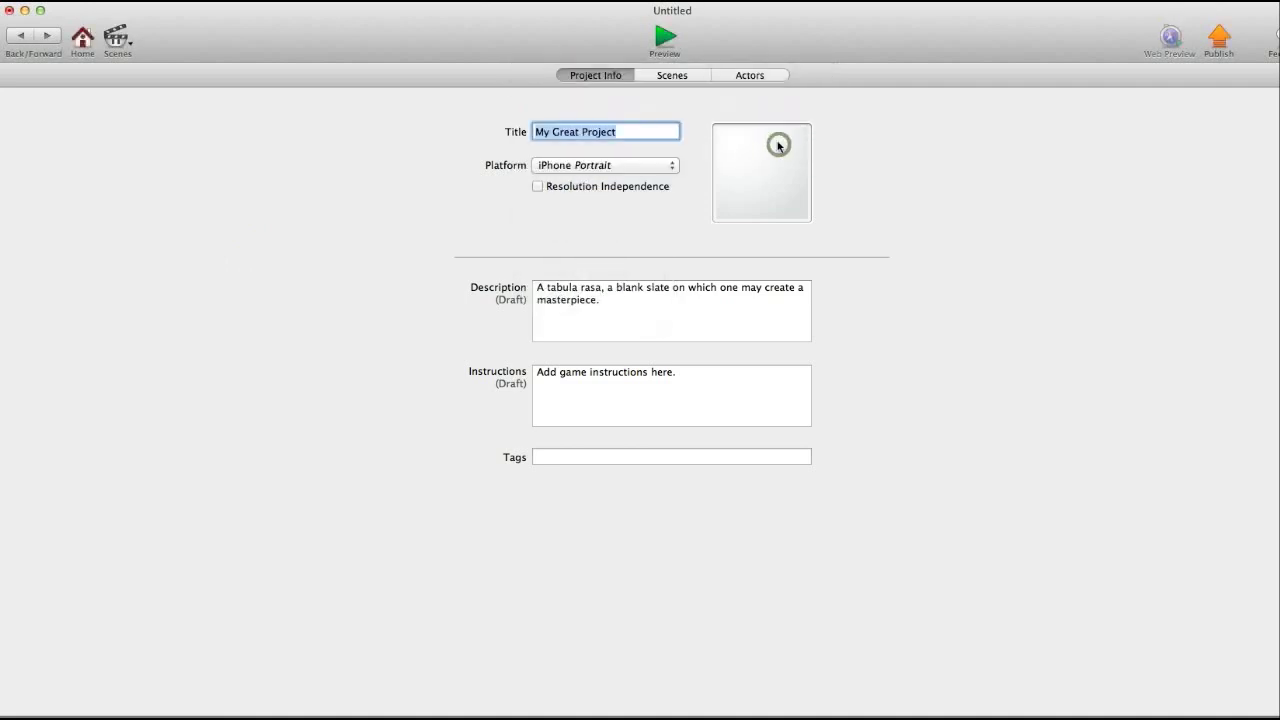
{"action": "left_click", "coordinate": [671, 75]}
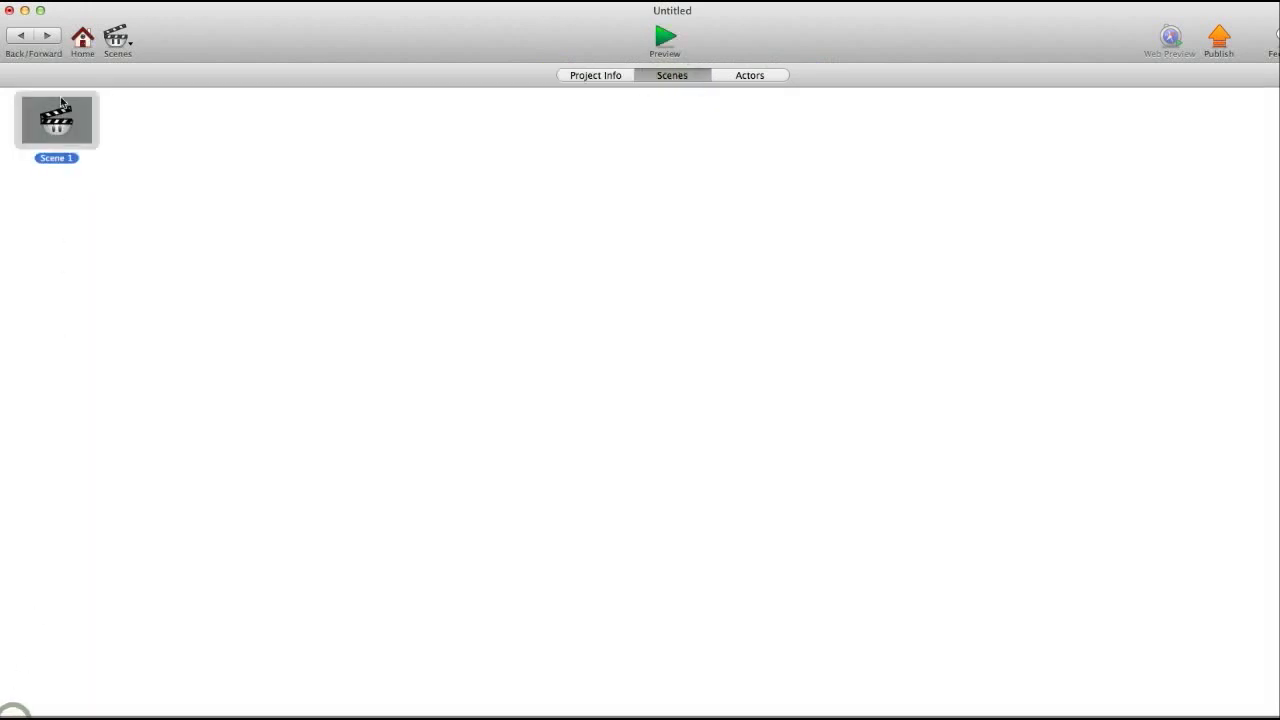
Step: Open Scene 1 and create three new actors named hero, bullet and enemy
{"action": "double_click", "coordinate": [57, 120]}
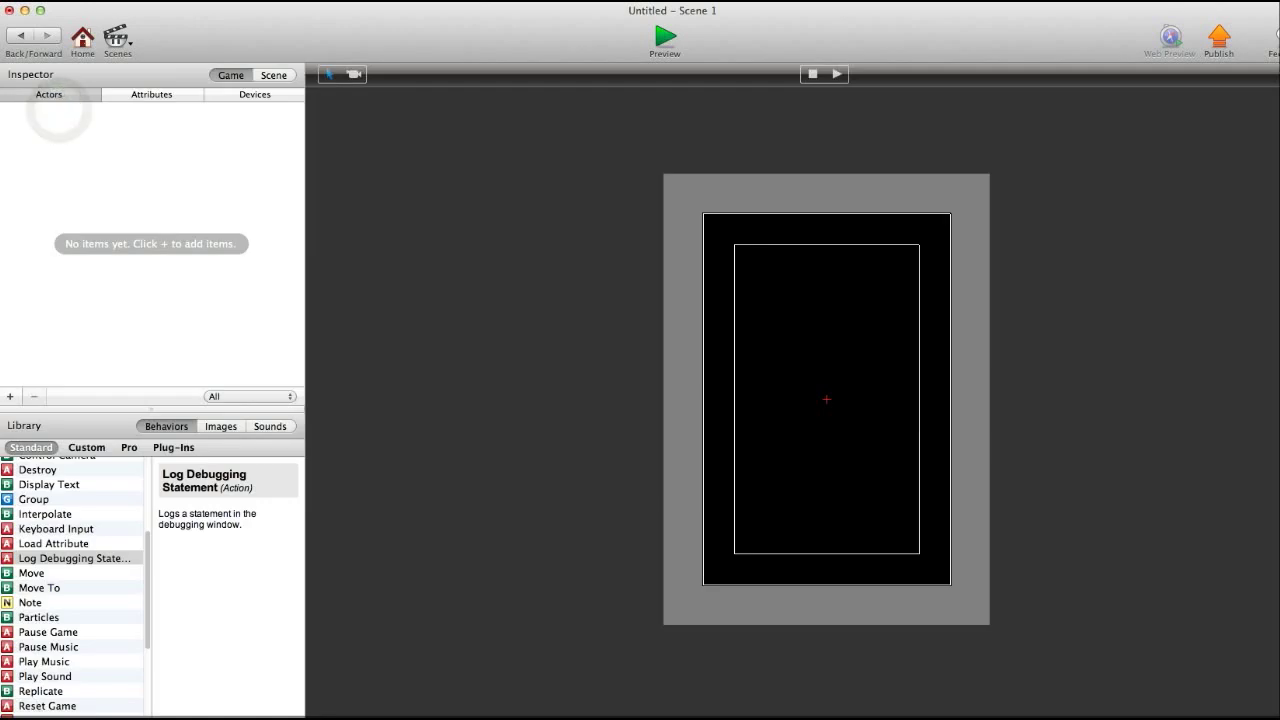
{"action": "mouse_move", "coordinate": [938, 329]}
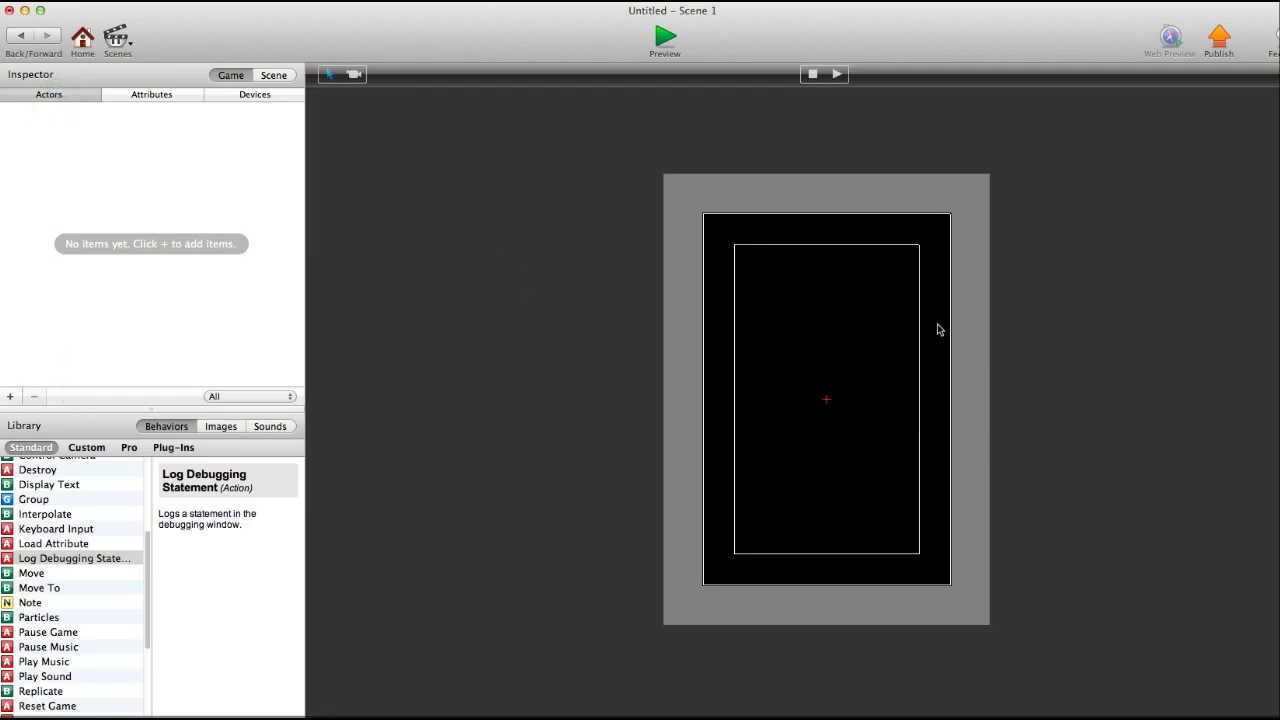
{"action": "mouse_move", "coordinate": [870, 400]}
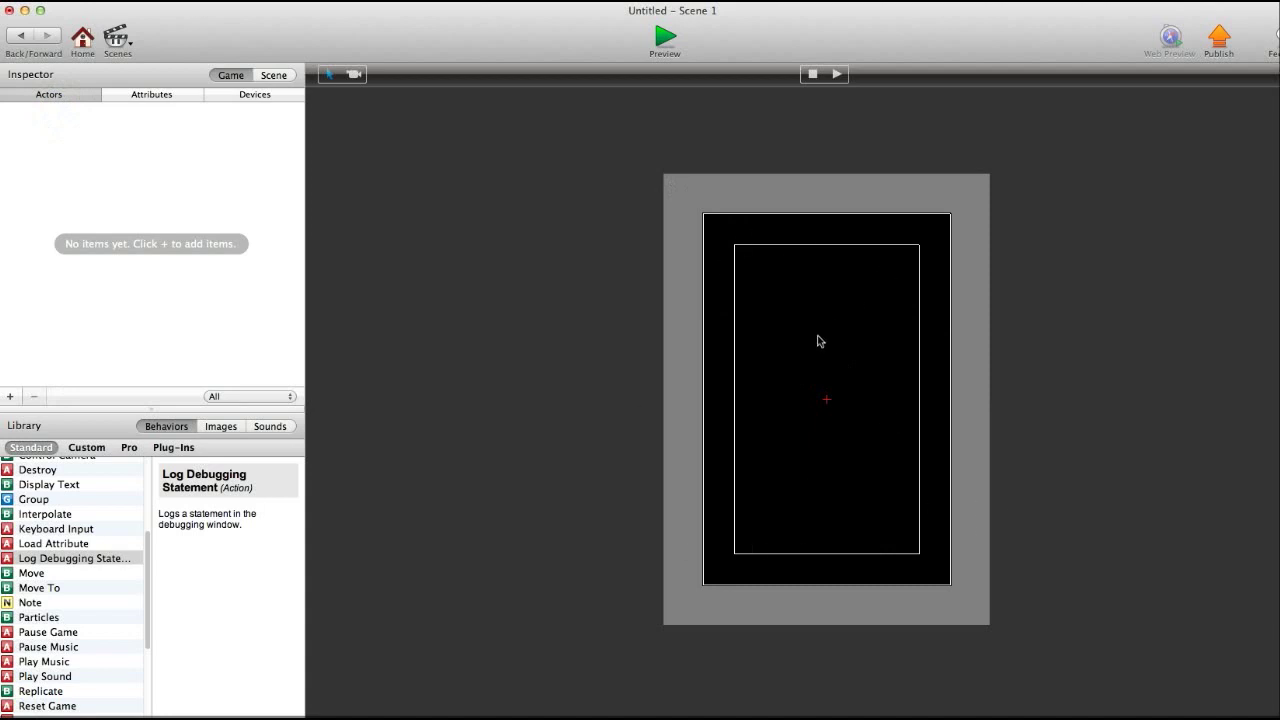
{"action": "mouse_move", "coordinate": [28, 302]}
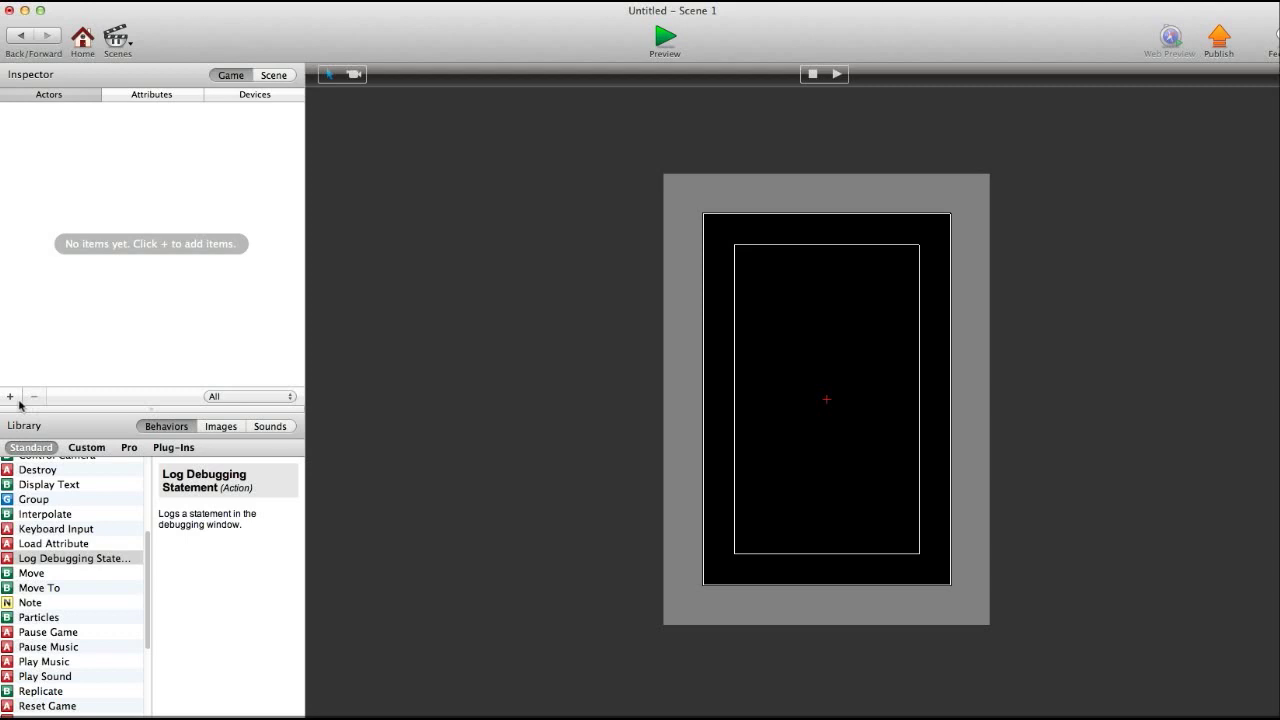
{"action": "mouse_move", "coordinate": [10, 396]}
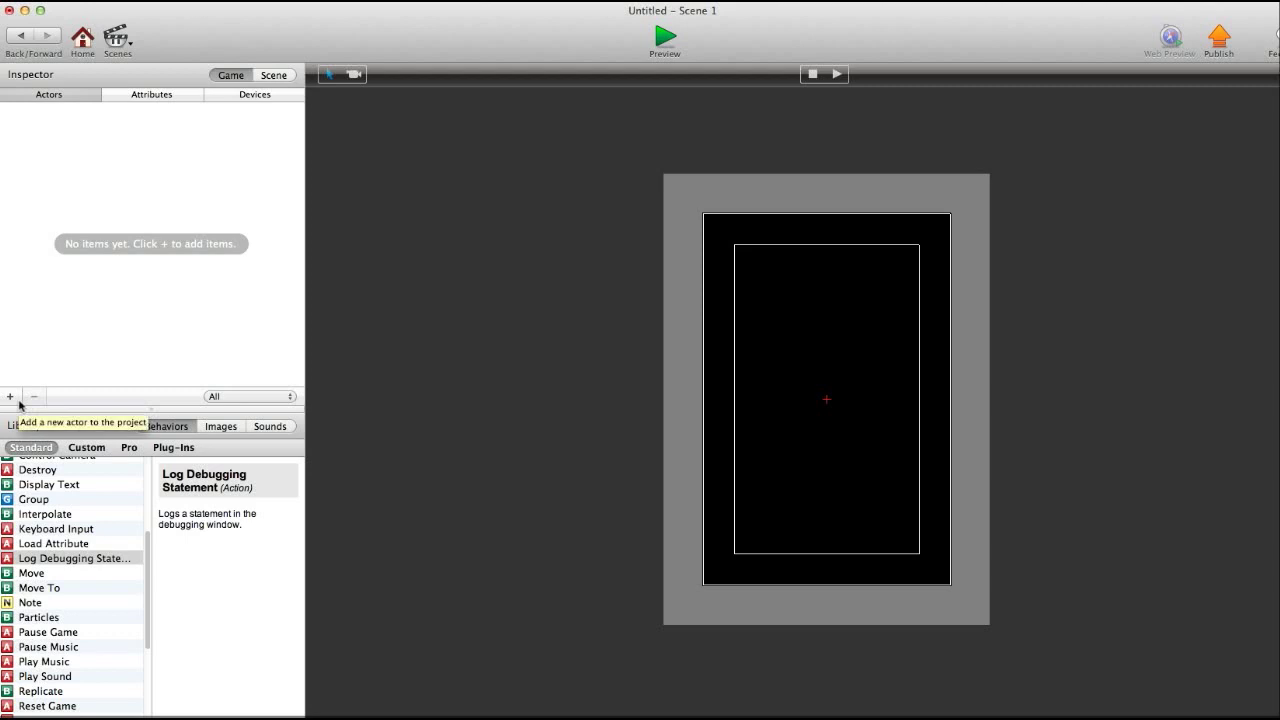
{"action": "left_click", "coordinate": [10, 396]}
{"action": "type", "text": "hero"}
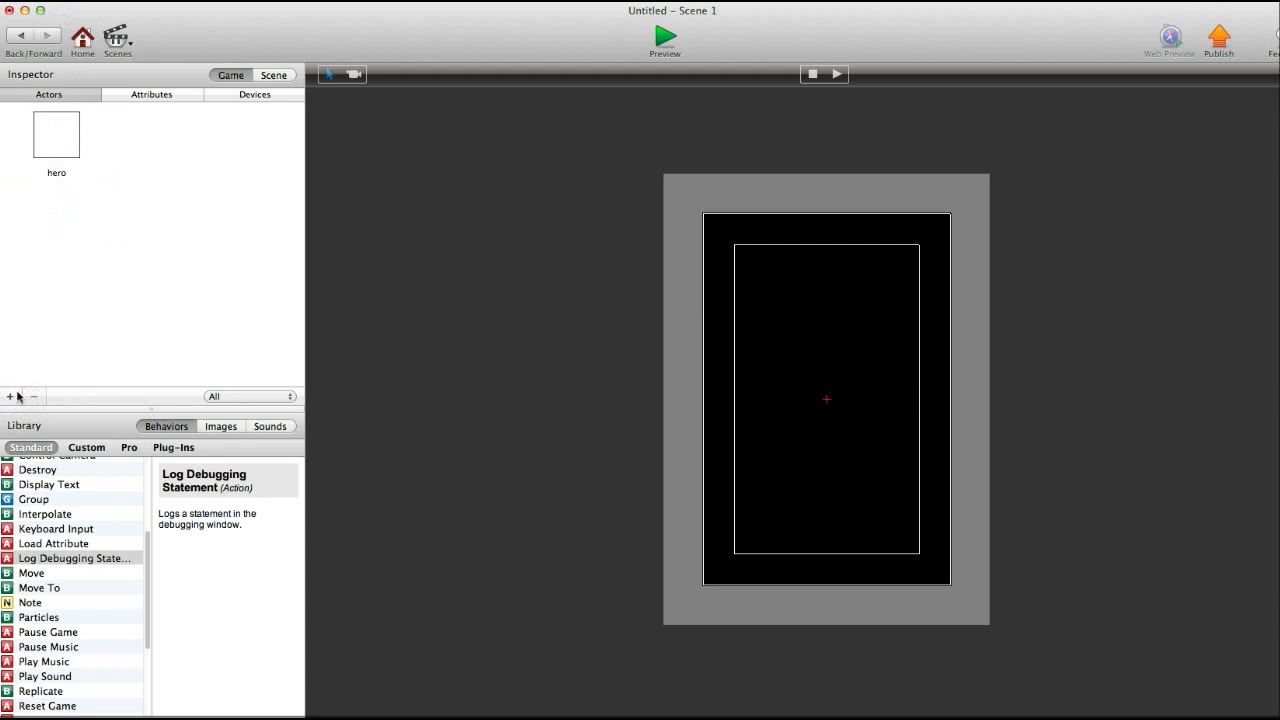
{"action": "left_click", "coordinate": [12, 396]}
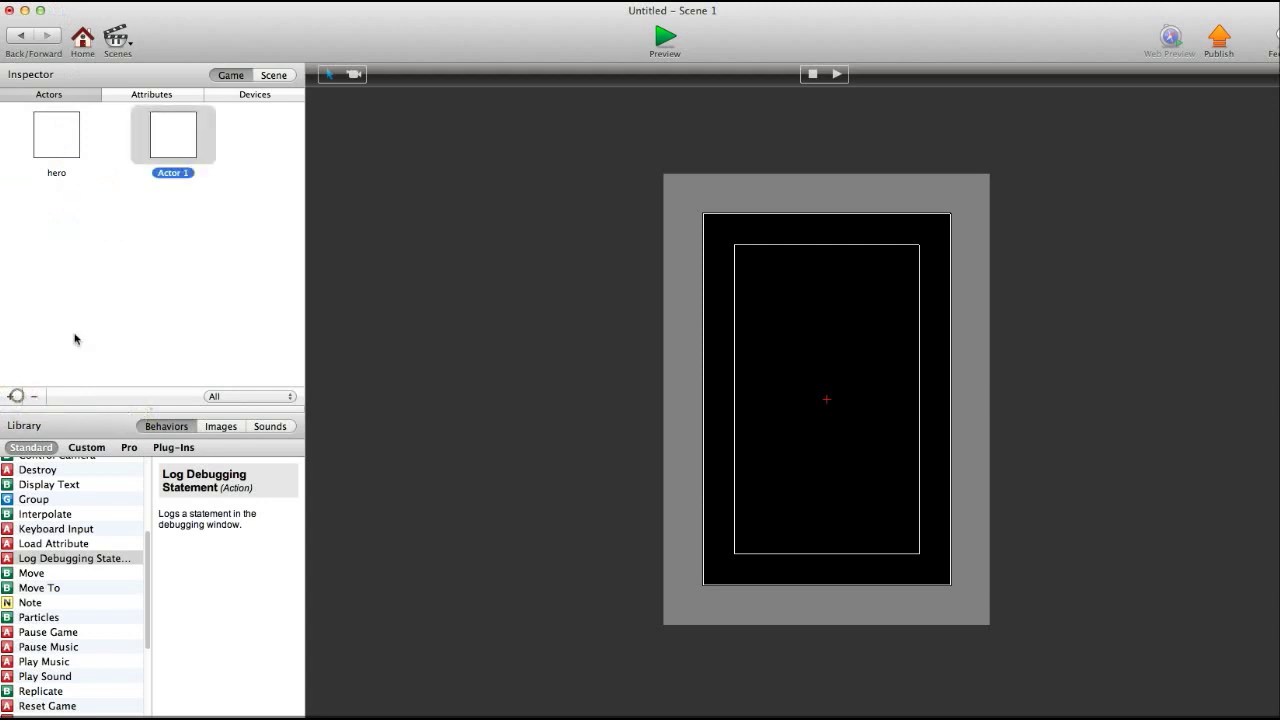
{"action": "double_click", "coordinate": [172, 172]}
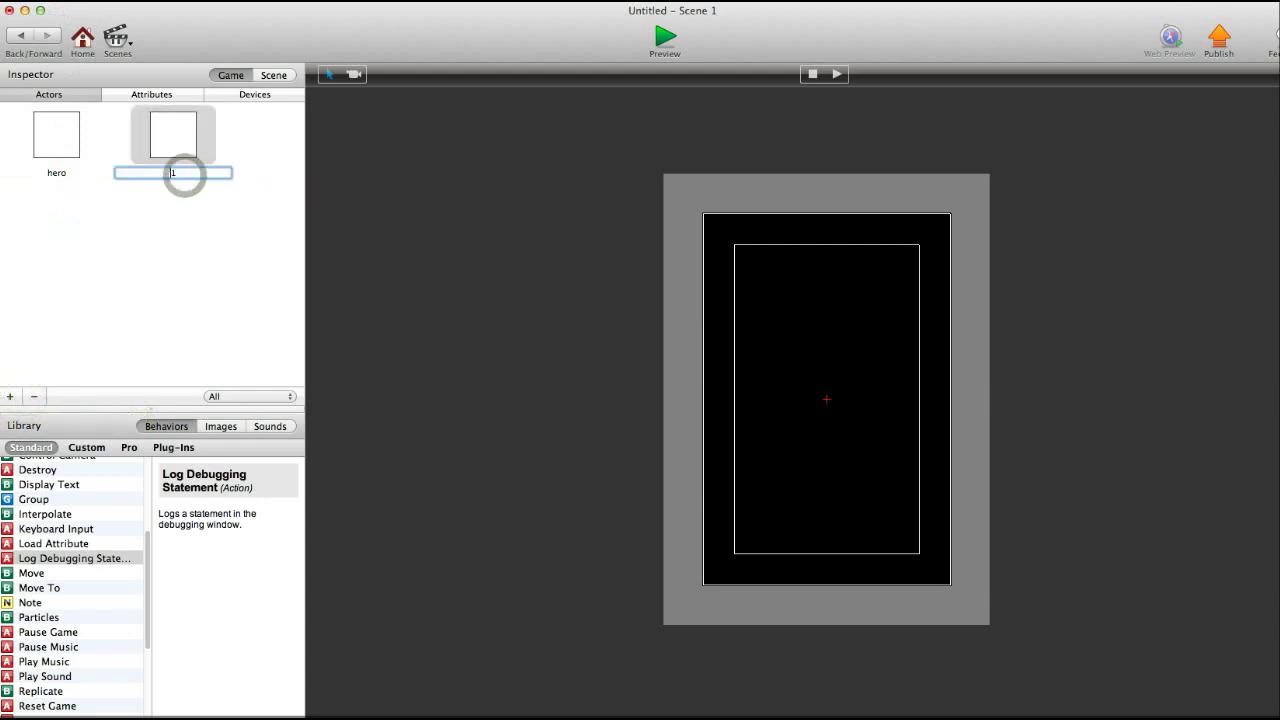
{"action": "type", "text": "bullet"}
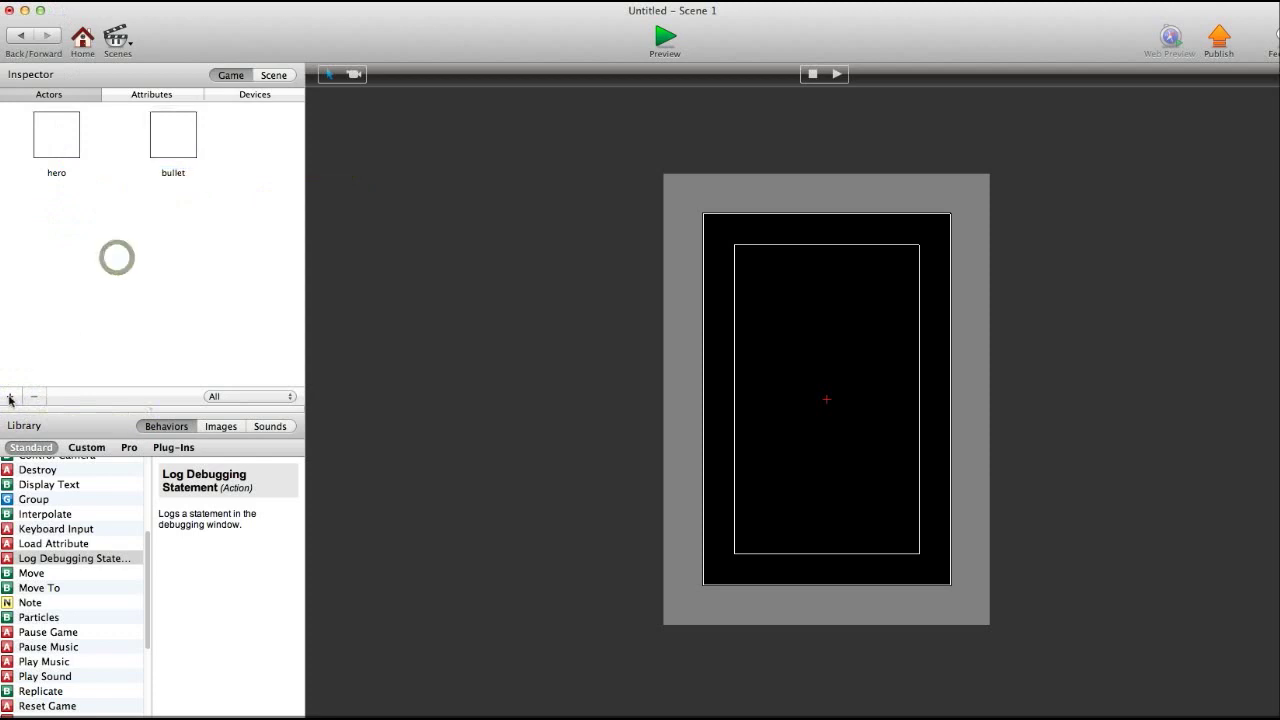
{"action": "left_click", "coordinate": [10, 396]}
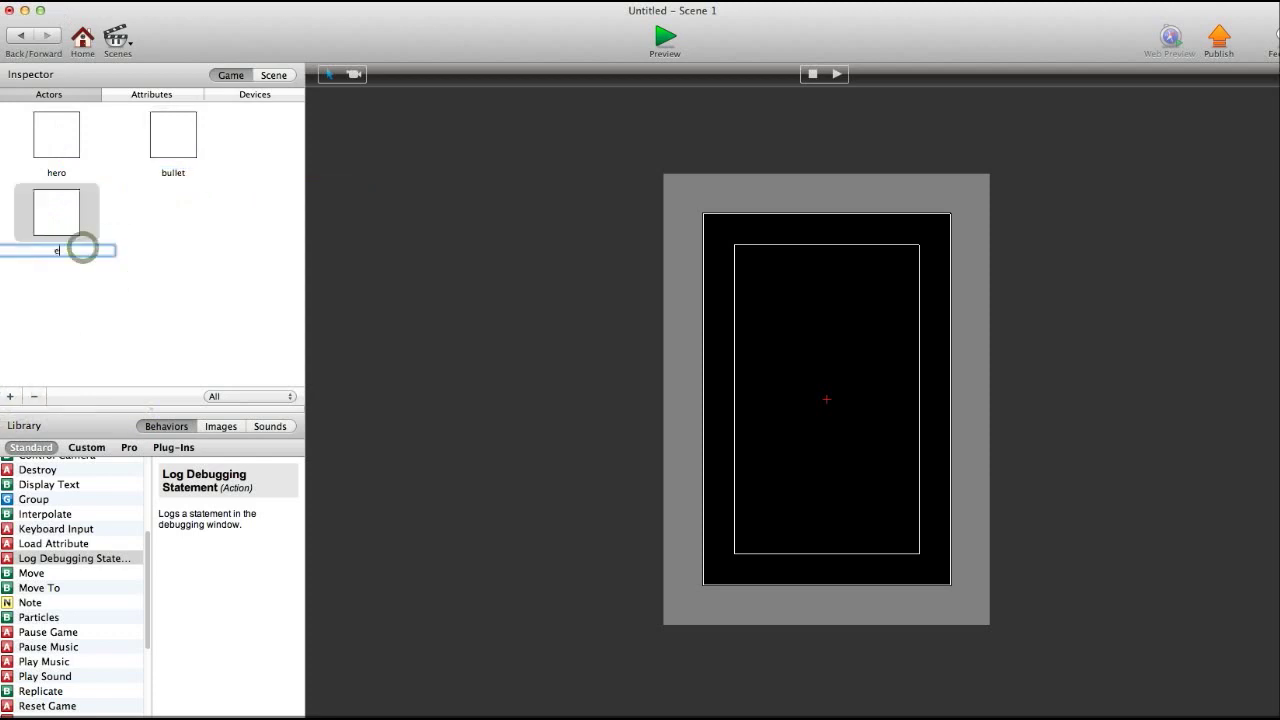
{"action": "type", "text": "enemy"}
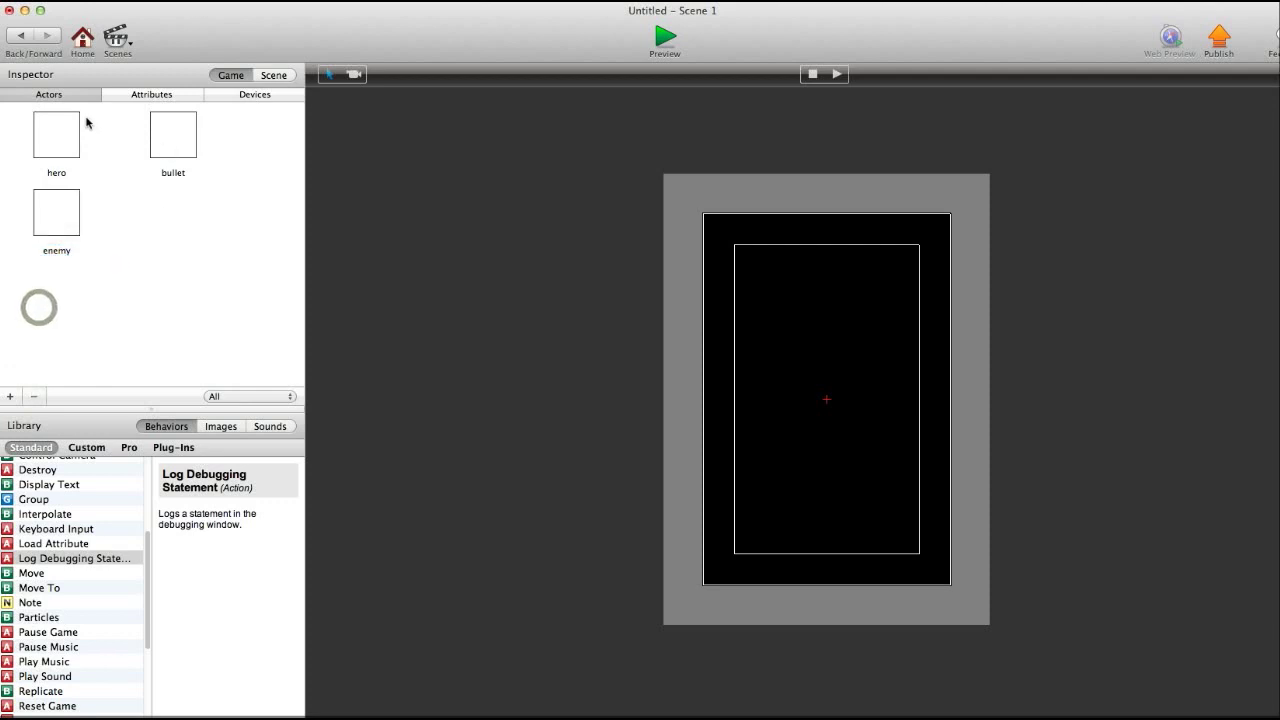
{"action": "mouse_move", "coordinate": [92, 185]}
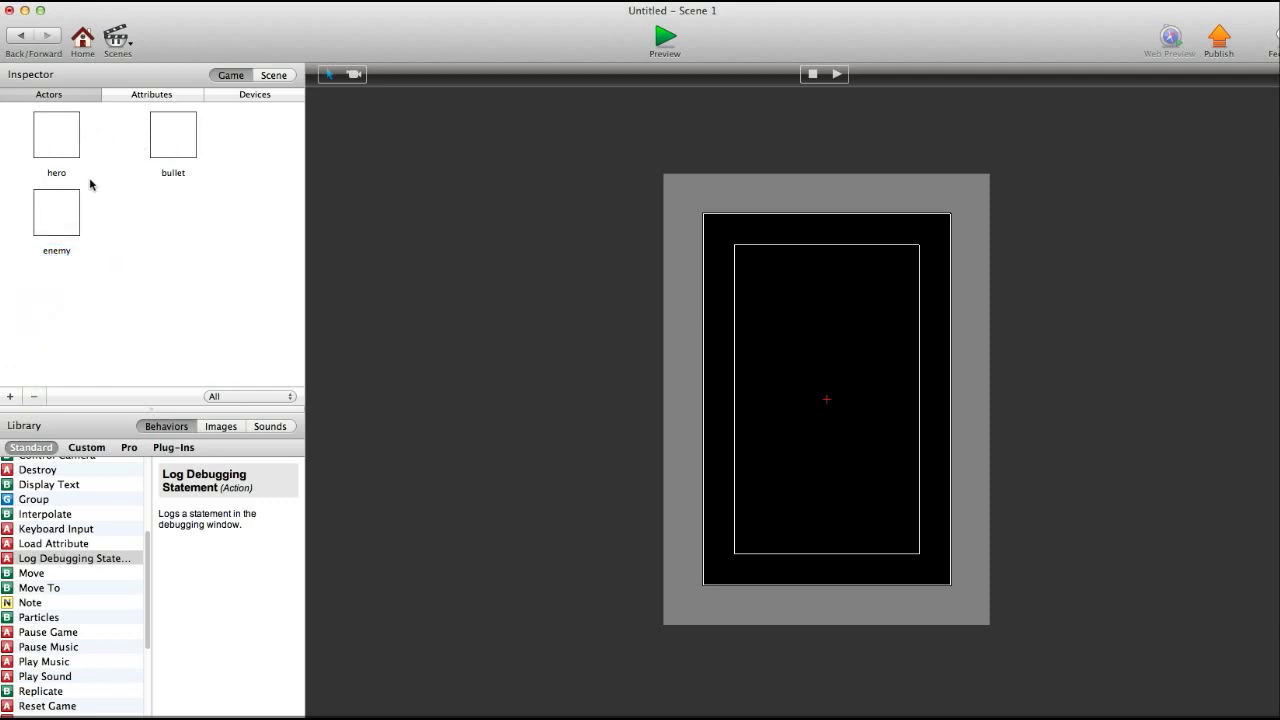
{"action": "mouse_move", "coordinate": [67, 148]}
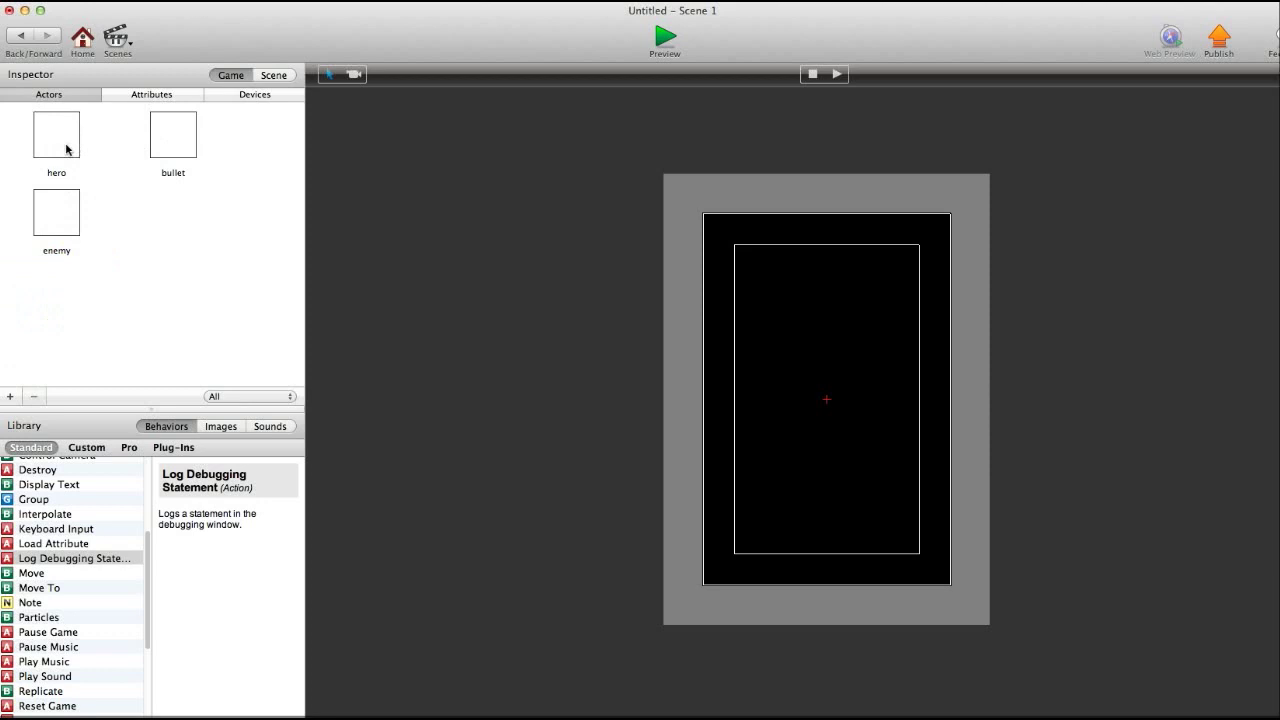
Step: Give hero right-key and left-key Move rules, directions 0 and 180, speed 200
{"action": "double_click", "coordinate": [56, 133]}
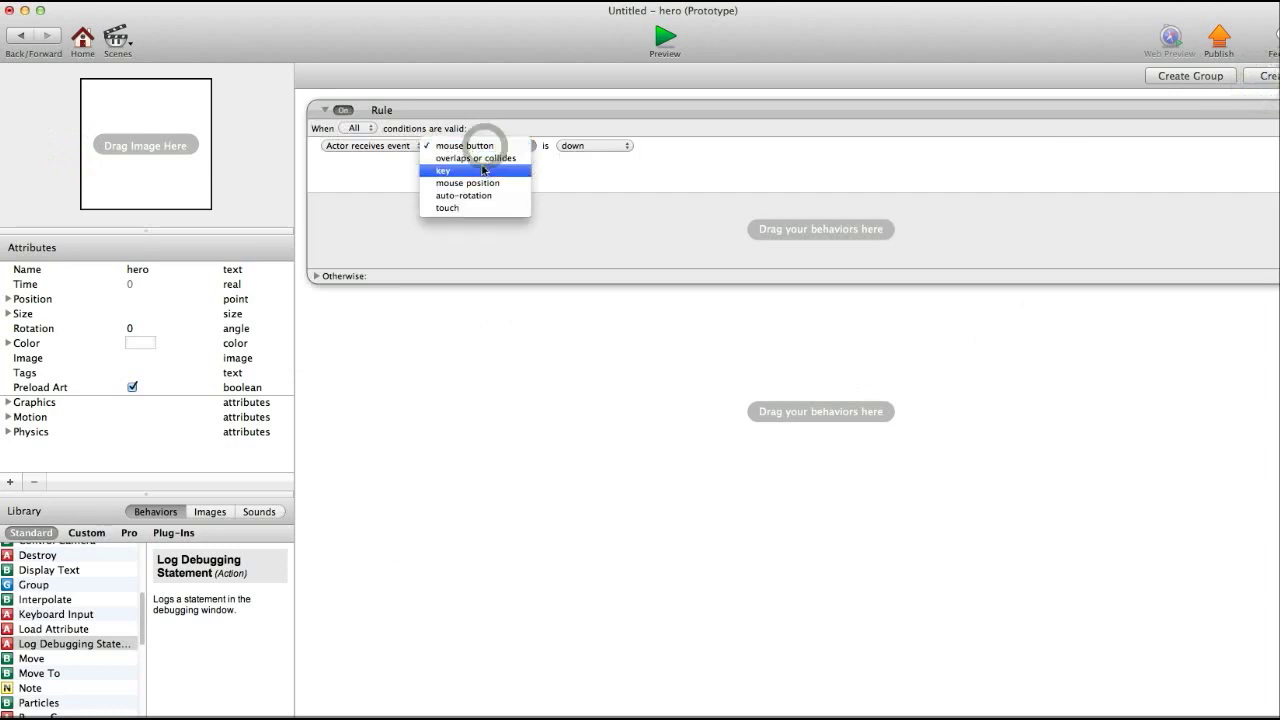
{"action": "left_click", "coordinate": [442, 170]}
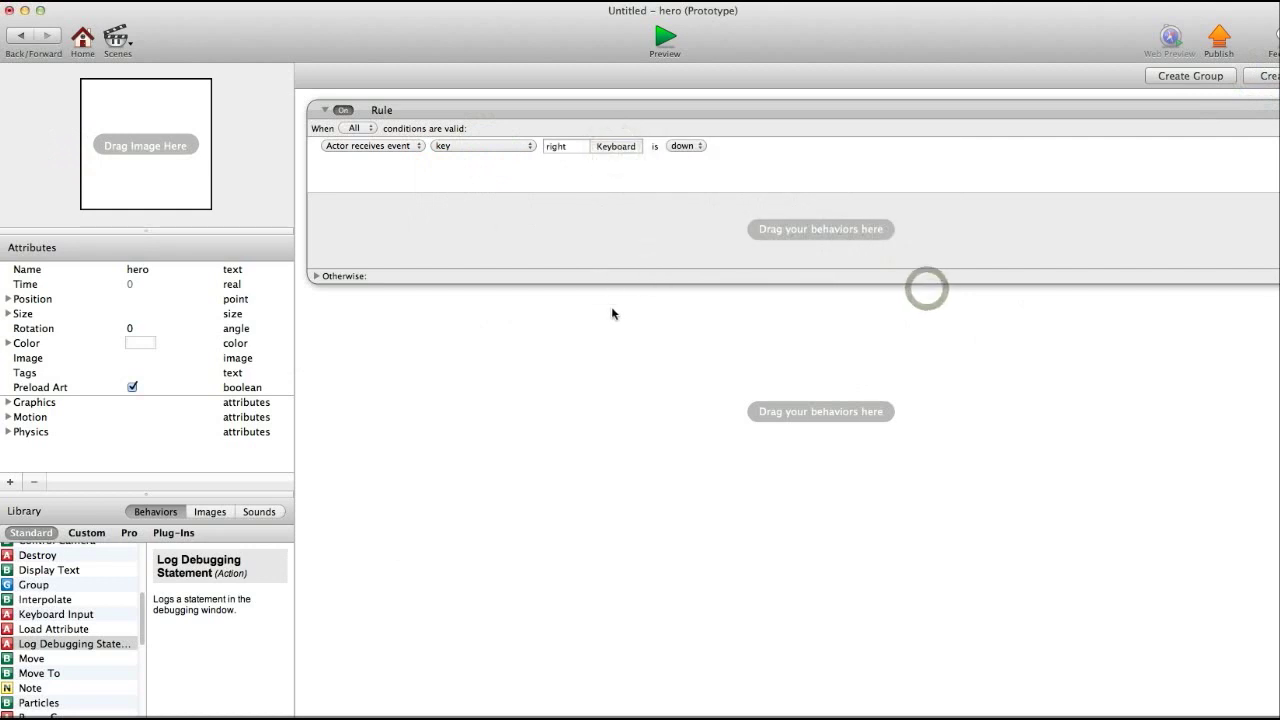
{"action": "mouse_move", "coordinate": [718, 211]}
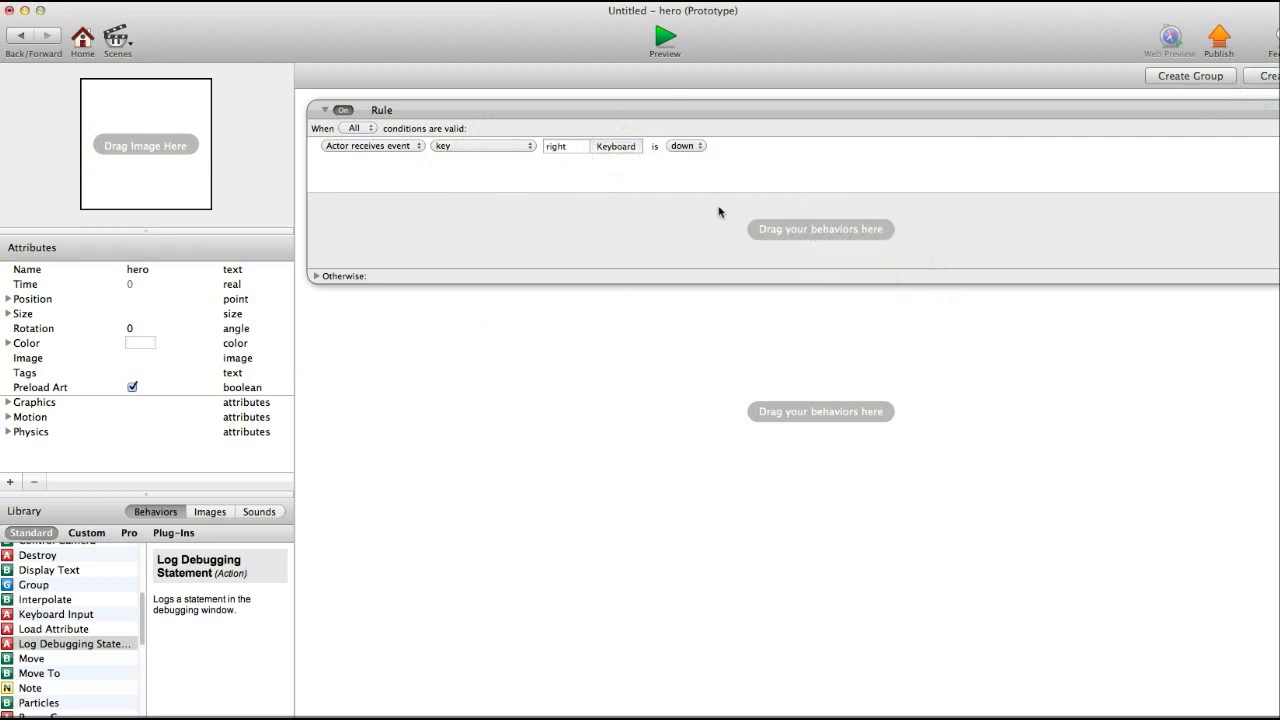
{"action": "mouse_move", "coordinate": [698, 263]}
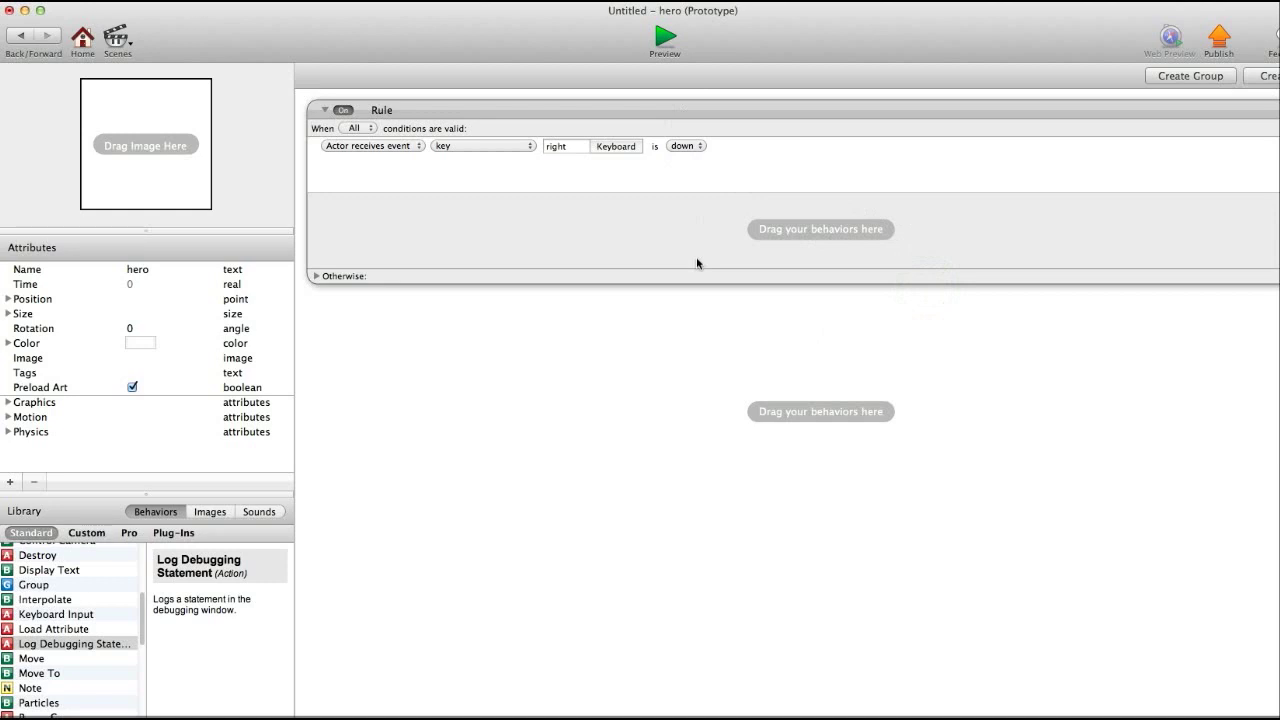
{"action": "mouse_move", "coordinate": [672, 197]}
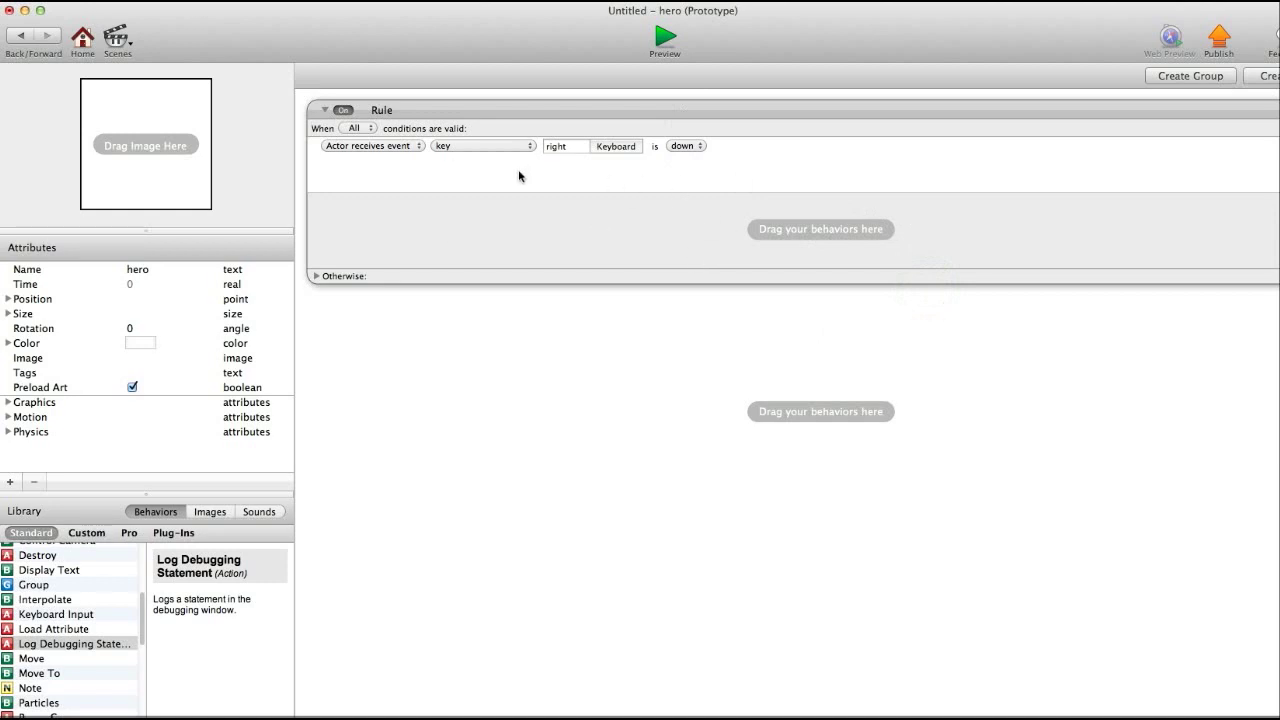
{"action": "mouse_move", "coordinate": [662, 146]}
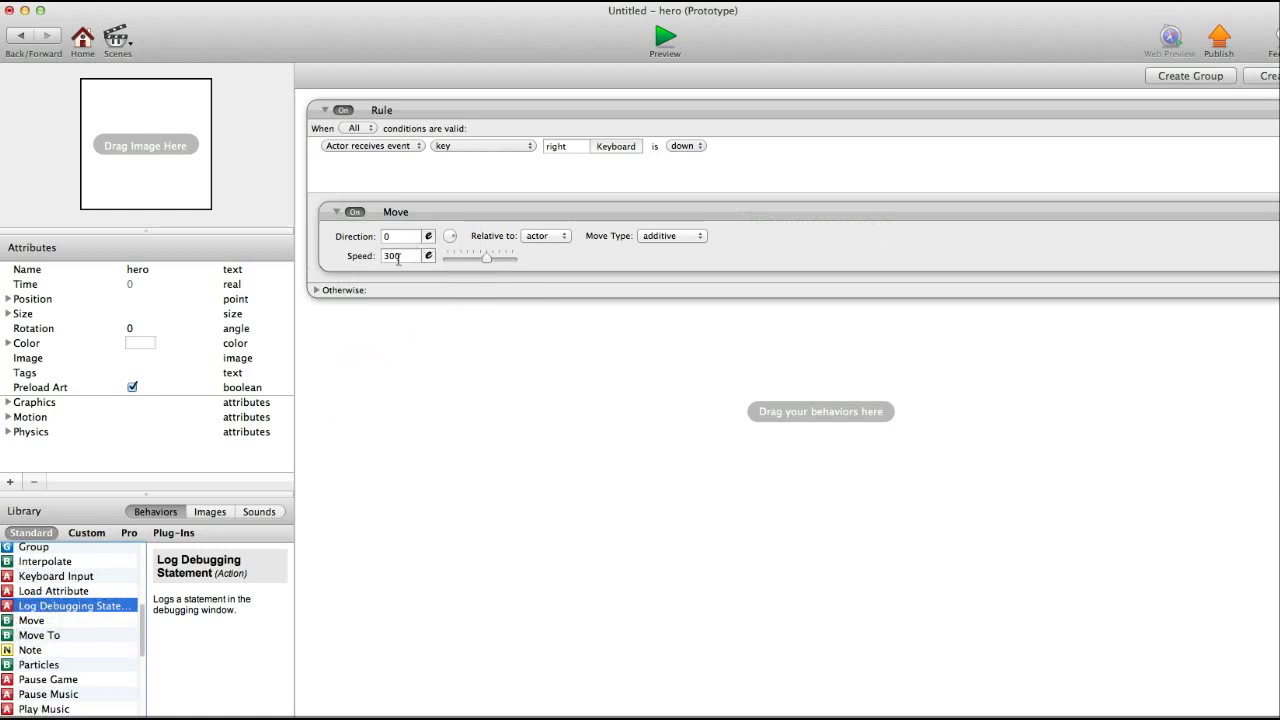
{"action": "type", "text": "200"}
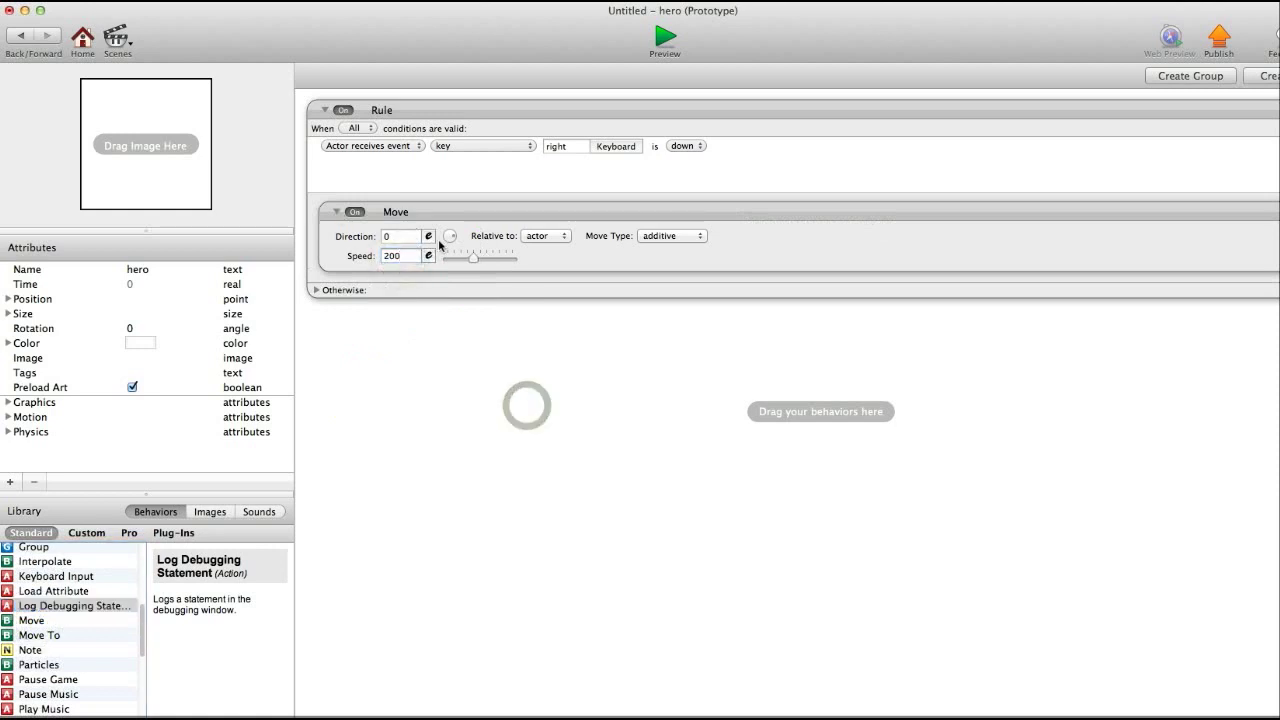
{"action": "left_click", "coordinate": [540, 115]}
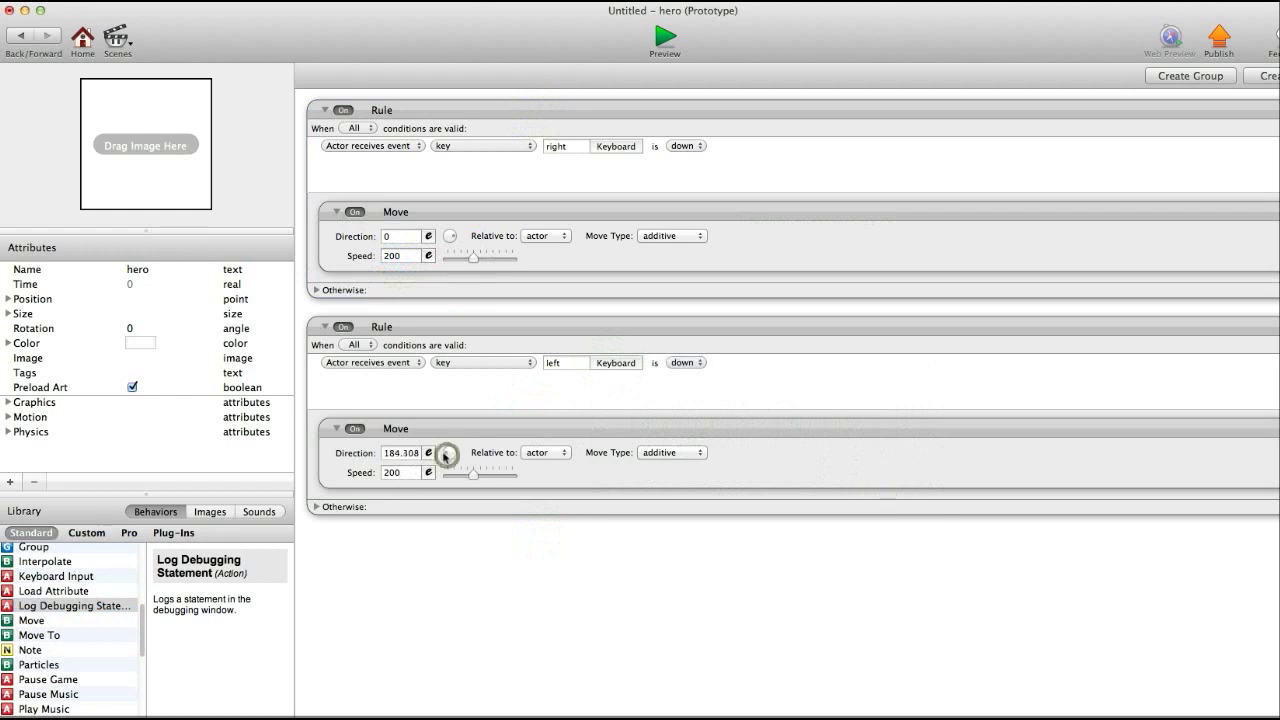
{"action": "left_click_drag", "start_coordinate": [447, 455], "coordinate": [445, 454]}
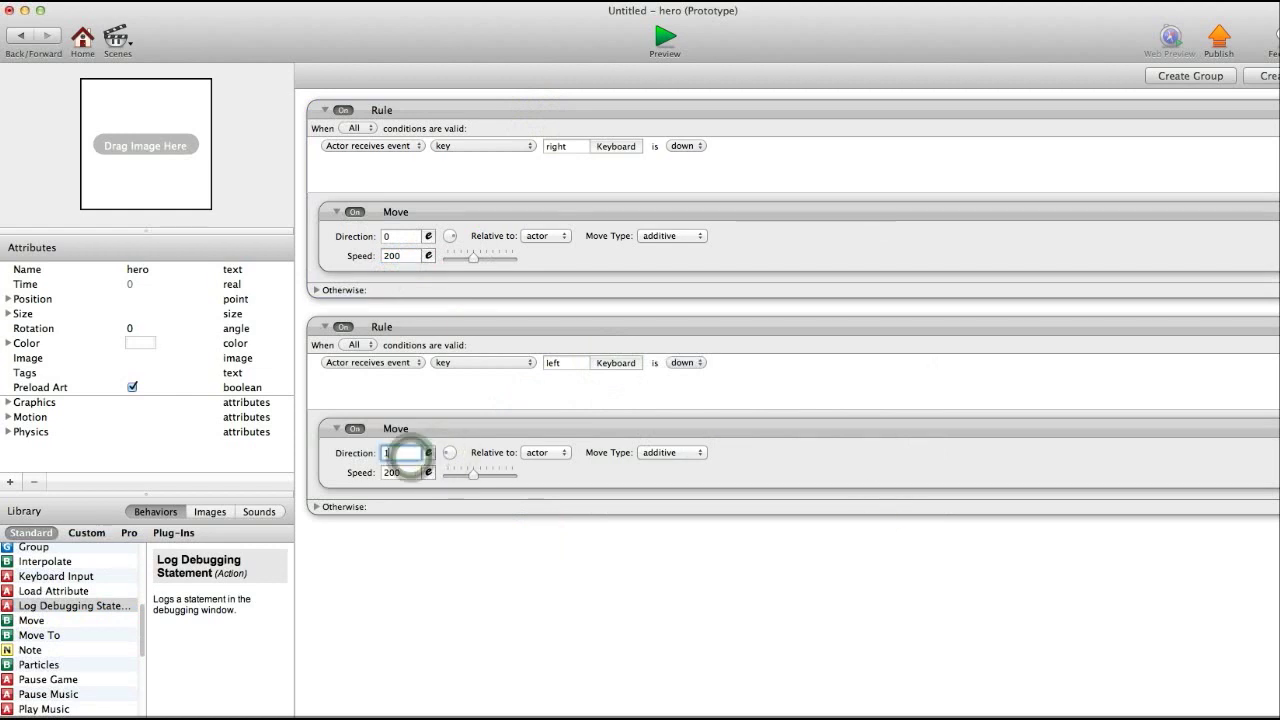
{"action": "type", "text": "180"}
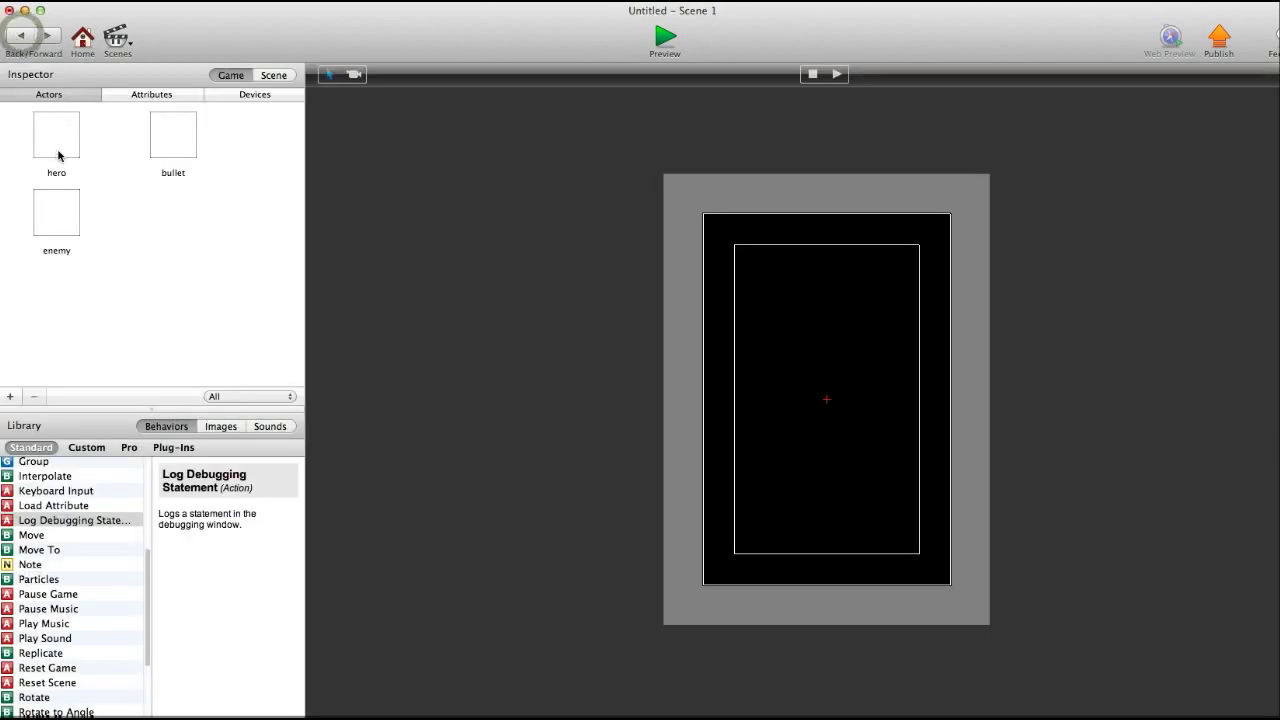
Step: Place a shrunken hero instance at the bottom centre of Scene 1's stage
{"action": "left_click_drag", "start_coordinate": [56, 135], "coordinate": [832, 527]}
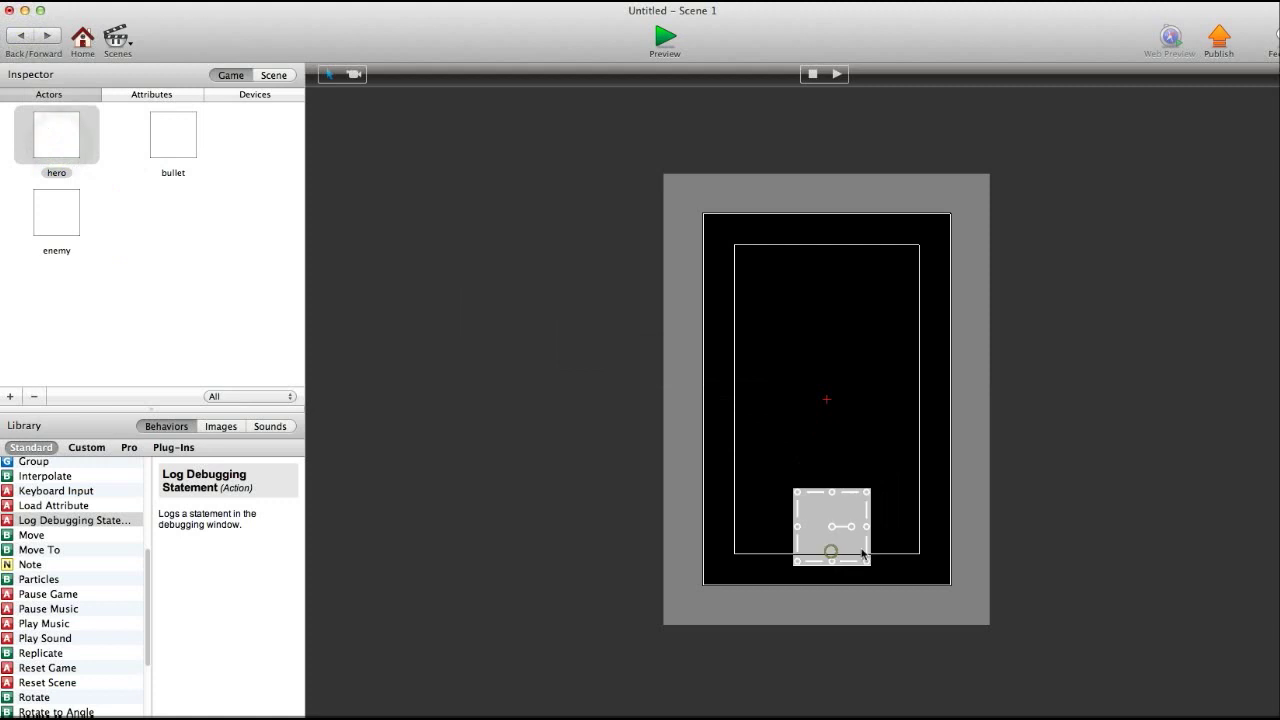
{"action": "left_click_drag", "start_coordinate": [830, 540], "coordinate": [822, 518]}
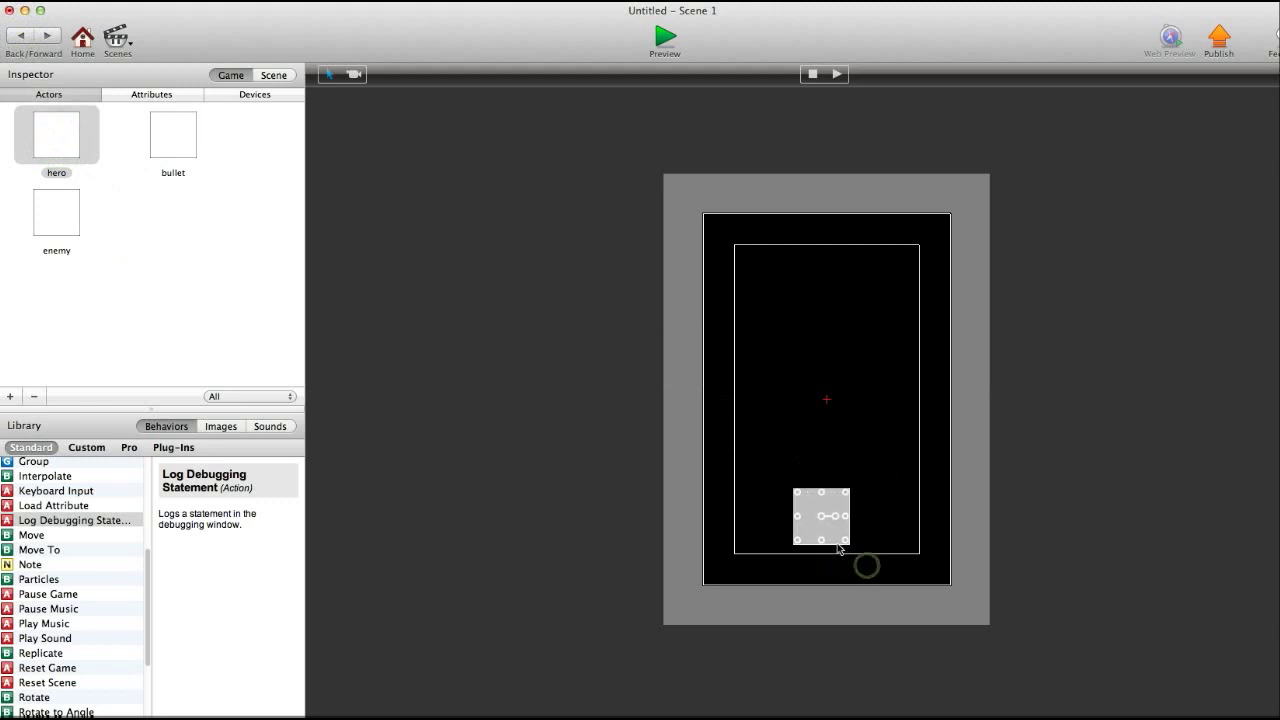
{"action": "left_click_drag", "start_coordinate": [822, 517], "coordinate": [833, 532]}
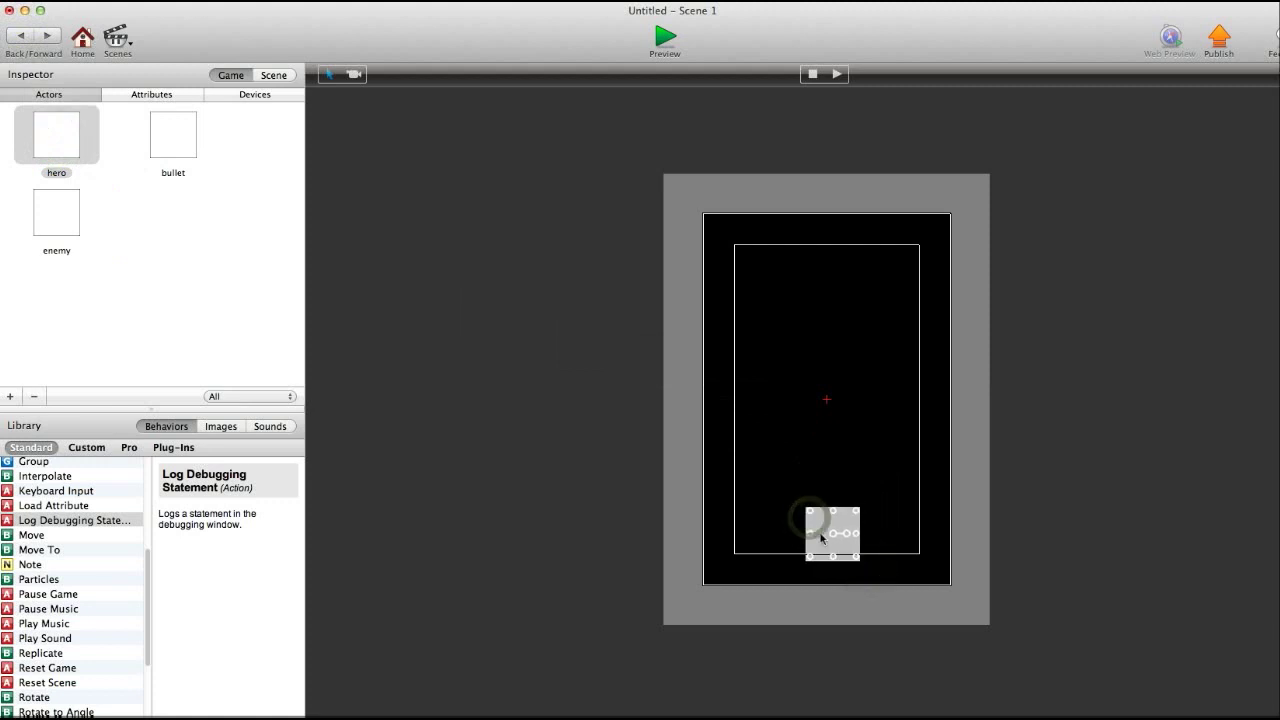
{"action": "left_click", "coordinate": [664, 37]}
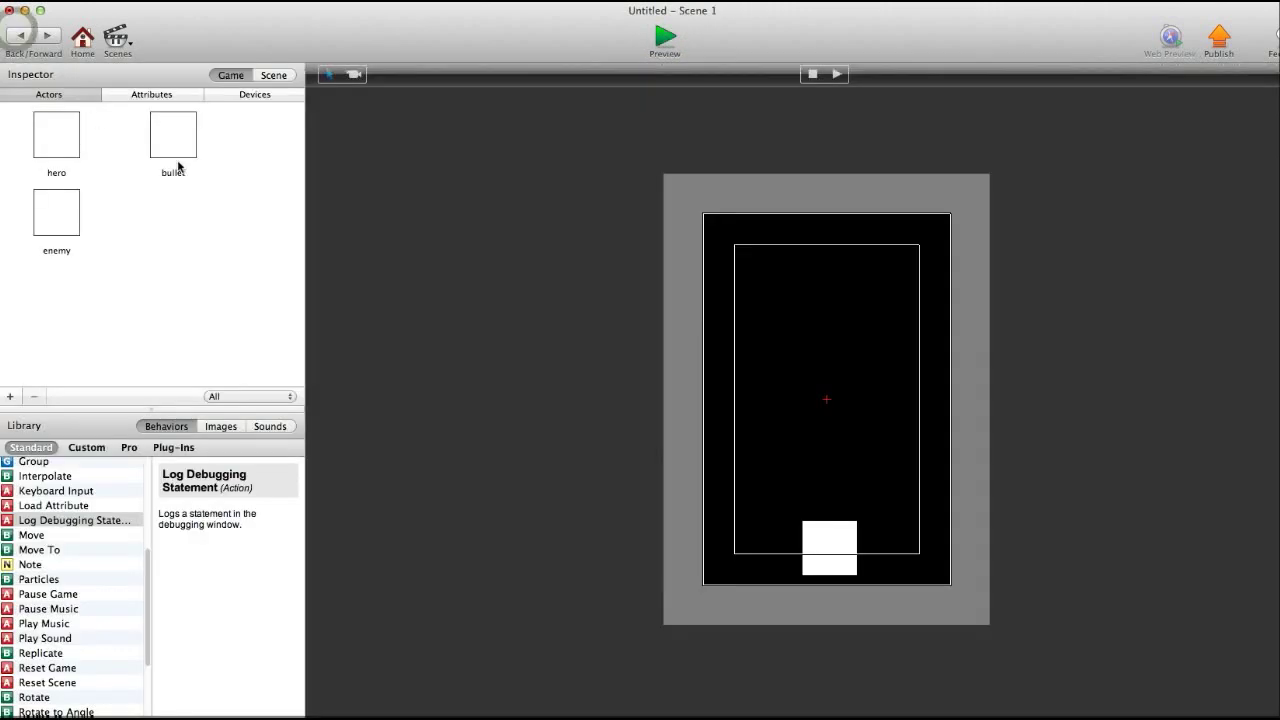
{"action": "mouse_move", "coordinate": [172, 133]}
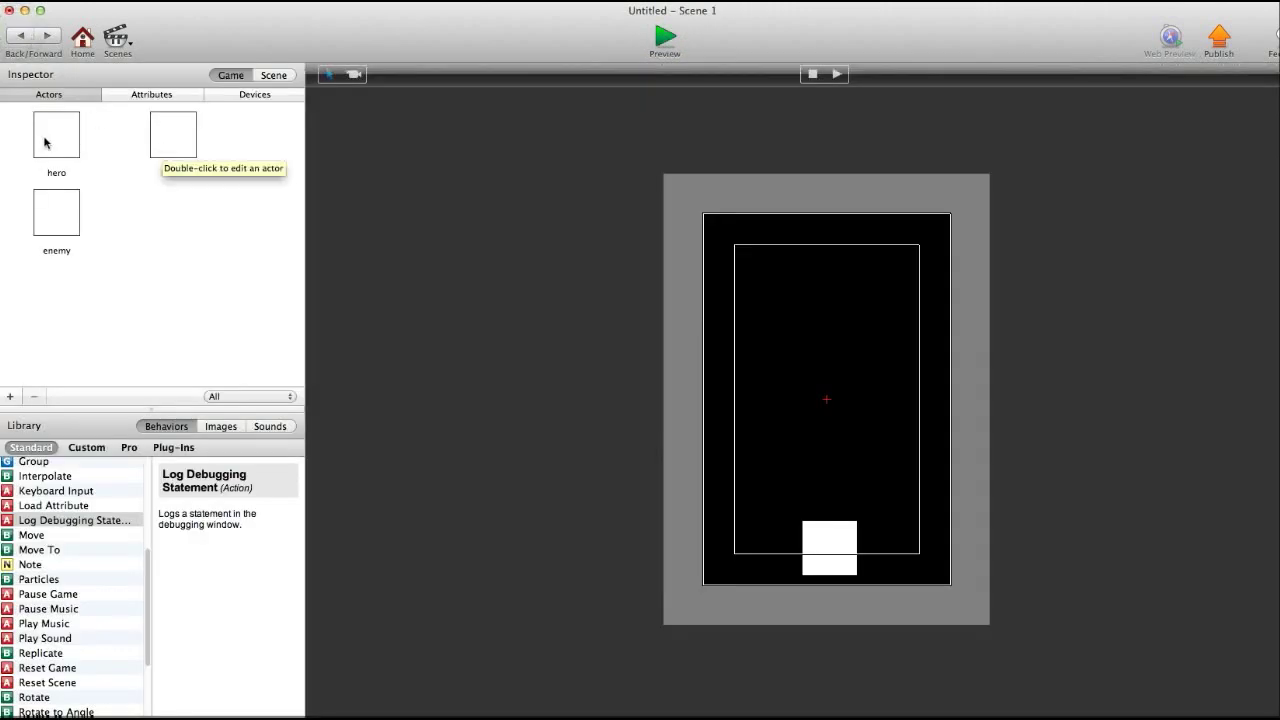
Step: Add an Every 0.5 seconds Timer to hero that spawns bullet at Y offset 40
{"action": "double_click", "coordinate": [56, 134]}
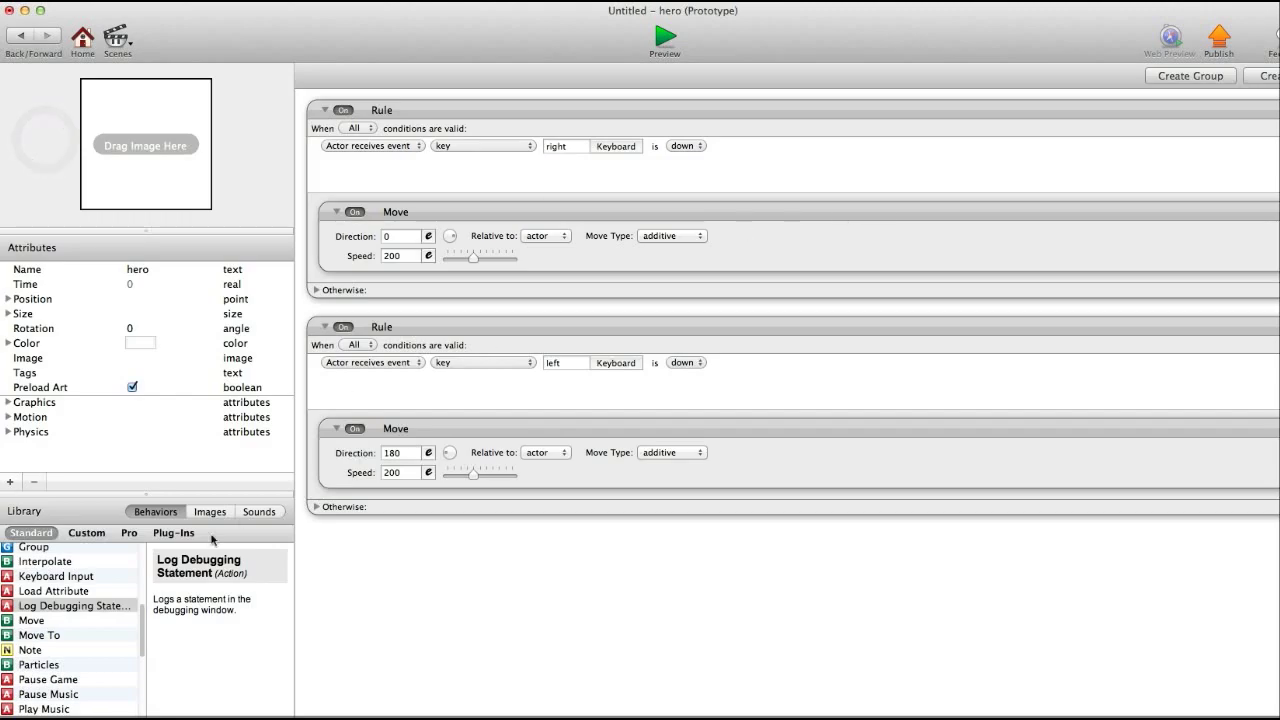
{"action": "scroll", "scroll_direction": "down", "scroll_amount": 3}
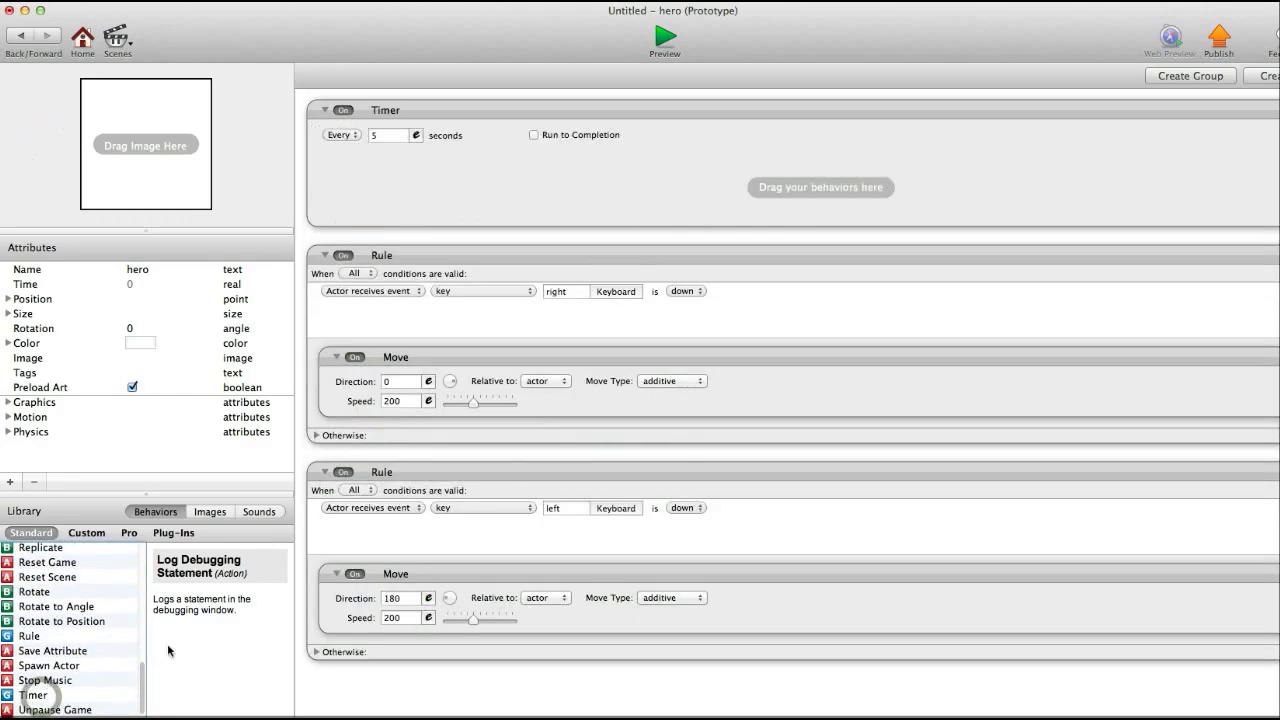
{"action": "mouse_move", "coordinate": [363, 543]}
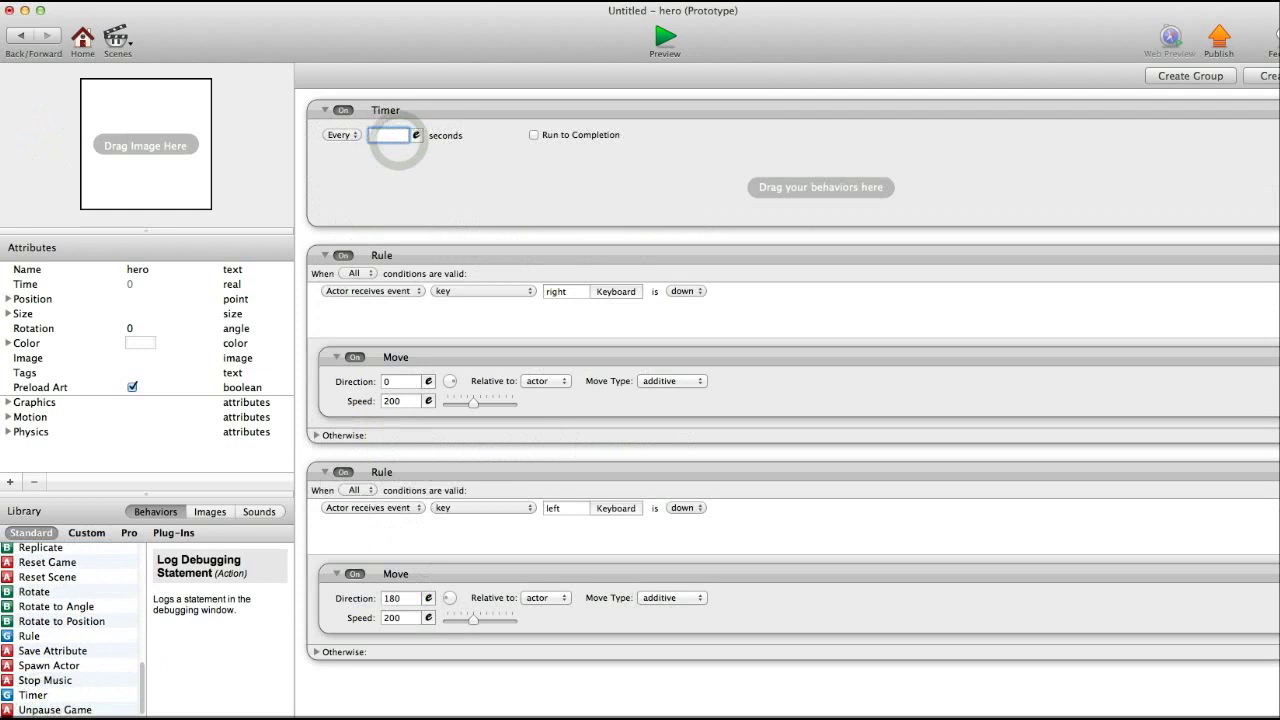
{"action": "type", "text": ".5"}
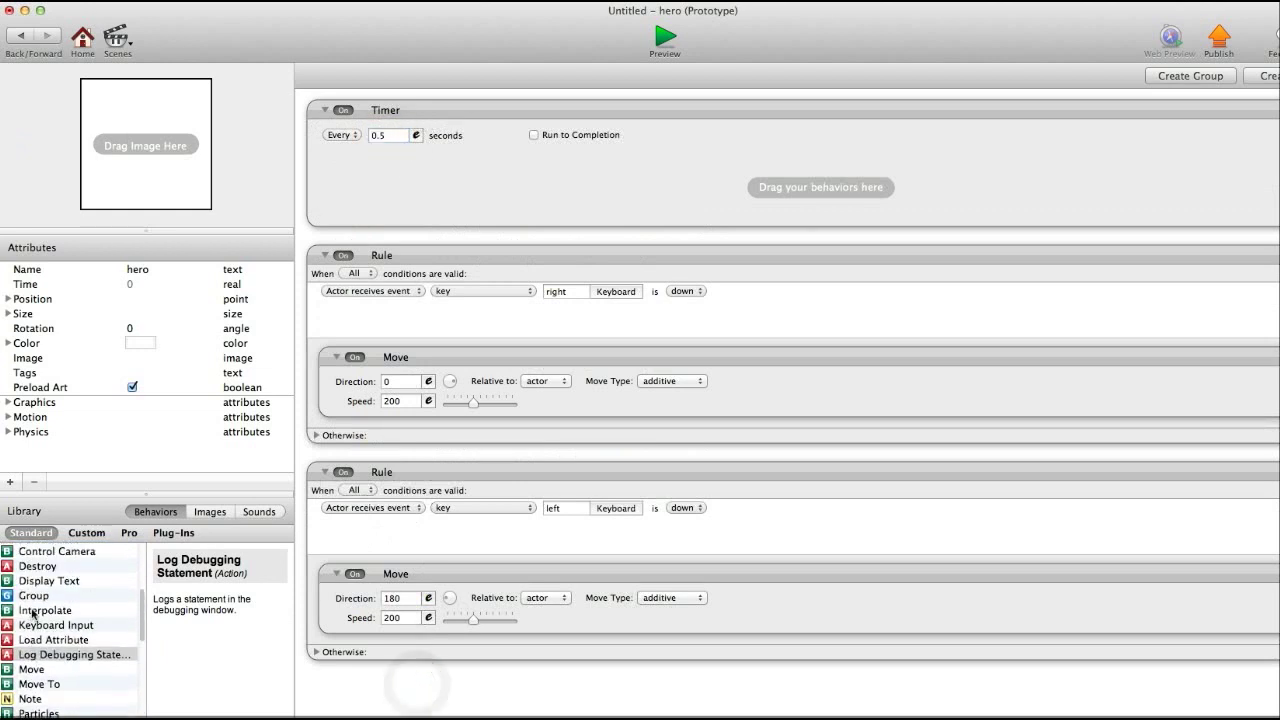
{"action": "scroll", "scroll_direction": "down", "scroll_amount": 3}
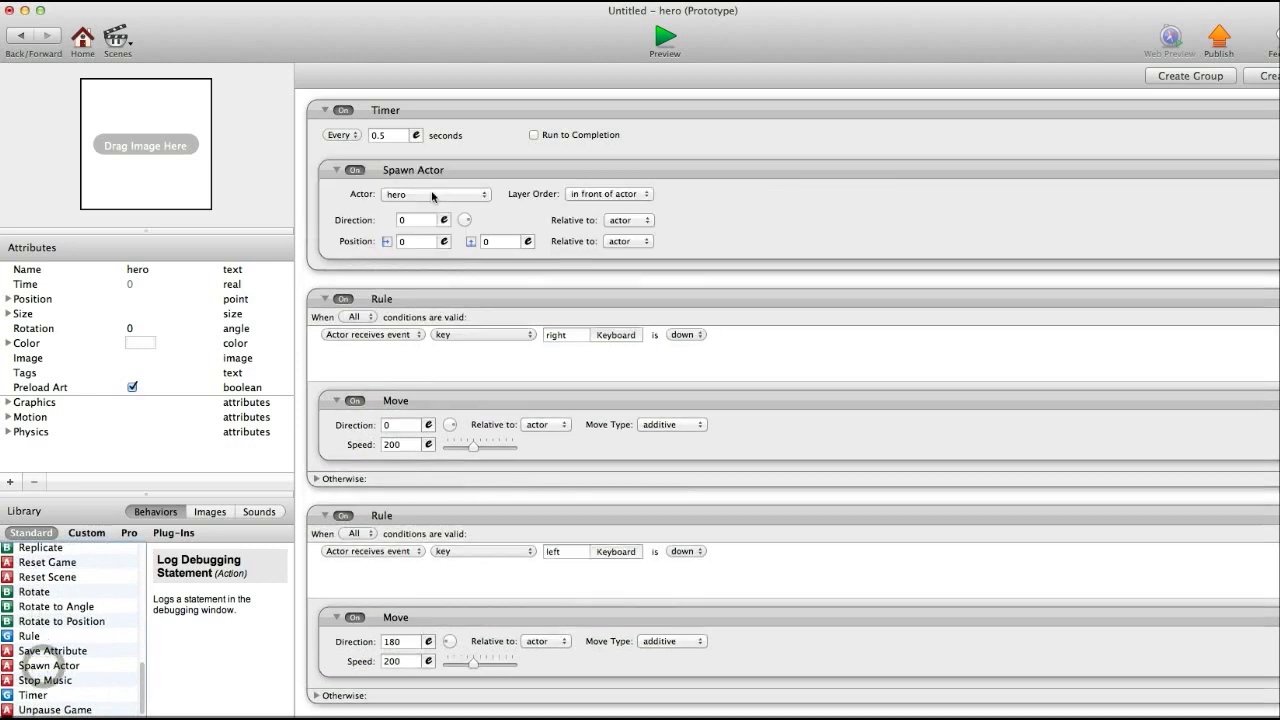
{"action": "left_click", "coordinate": [435, 194]}
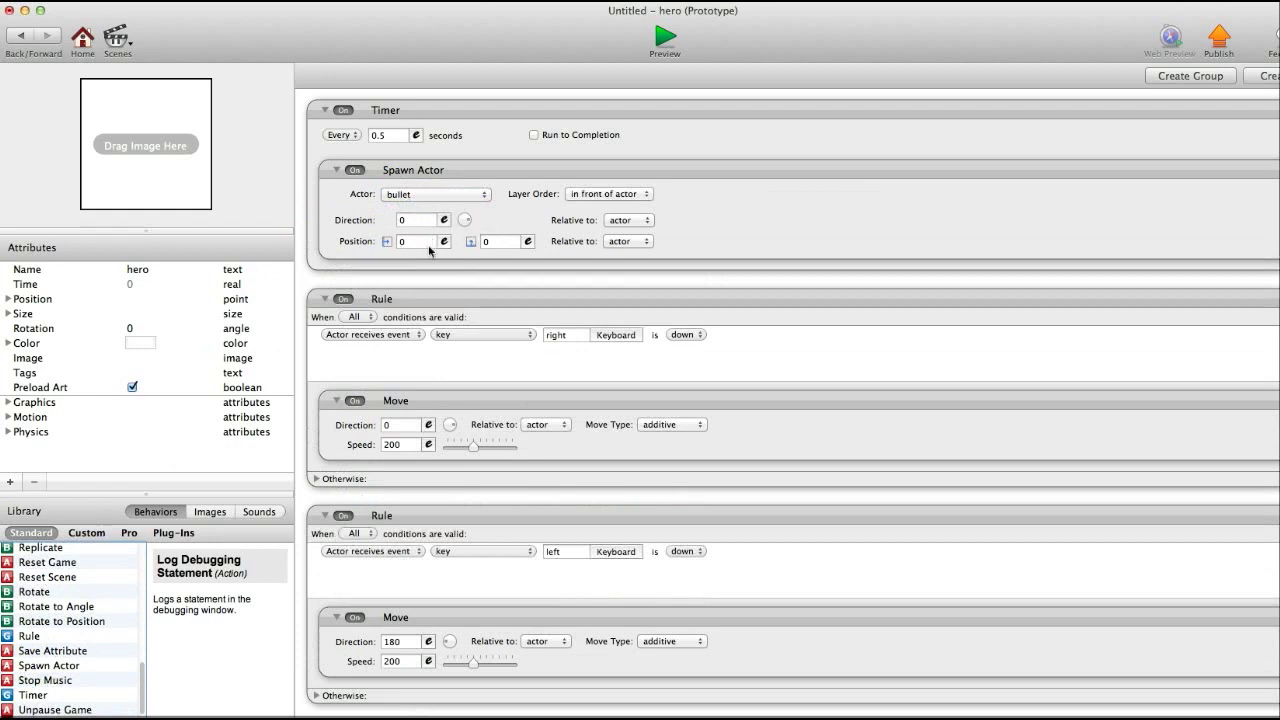
{"action": "left_click", "coordinate": [500, 241]}
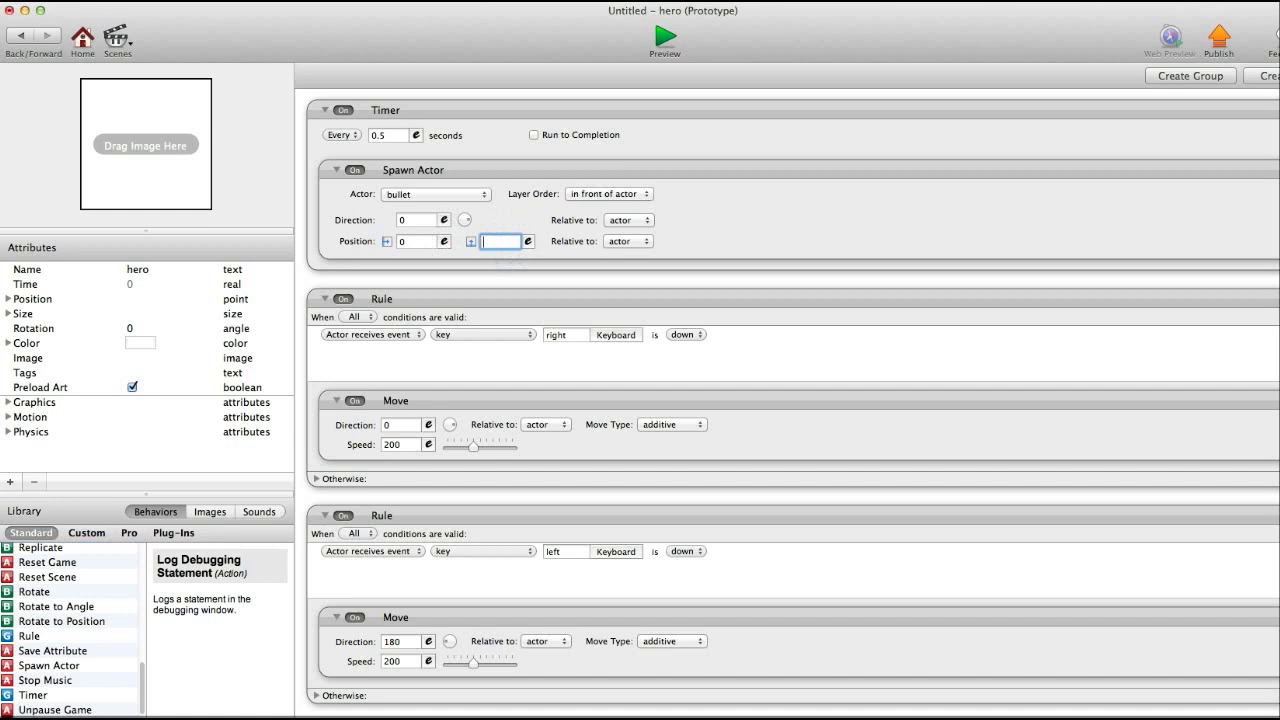
{"action": "type", "text": "40"}
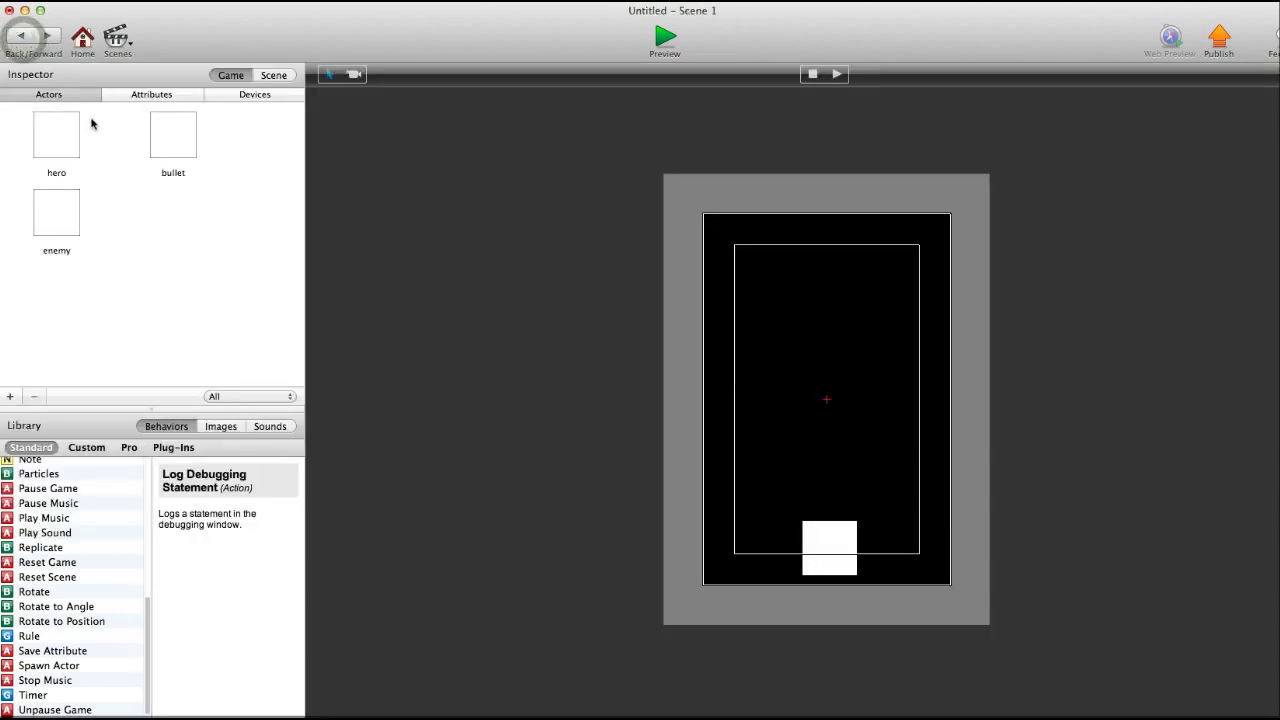
Step: Edit the bullet actor's Size width and height attributes to make it 15 by 15
{"action": "double_click", "coordinate": [172, 134]}
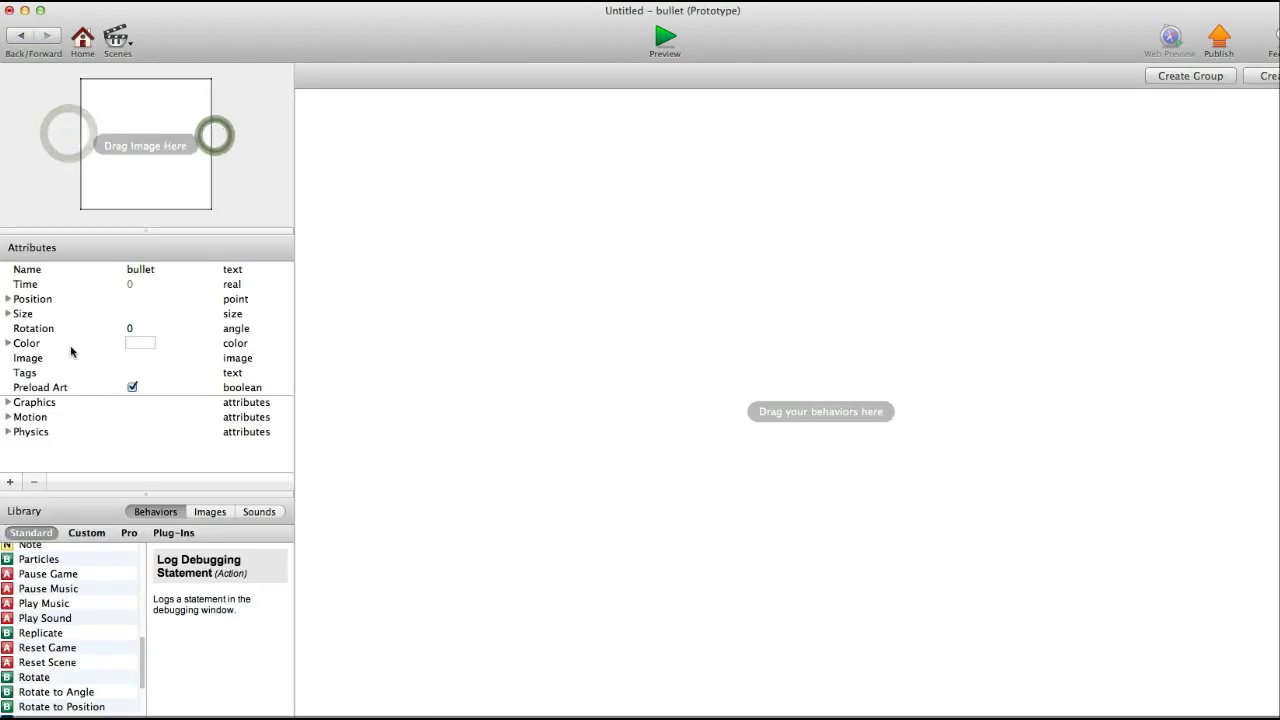
{"action": "left_click", "coordinate": [9, 313]}
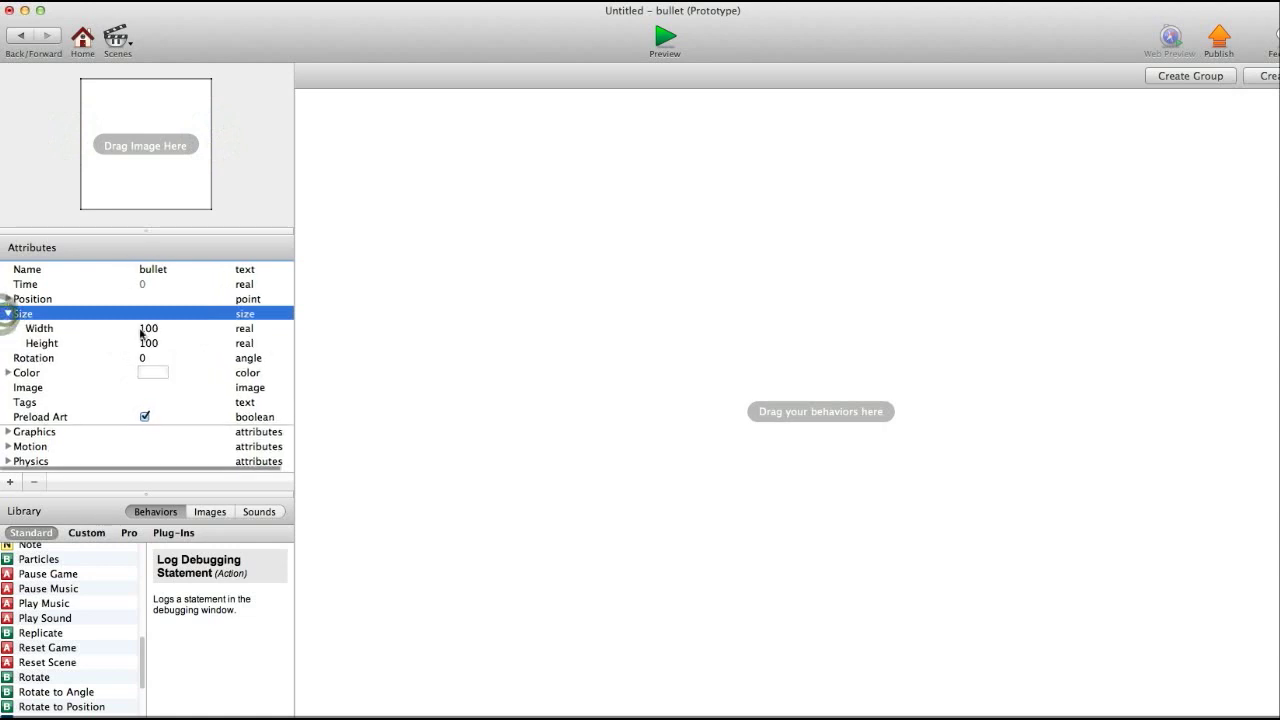
{"action": "left_click", "coordinate": [148, 328]}
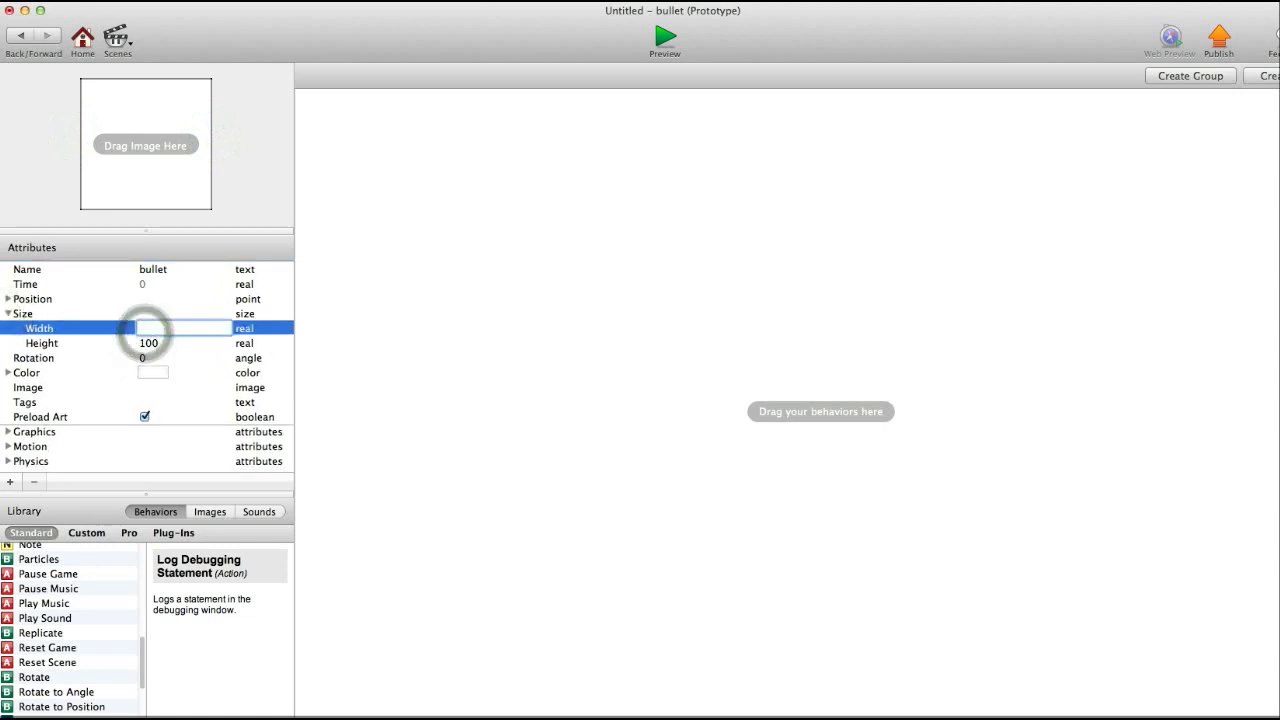
{"action": "left_click", "coordinate": [185, 328]}
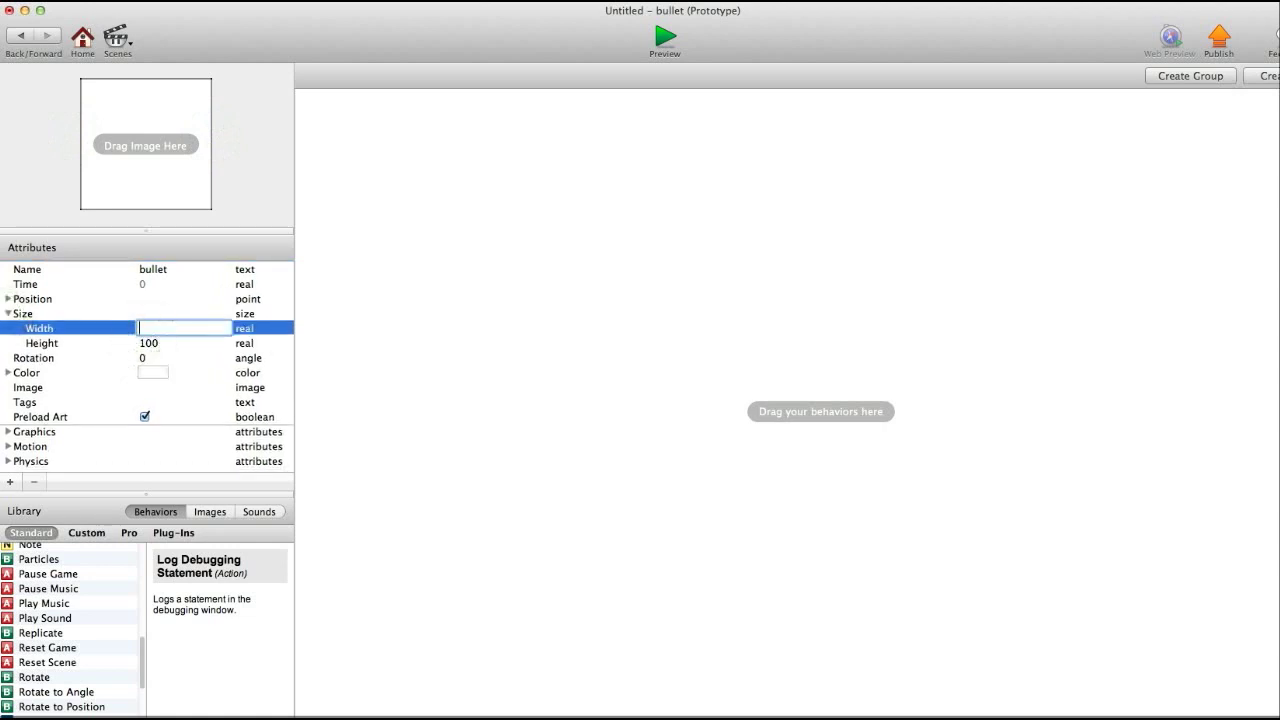
{"action": "type", "text": "20"}
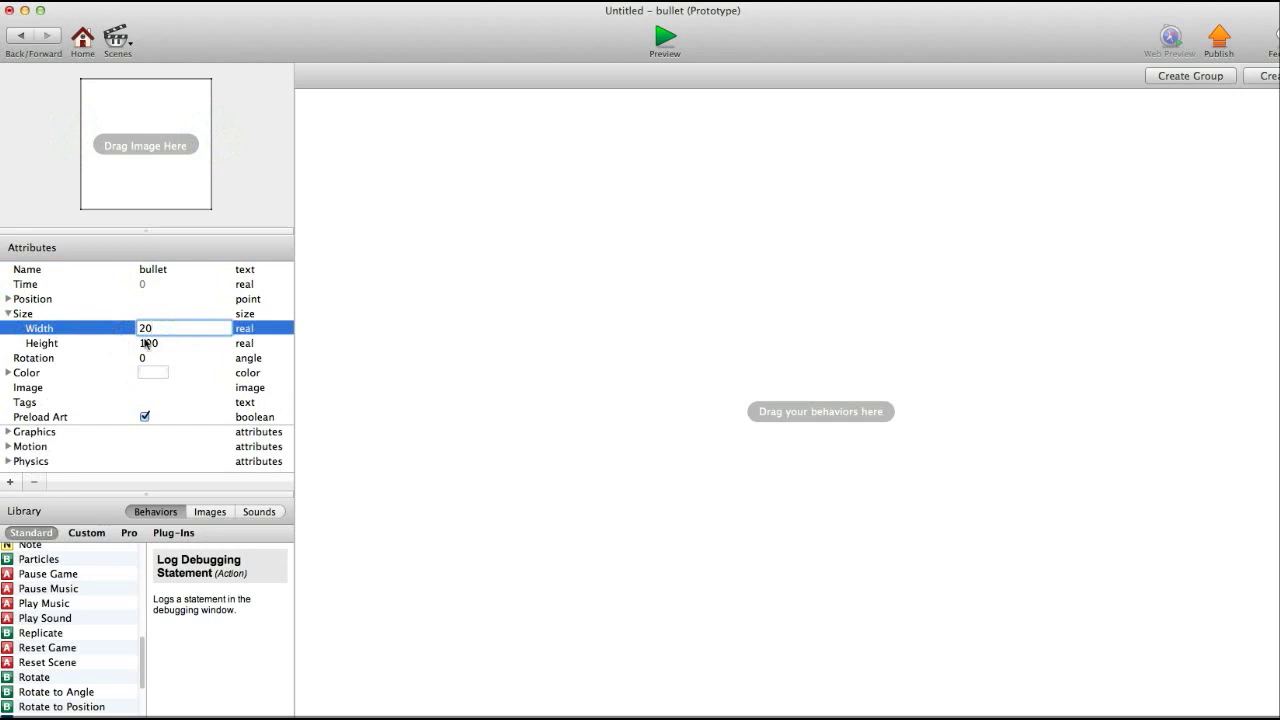
{"action": "left_click", "coordinate": [185, 343]}
{"action": "type", "text": "15"}
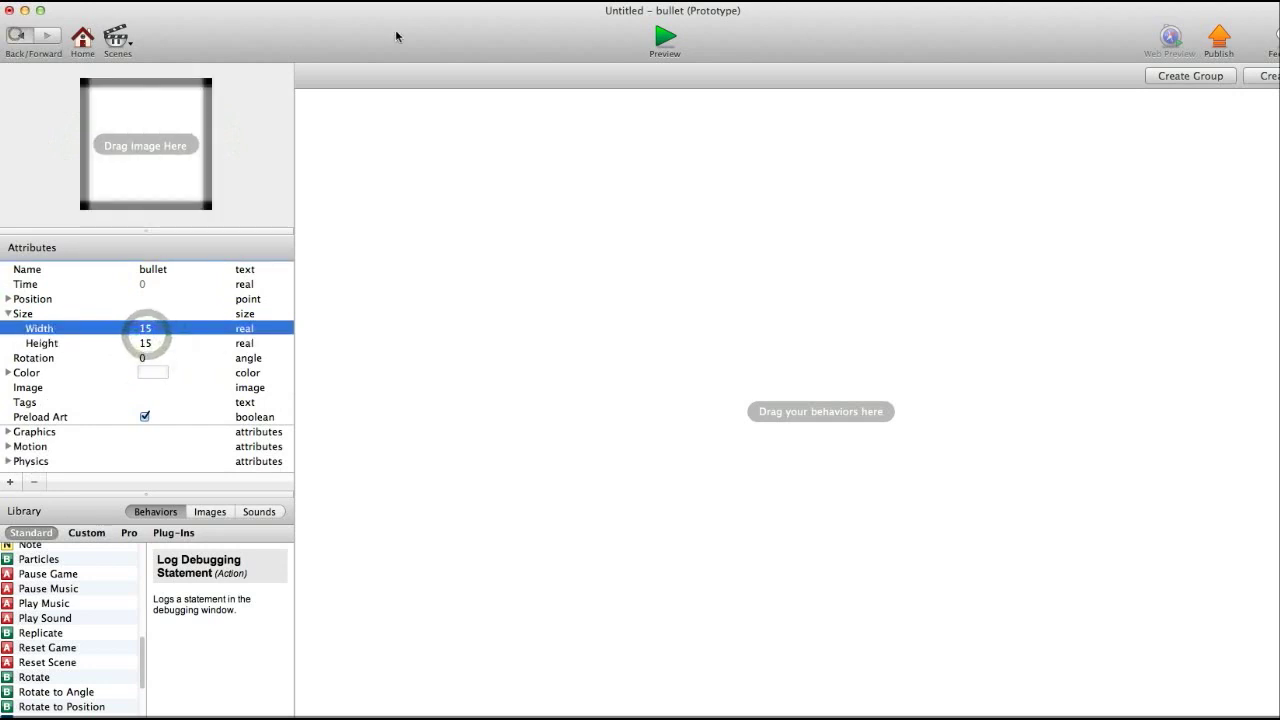
{"action": "left_click", "coordinate": [664, 38]}
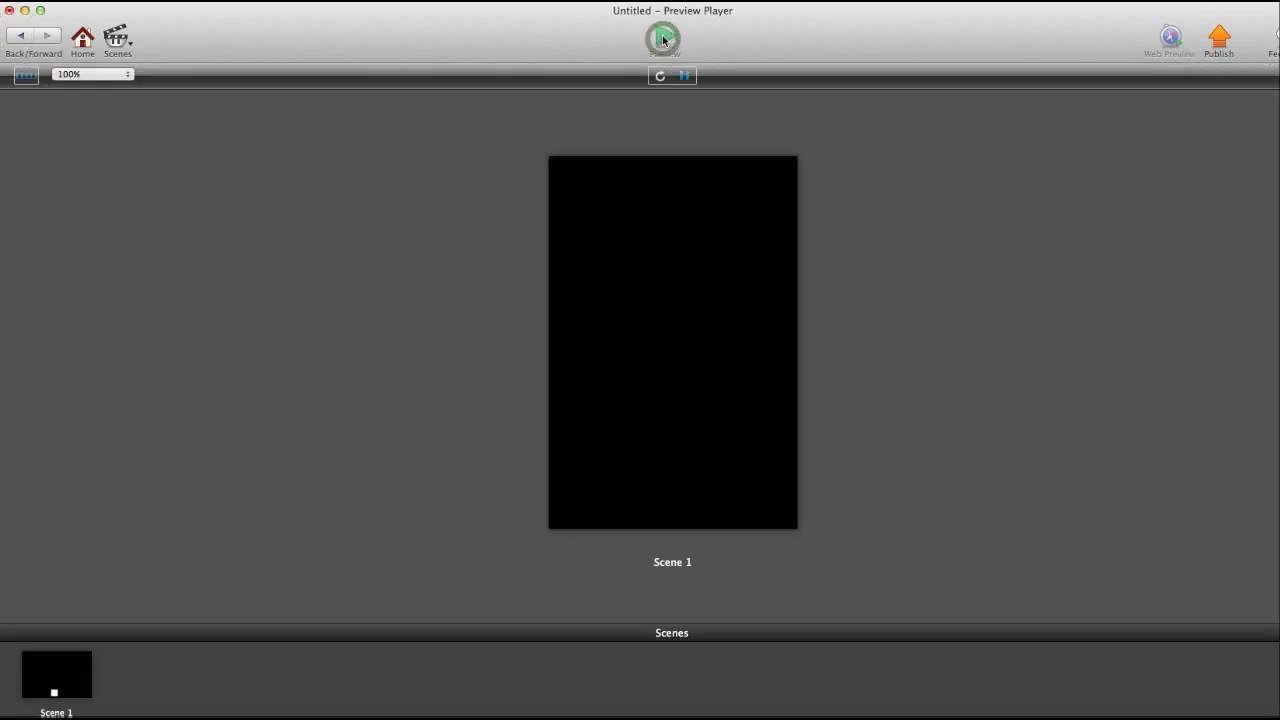
{"action": "left_click", "coordinate": [663, 38]}
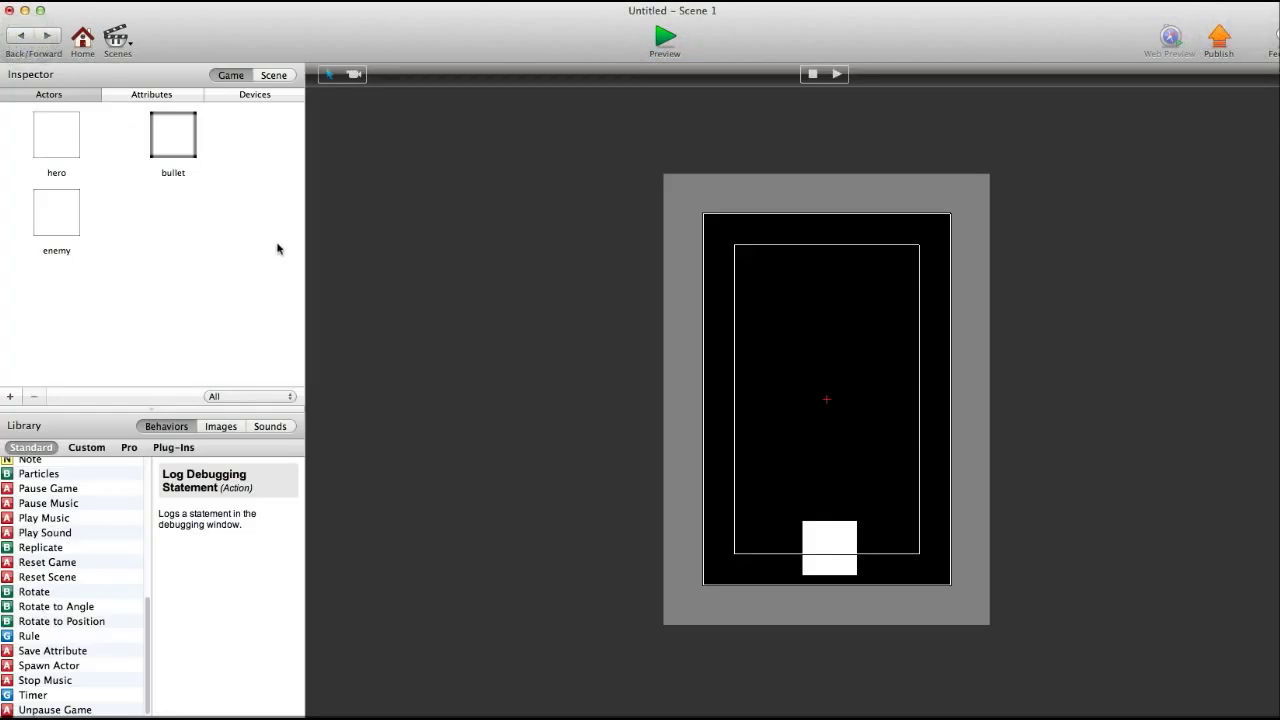
Step: Give the bullet actor a Move behaviour with direction 90 and speed 250
{"action": "left_click", "coordinate": [173, 133]}
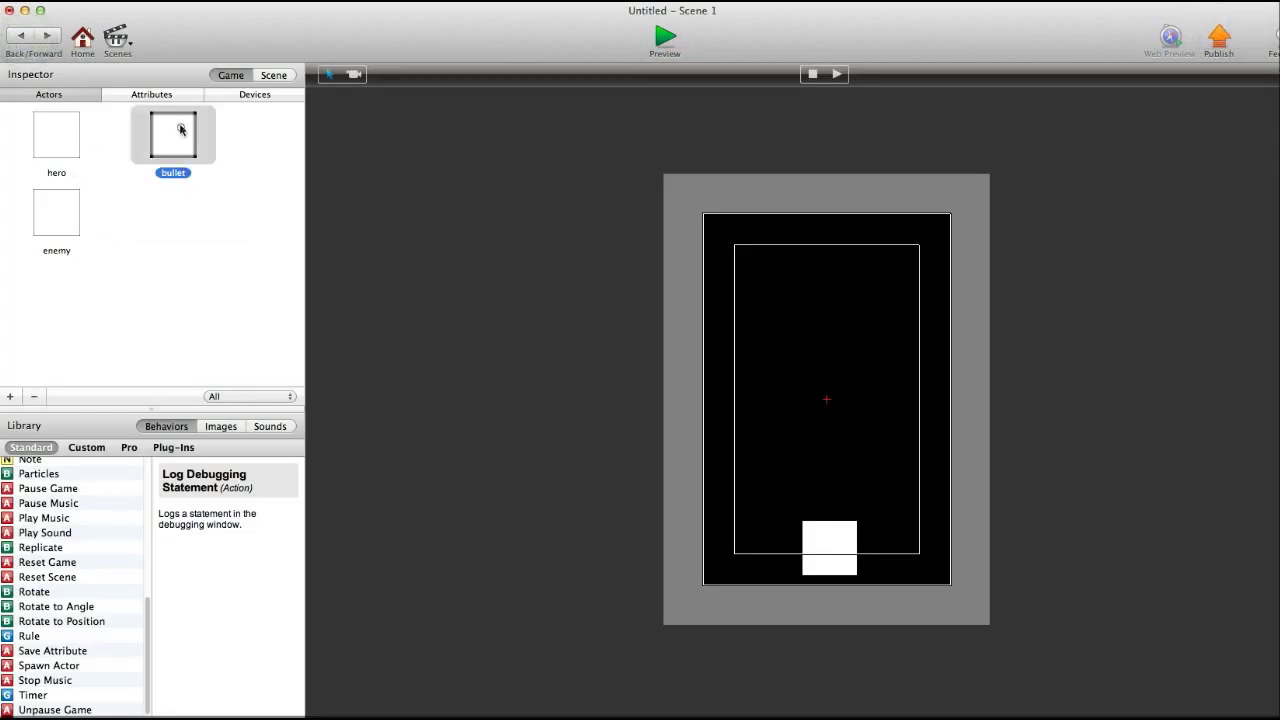
{"action": "double_click", "coordinate": [173, 133]}
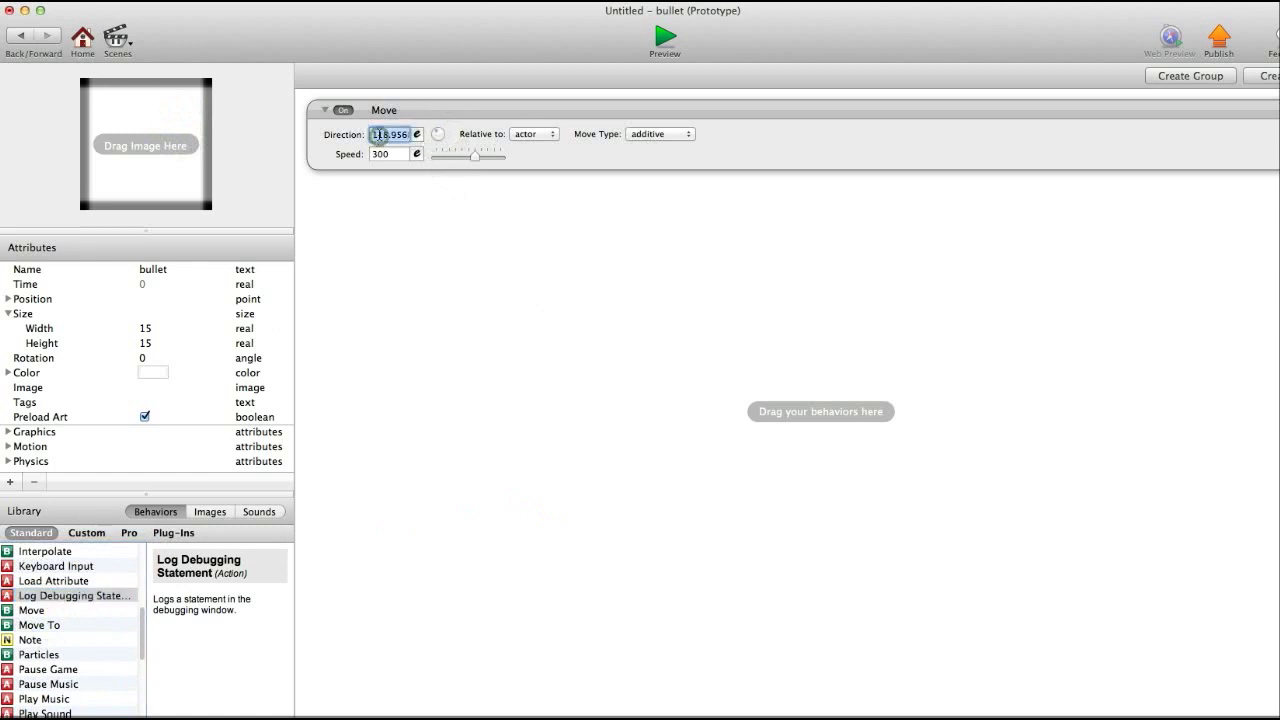
{"action": "type", "text": "90"}
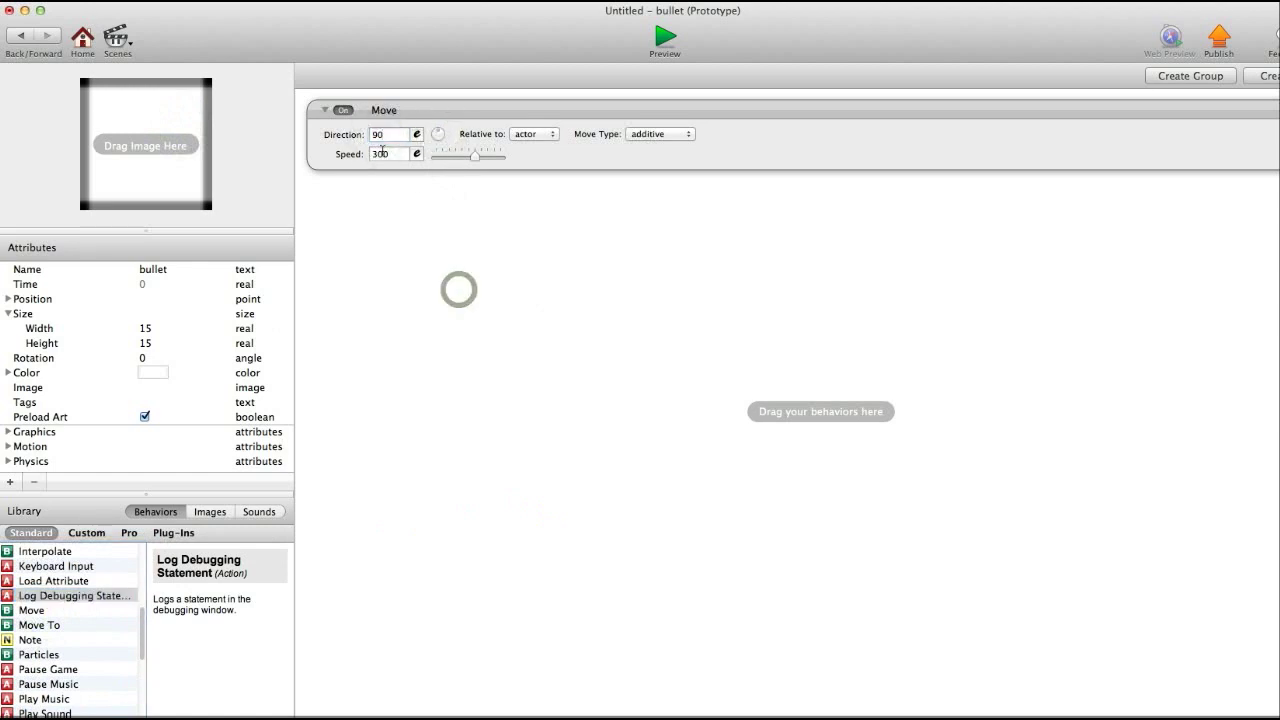
{"action": "left_click", "coordinate": [388, 153]}
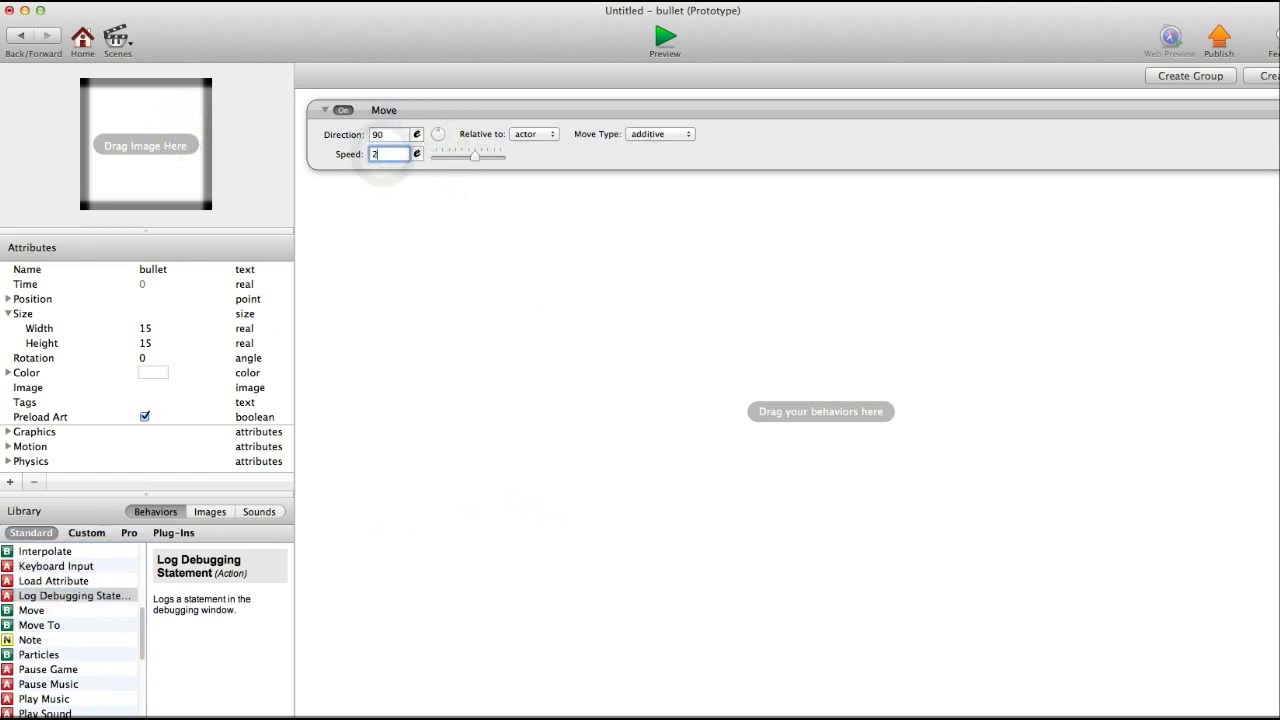
{"action": "type", "text": "250"}
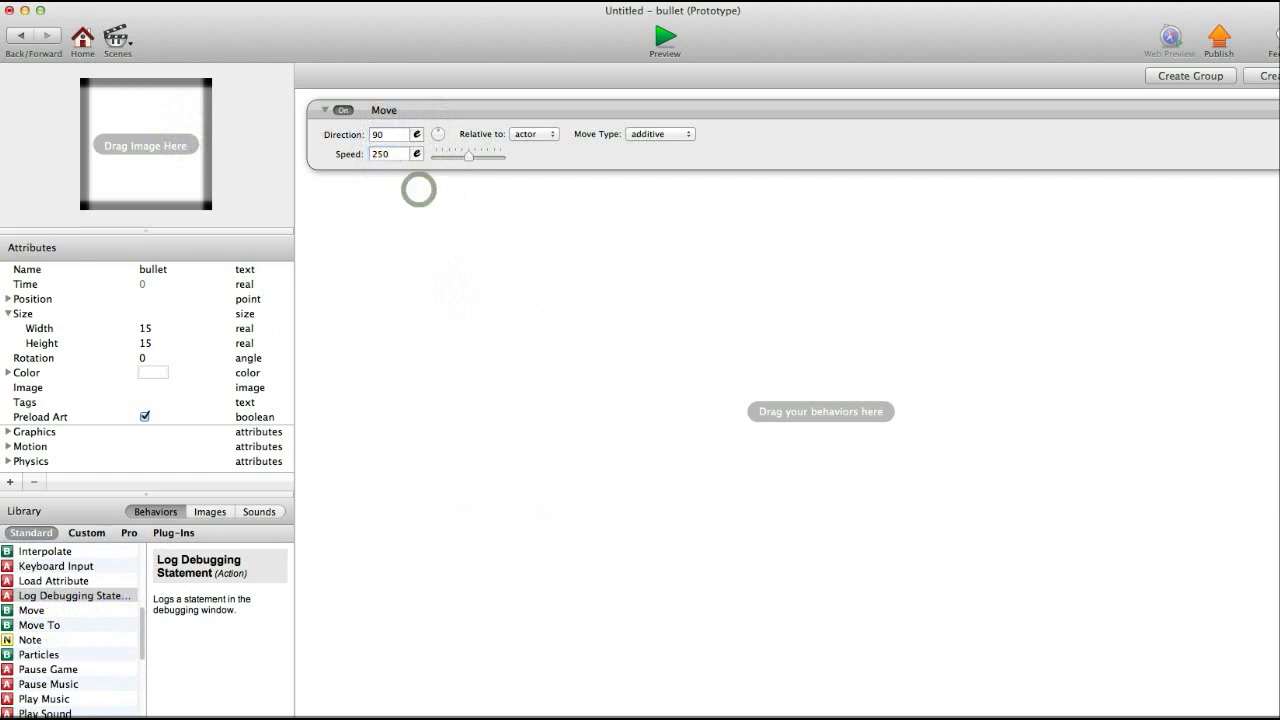
{"action": "left_click", "coordinate": [664, 38]}
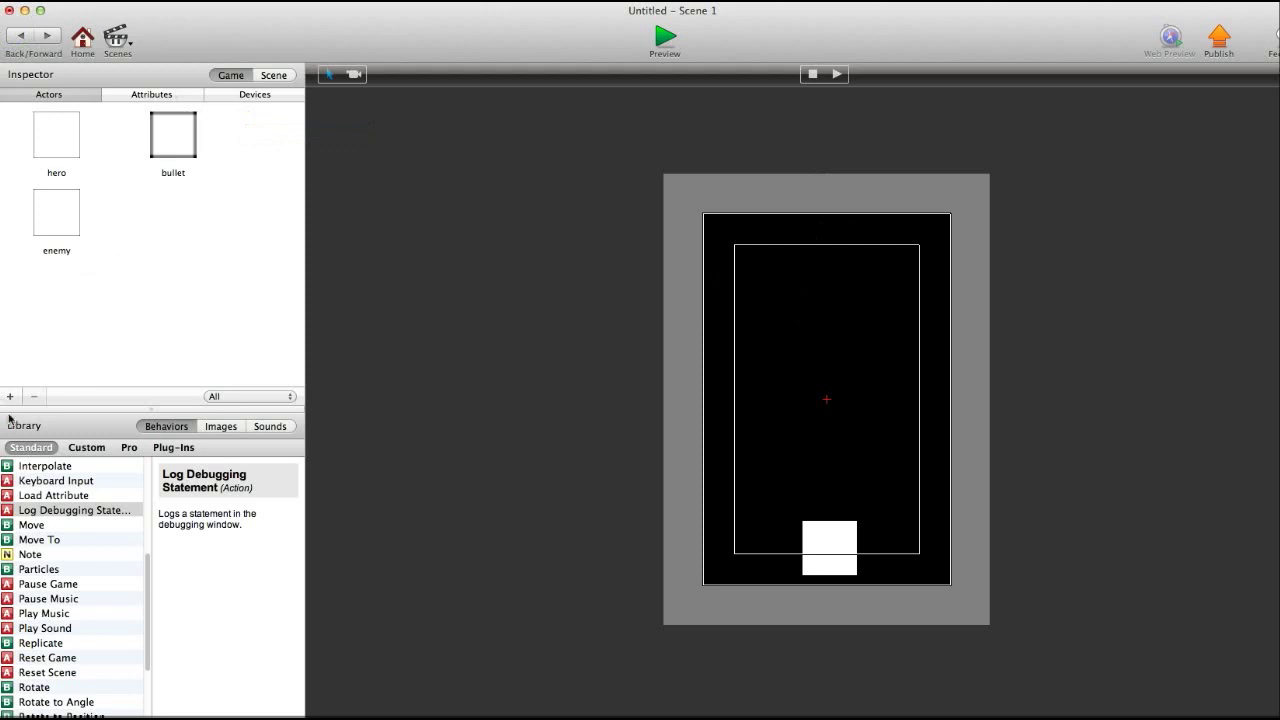
Step: Add a wall actor and turn off its Graphics Visible attribute
{"action": "left_click", "coordinate": [10, 396]}
{"action": "type", "text": "wall"}
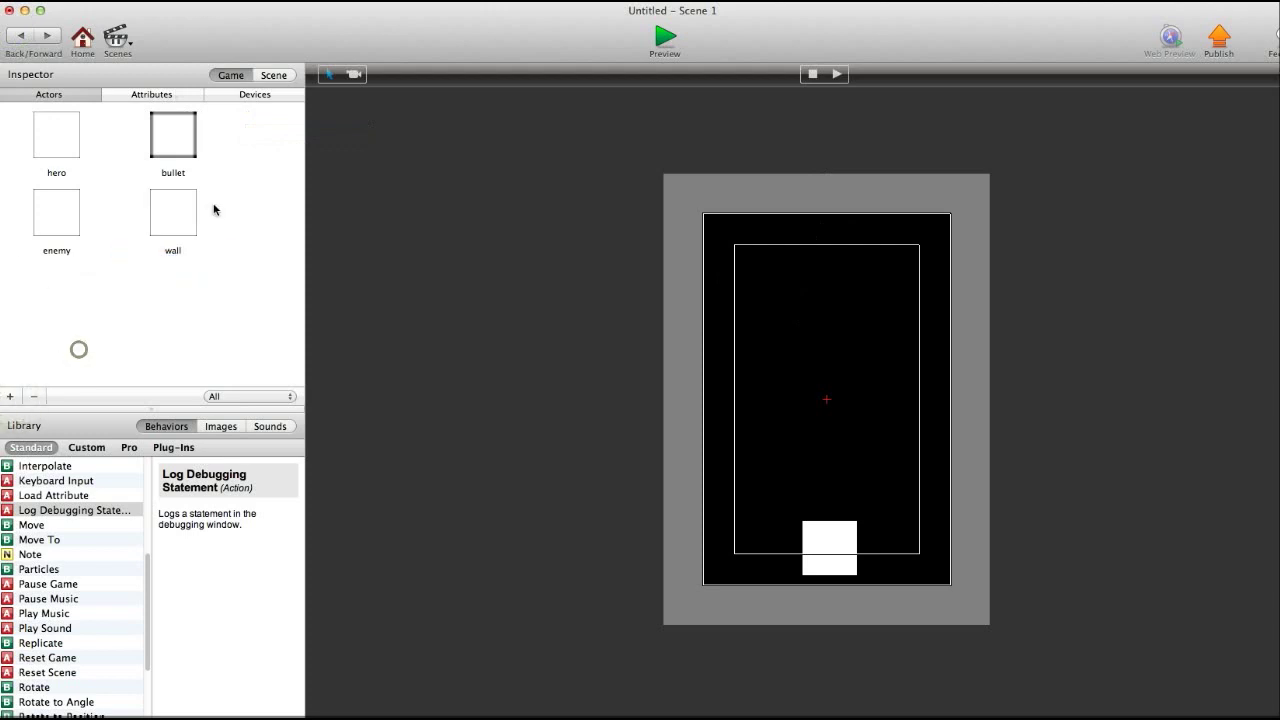
{"action": "double_click", "coordinate": [172, 213]}
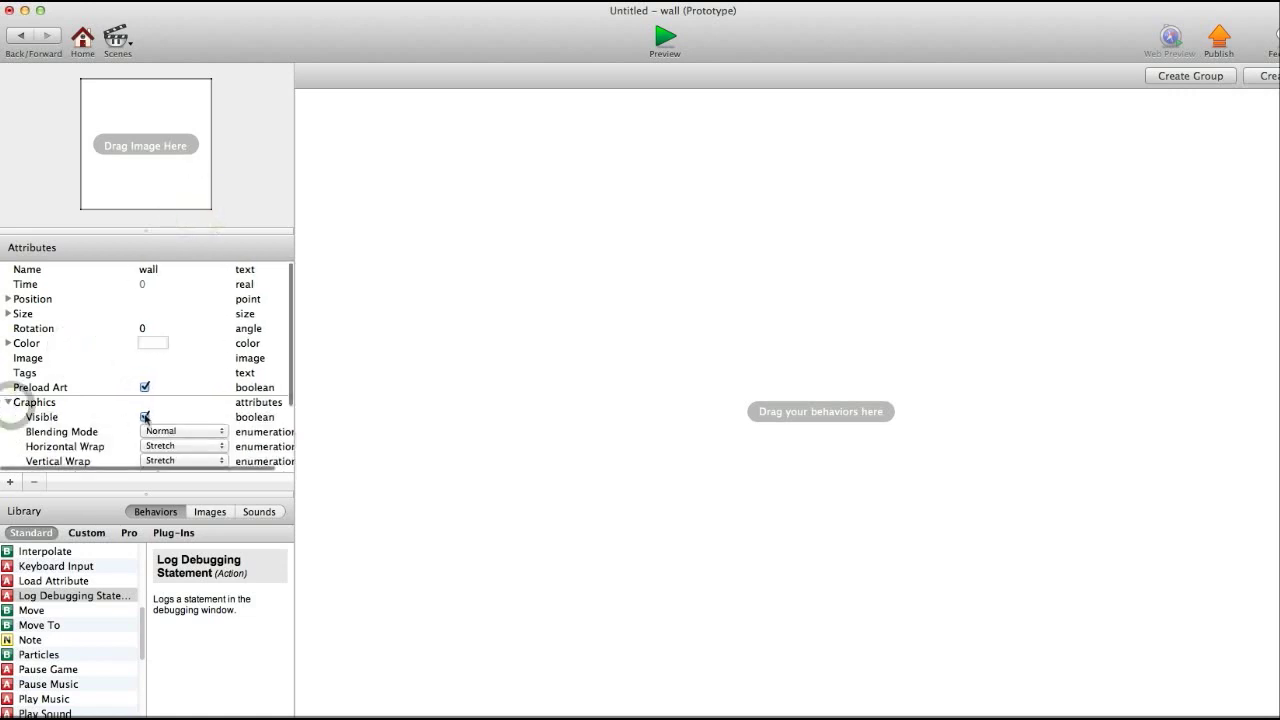
{"action": "left_click", "coordinate": [145, 417]}
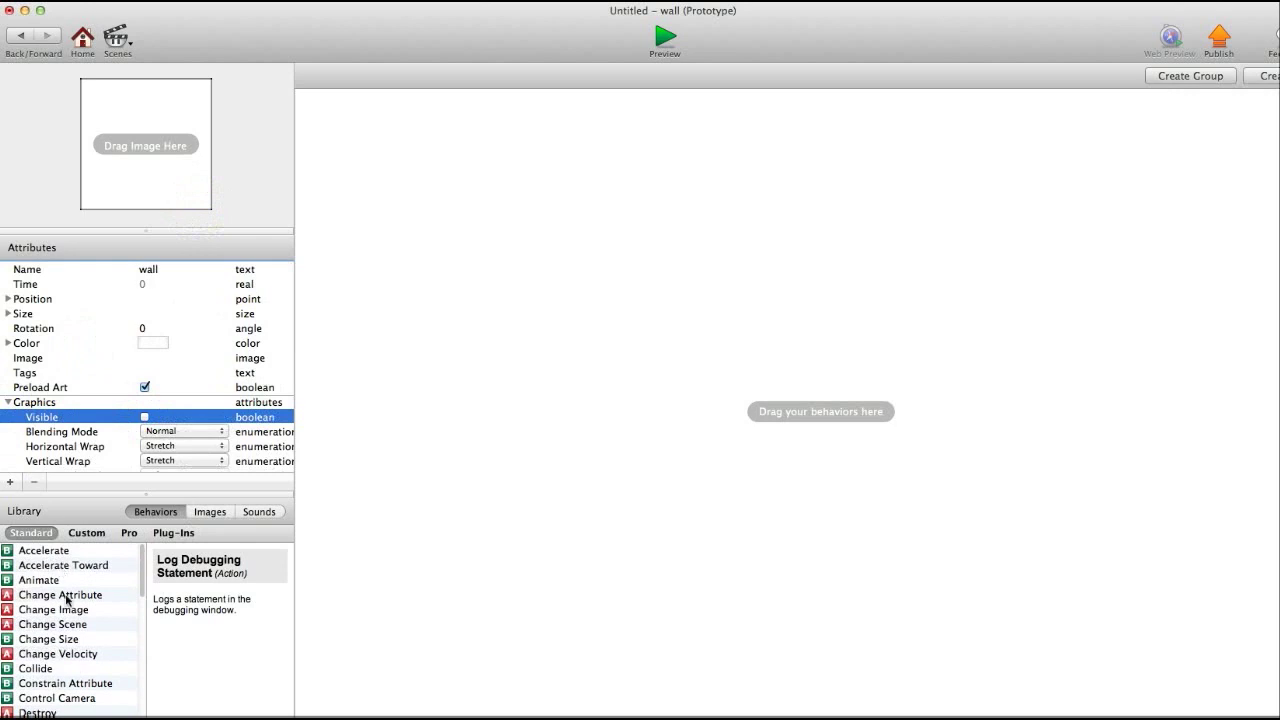
{"action": "scroll", "scroll_direction": "down", "scroll_amount": 3}
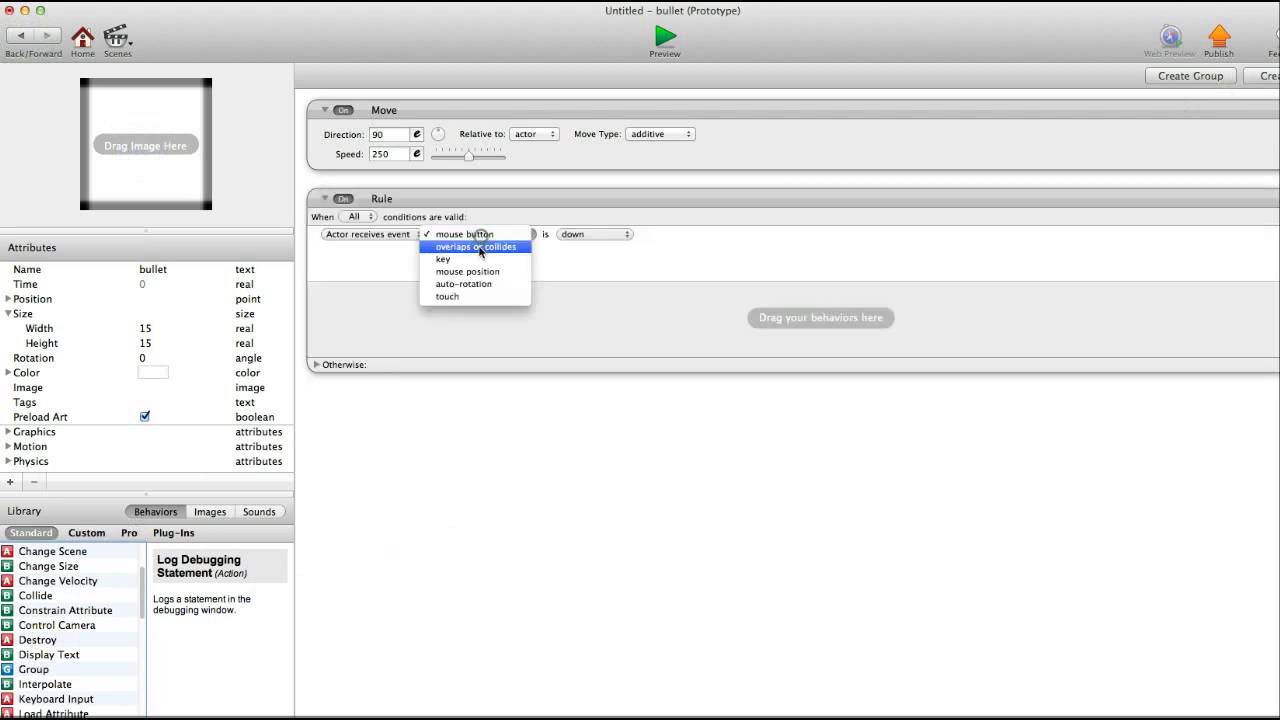
Step: Set the bullet's Rule to overlaps or collides with actor of type, choosing the actor
{"action": "left_click", "coordinate": [475, 246]}
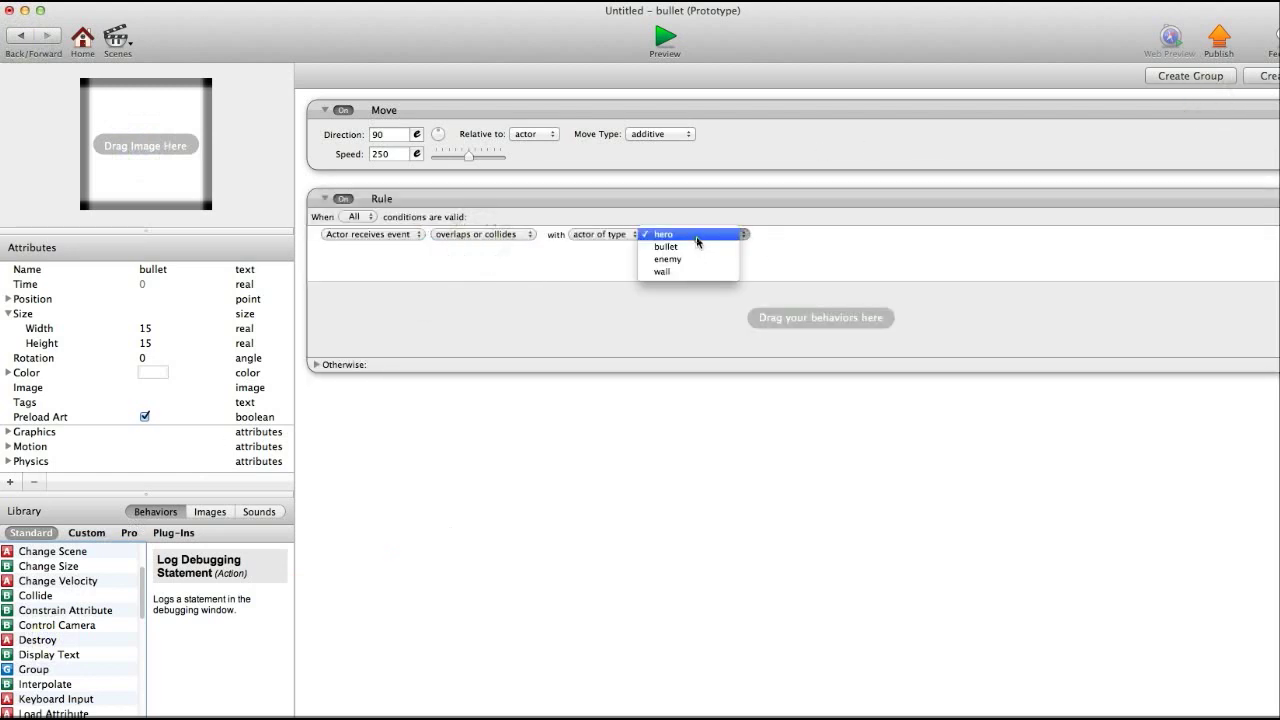
{"action": "left_click", "coordinate": [661, 271]}
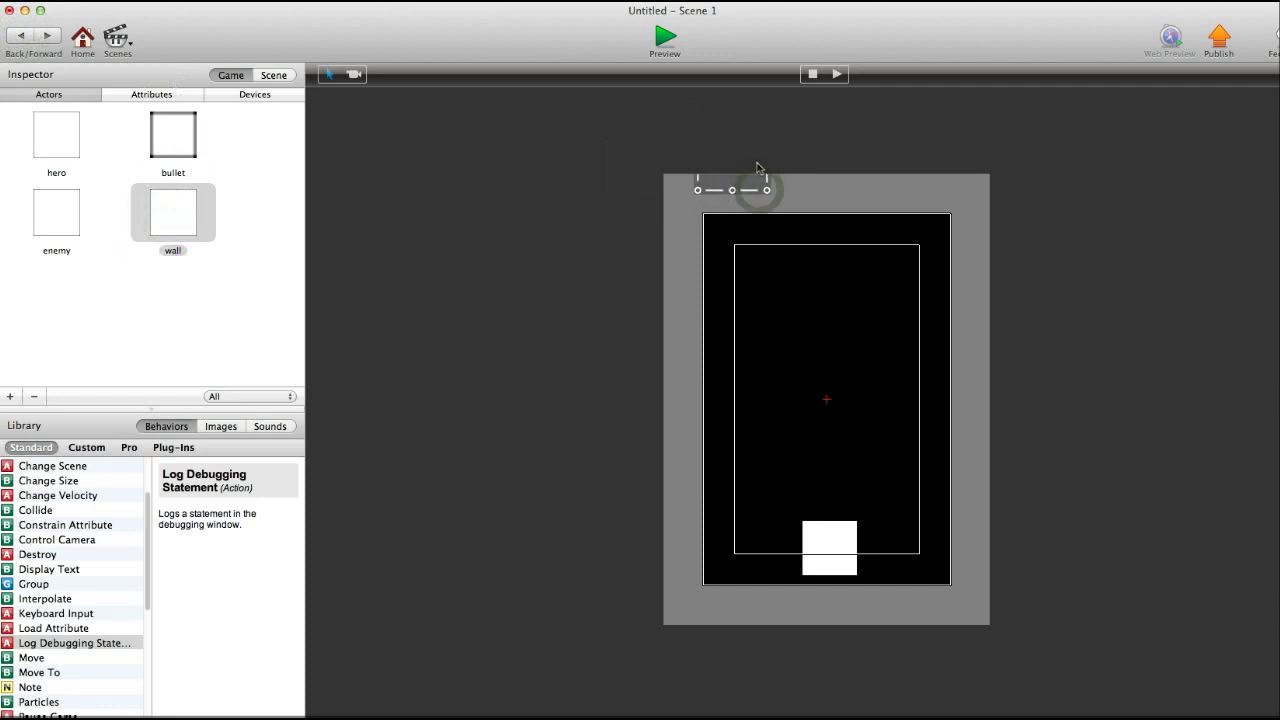
Step: Place a wall instance along the top edge of Scene 1
{"action": "left_click_drag", "start_coordinate": [767, 189], "coordinate": [963, 193]}
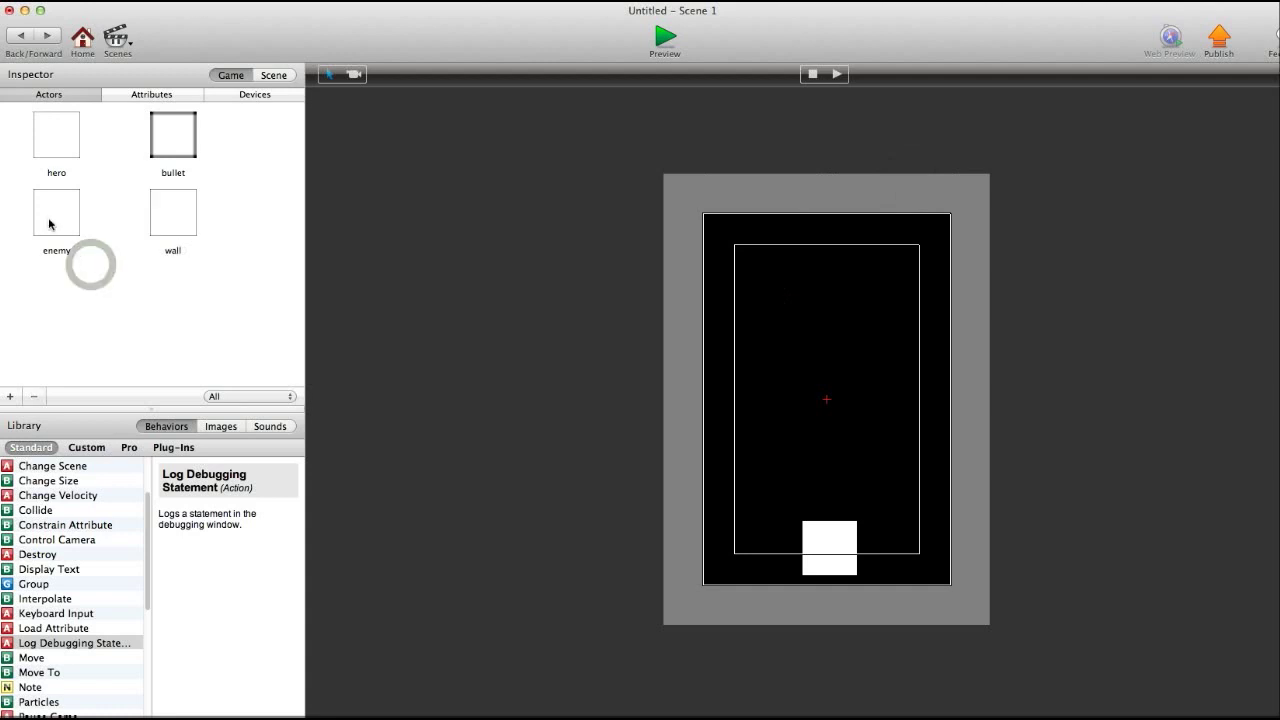
Step: Give the enemy a Move behaviour (direction 270, speed 200) and a hero-collision rule
{"action": "double_click", "coordinate": [56, 211]}
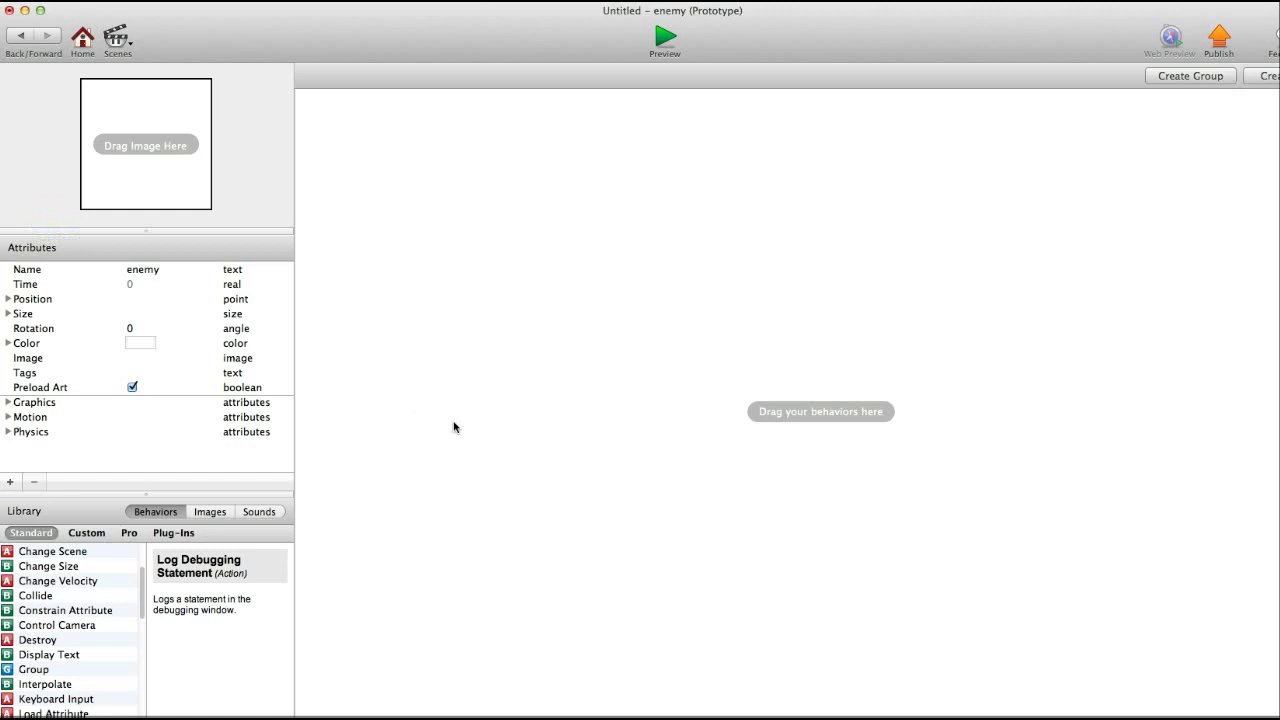
{"action": "mouse_move", "coordinate": [98, 654]}
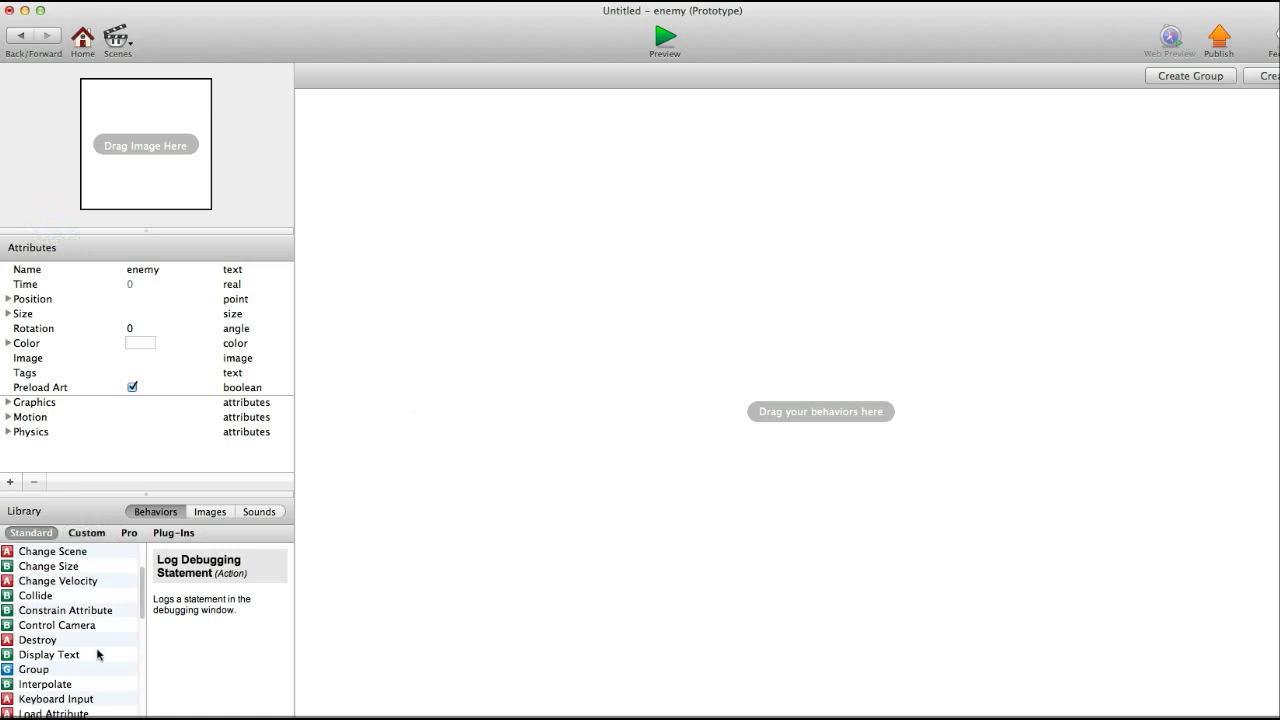
{"action": "scroll", "scroll_direction": "down", "scroll_amount": 3}
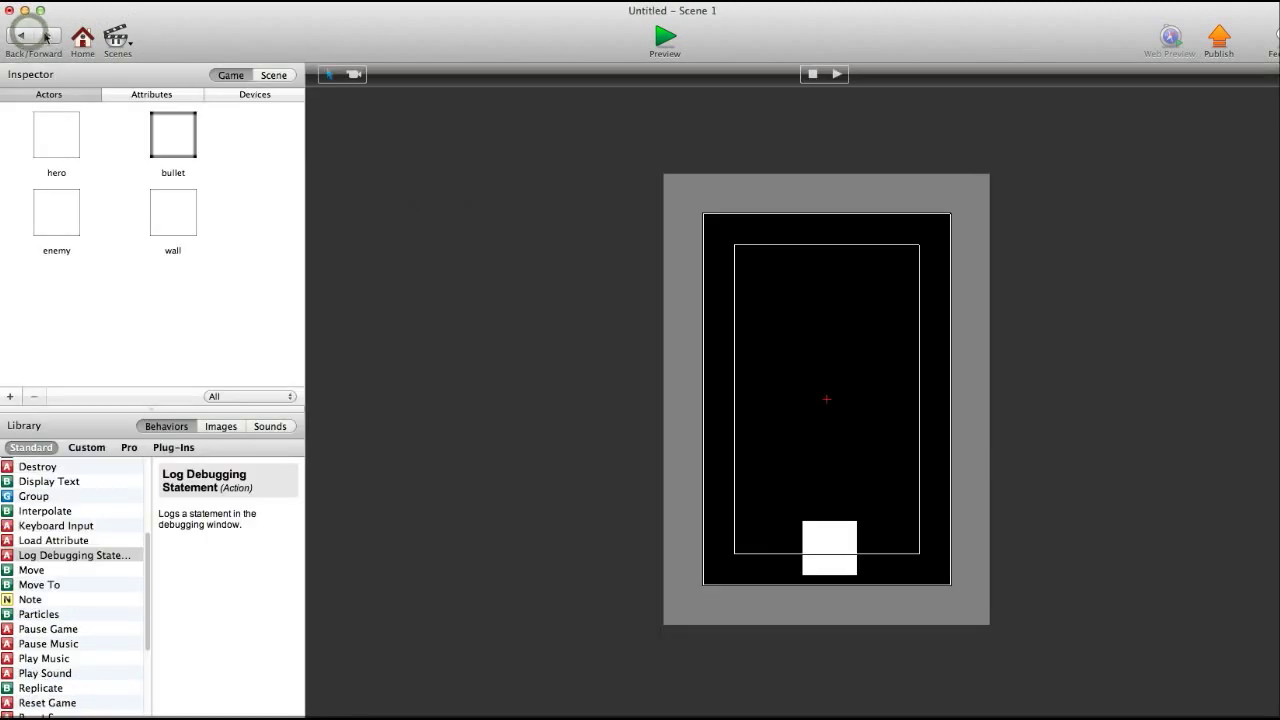
{"action": "double_click", "coordinate": [56, 211]}
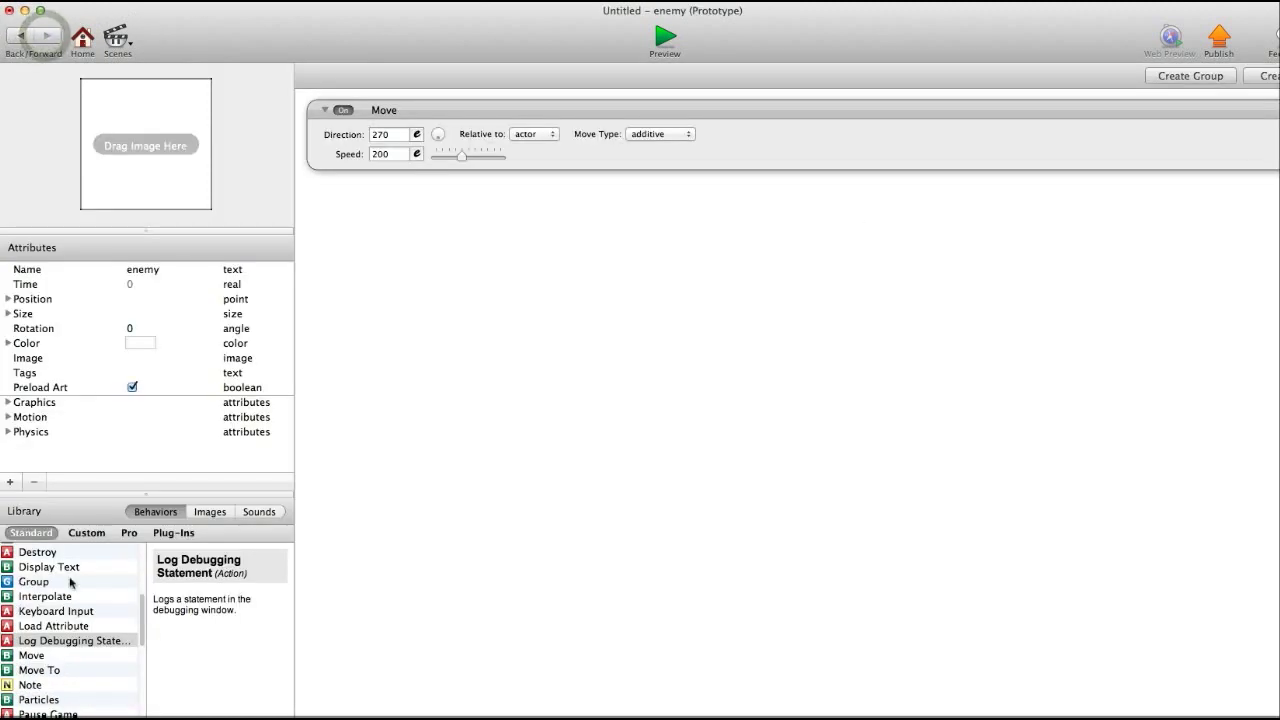
{"action": "left_click", "coordinate": [475, 234]}
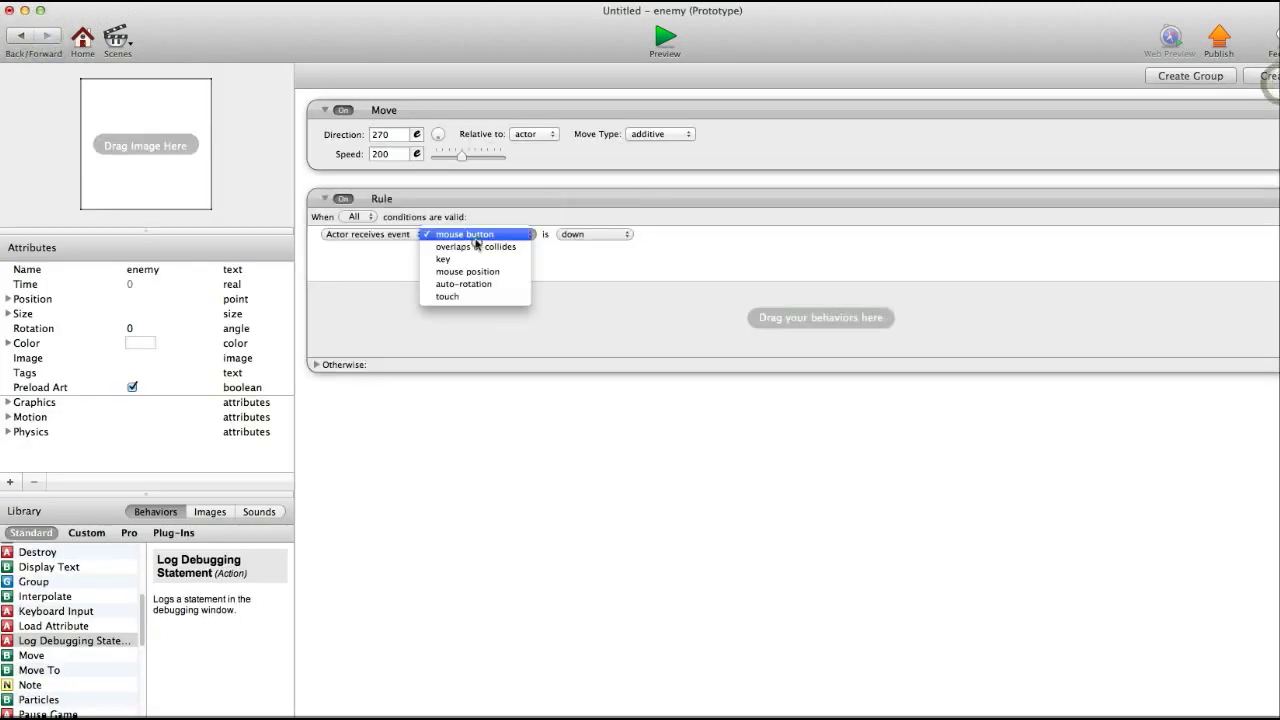
{"action": "left_click", "coordinate": [475, 247]}
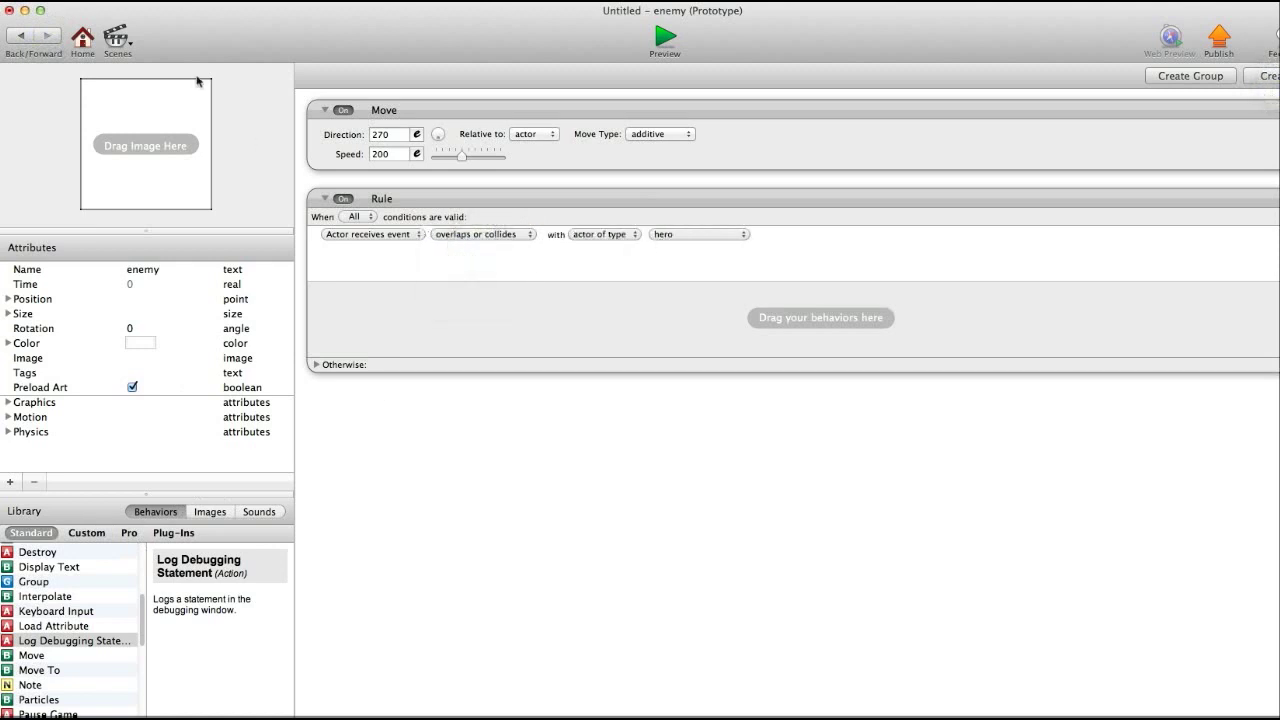
{"action": "mouse_move", "coordinate": [596, 298]}
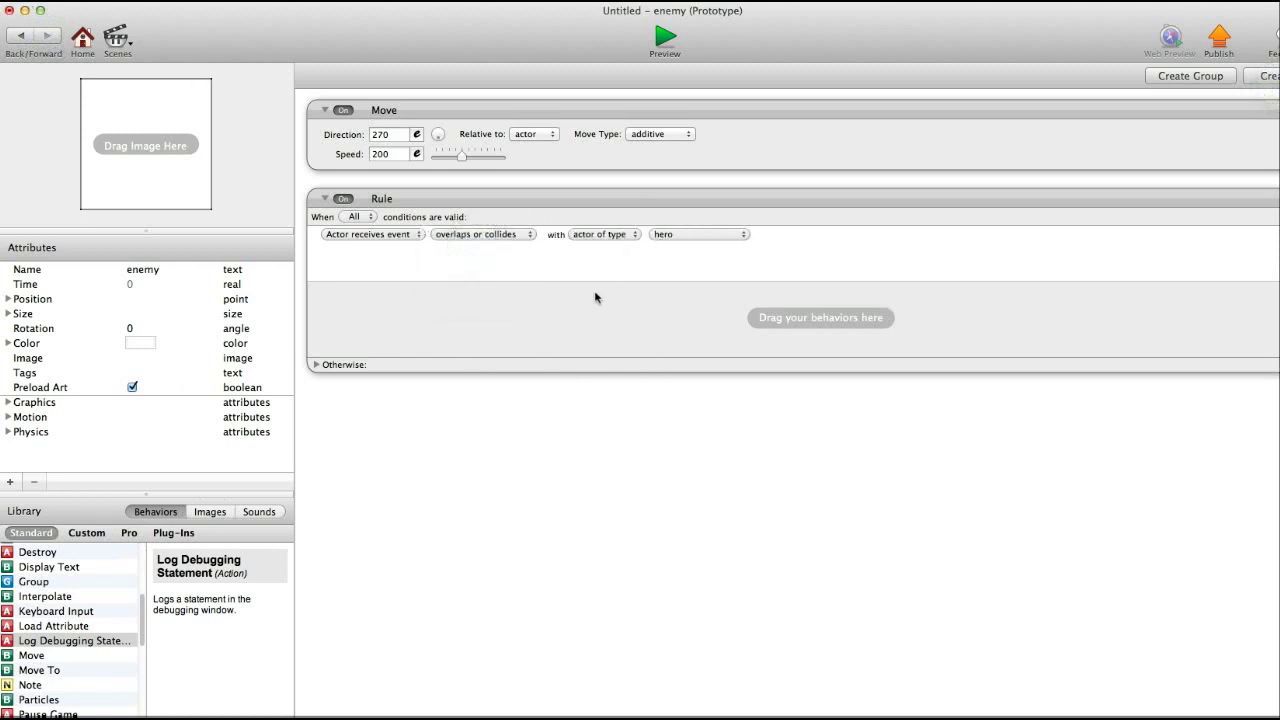
{"action": "mouse_move", "coordinate": [36, 87]}
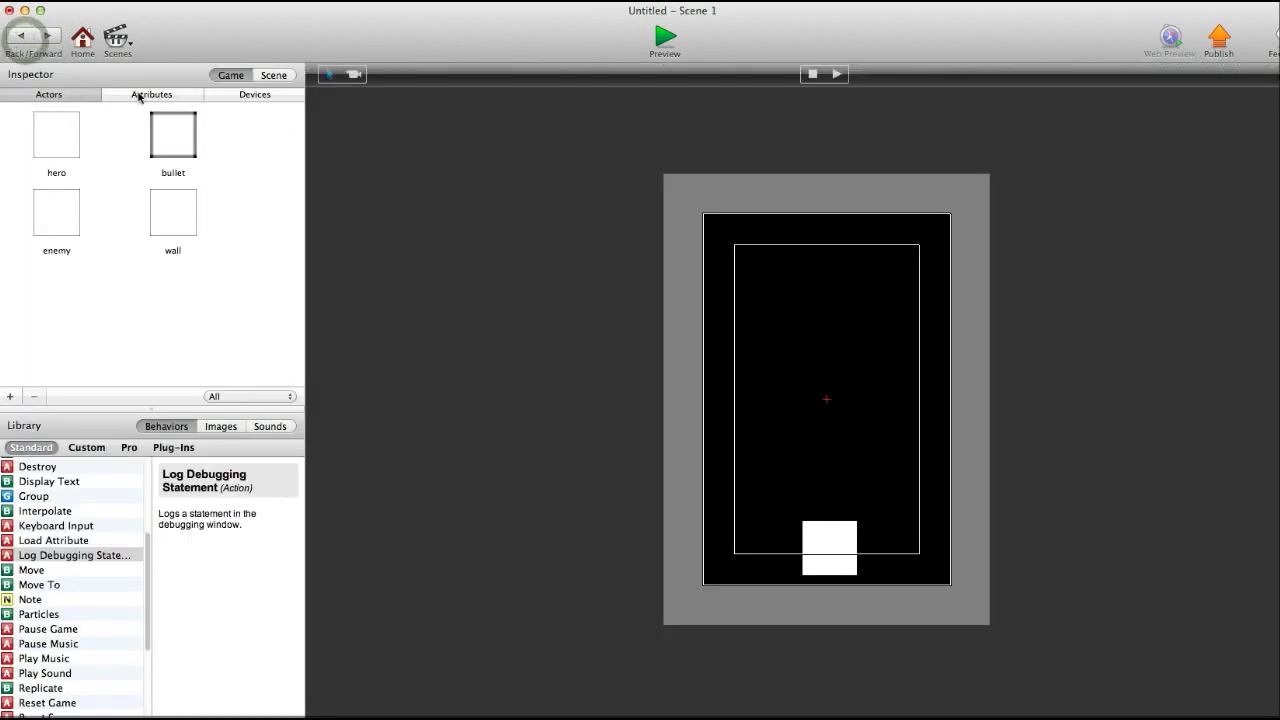
Step: Add an integer game attribute named health with a starting value of 3
{"action": "left_click", "coordinate": [10, 396]}
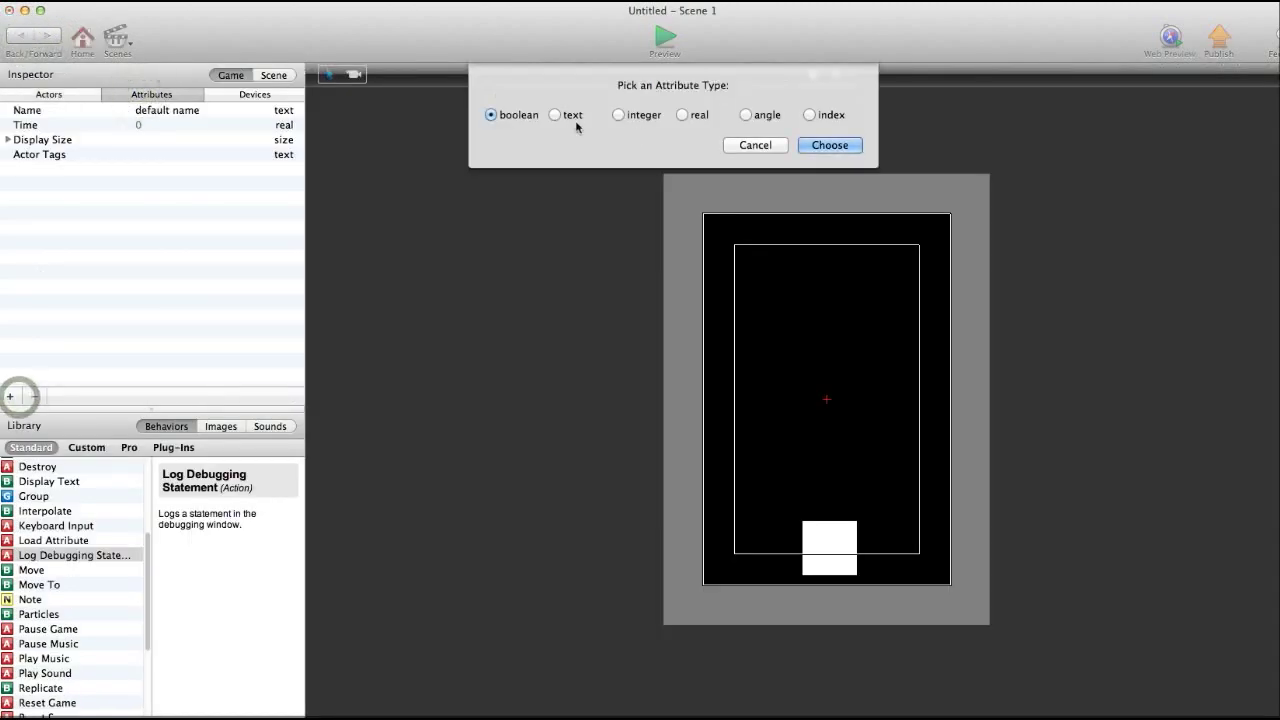
{"action": "left_click", "coordinate": [828, 145]}
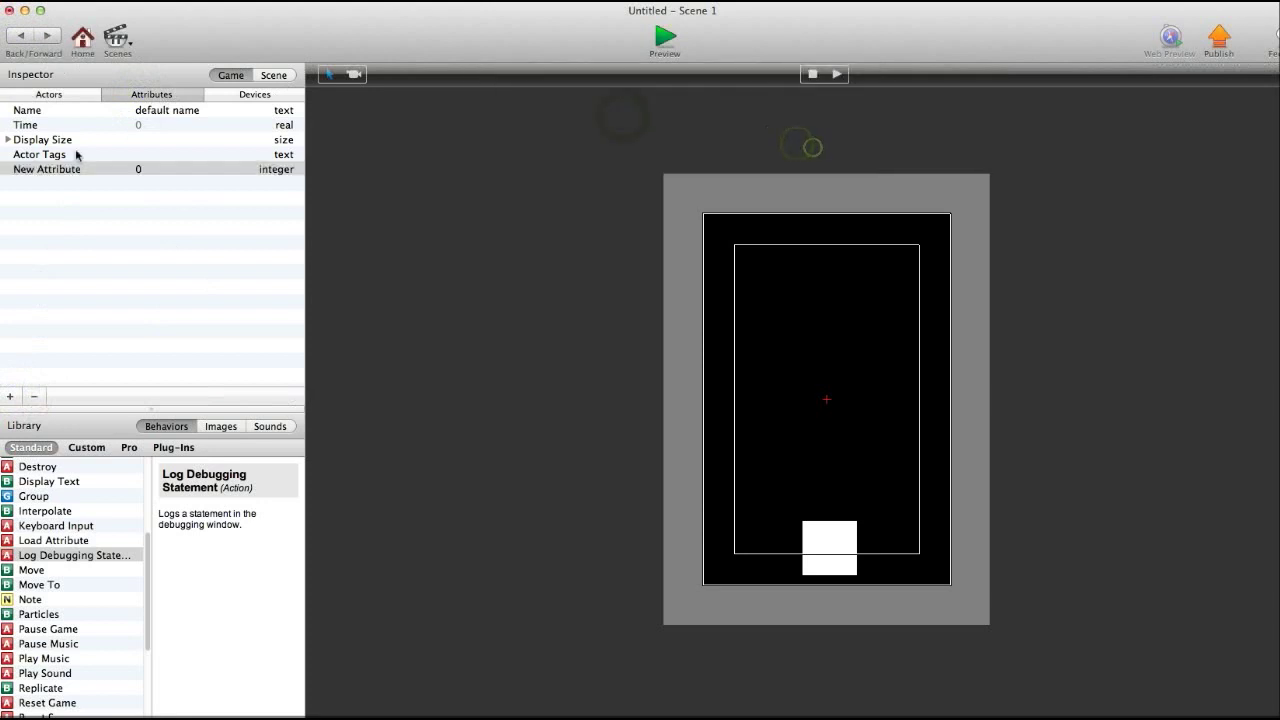
{"action": "type", "text": "health"}
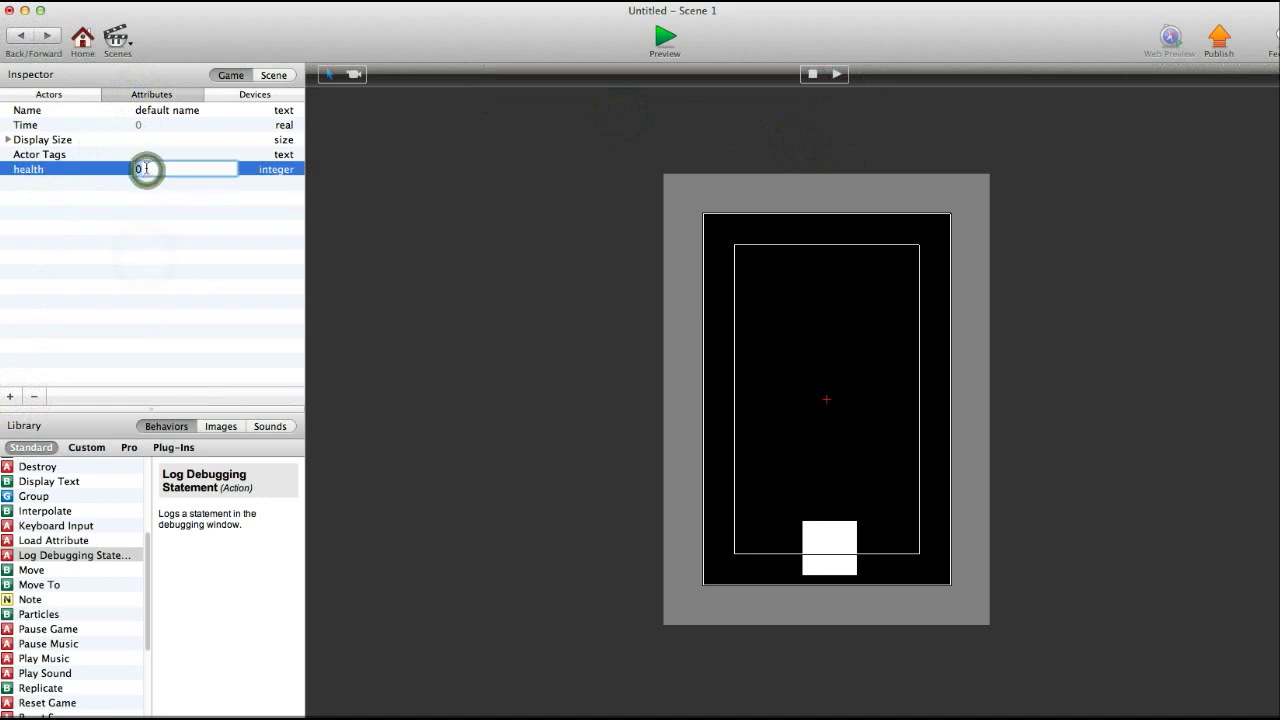
{"action": "type", "text": "3"}
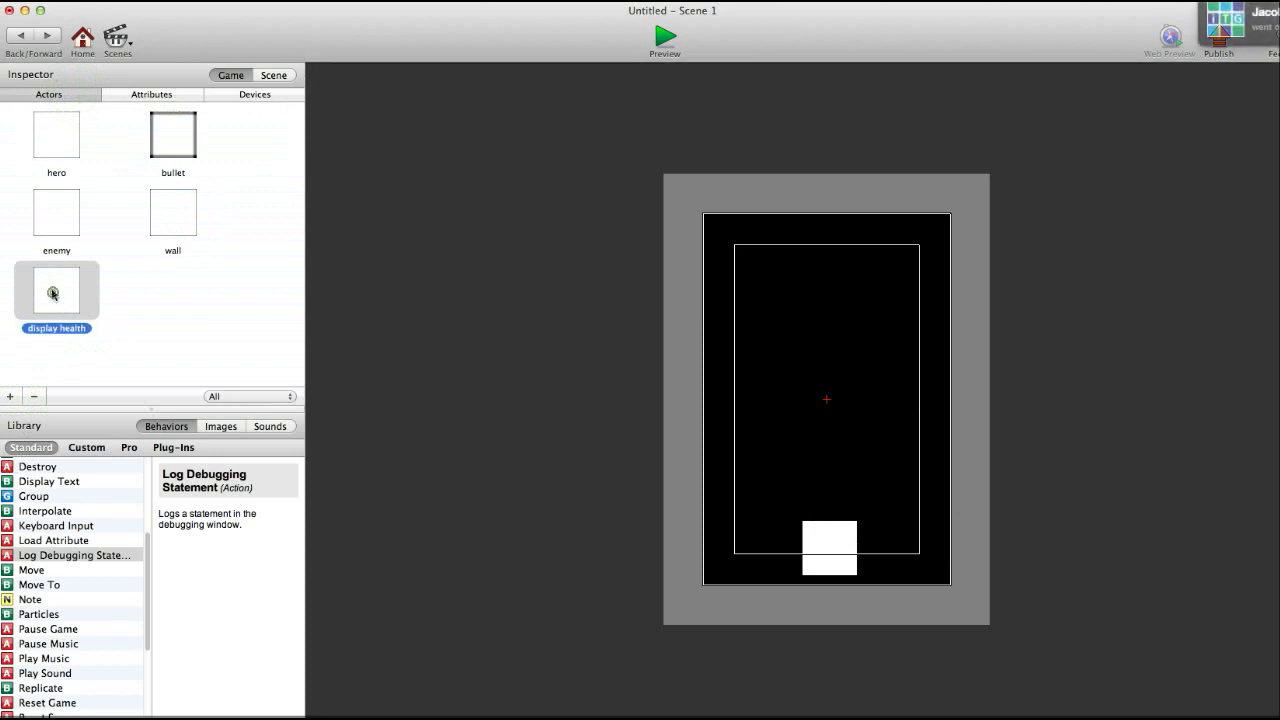
Step: Make the display health actor show game.health and place it in the scene's top-right
{"action": "double_click", "coordinate": [56, 292]}
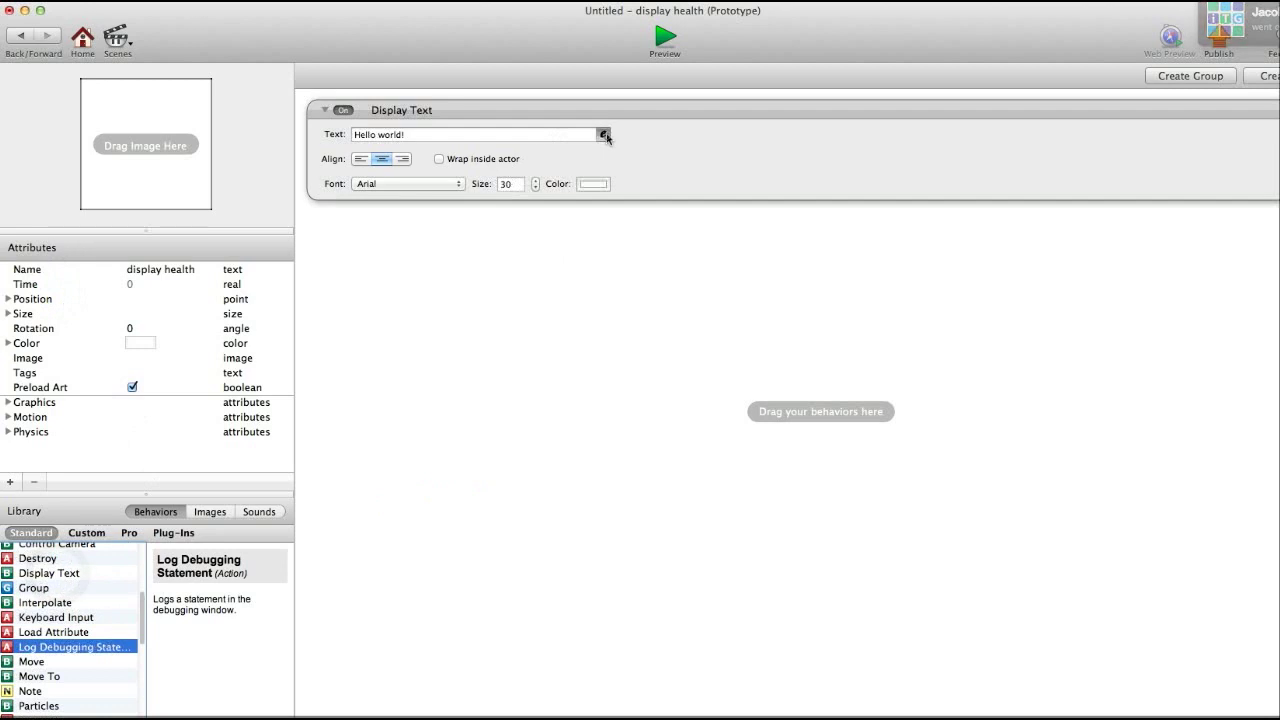
{"action": "left_click", "coordinate": [603, 134]}
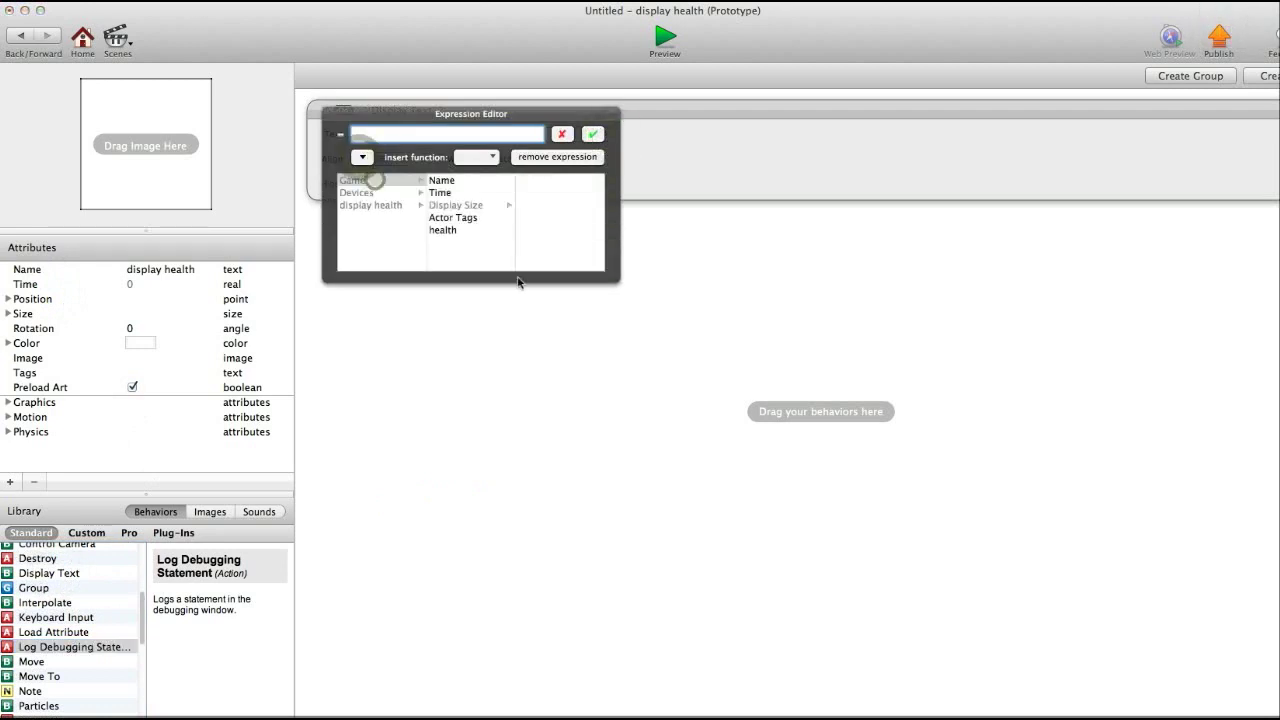
{"action": "double_click", "coordinate": [443, 230]}
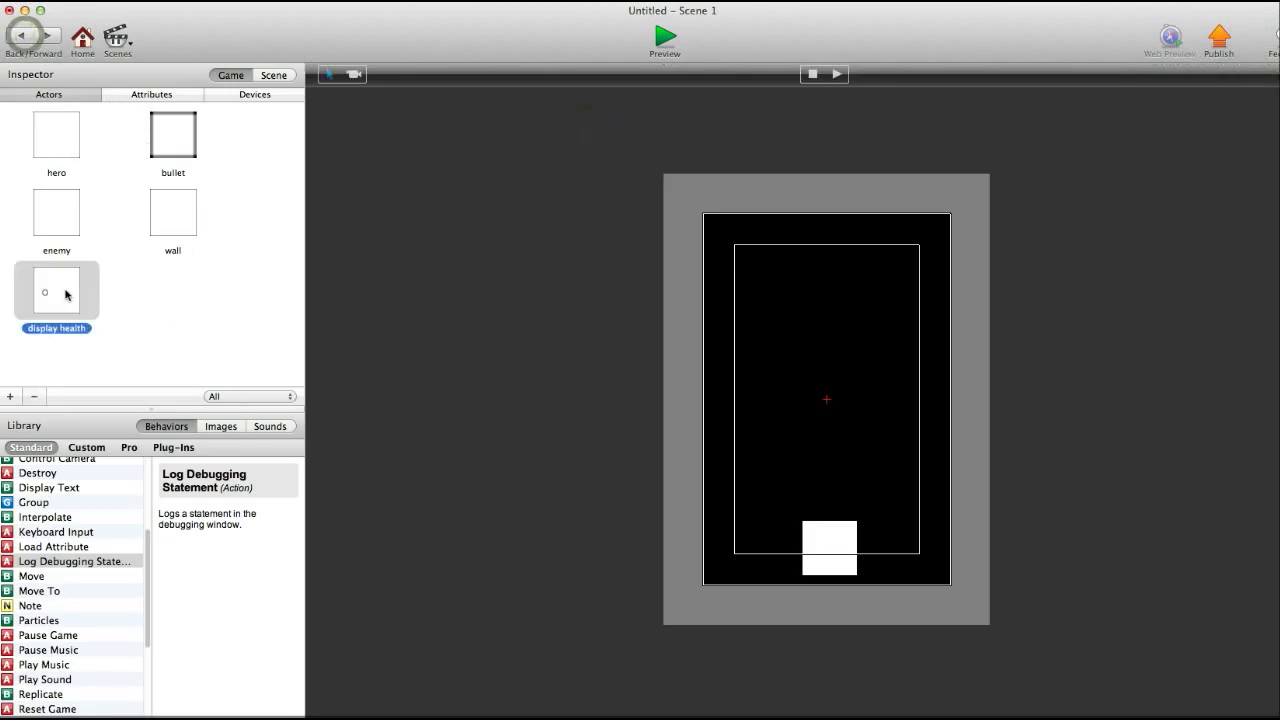
{"action": "left_click_drag", "start_coordinate": [56, 291], "coordinate": [895, 252]}
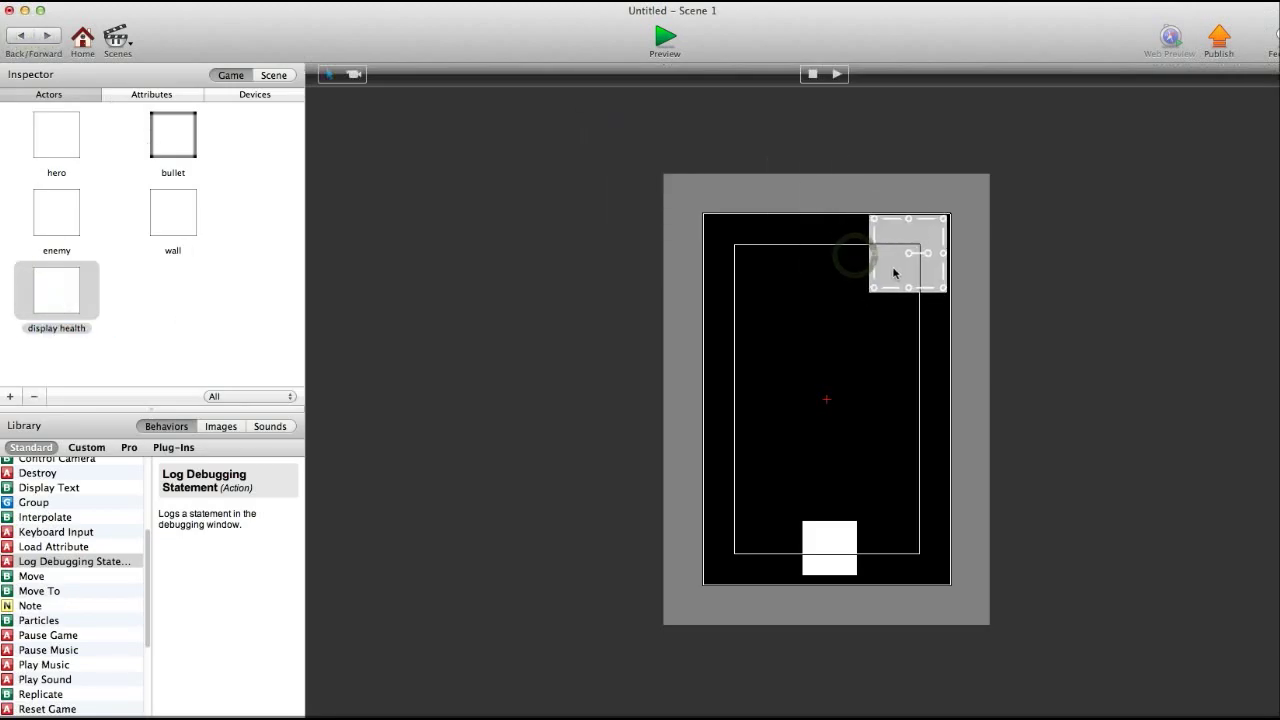
Step: Set the health display's background opacity to 0, then preview the game and return
{"action": "double_click", "coordinate": [56, 290]}
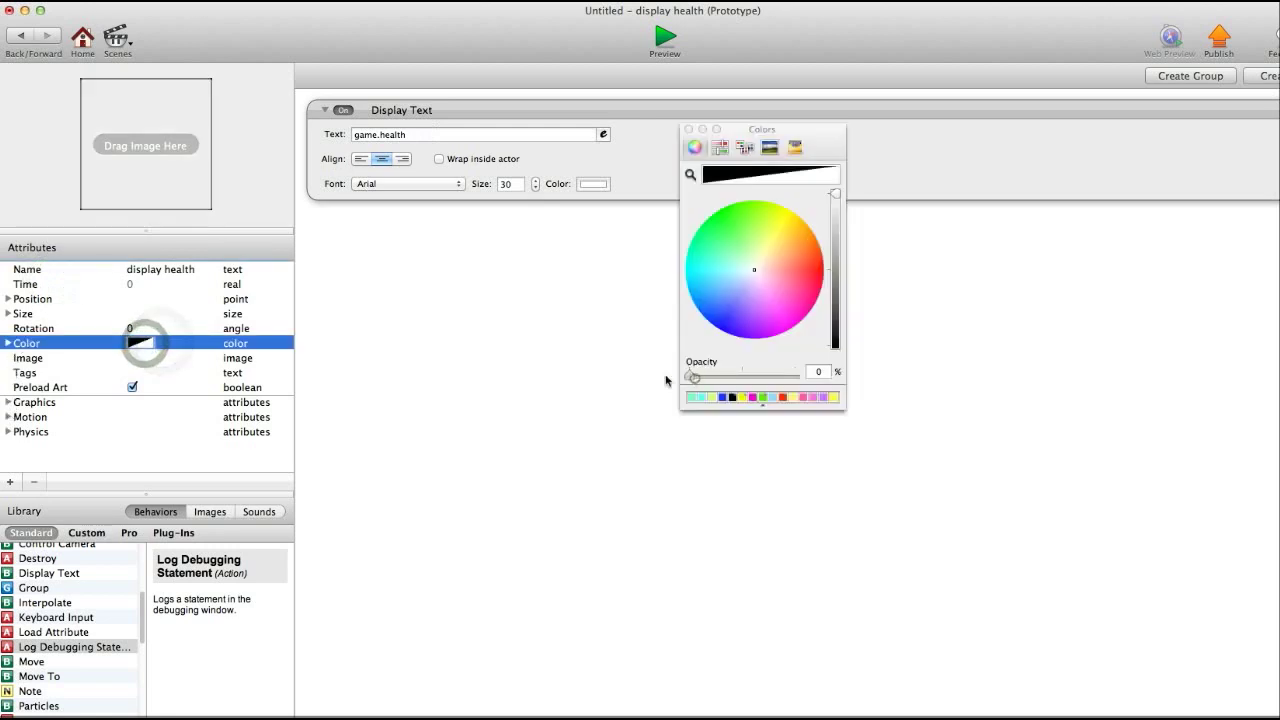
{"action": "left_click", "coordinate": [688, 129]}
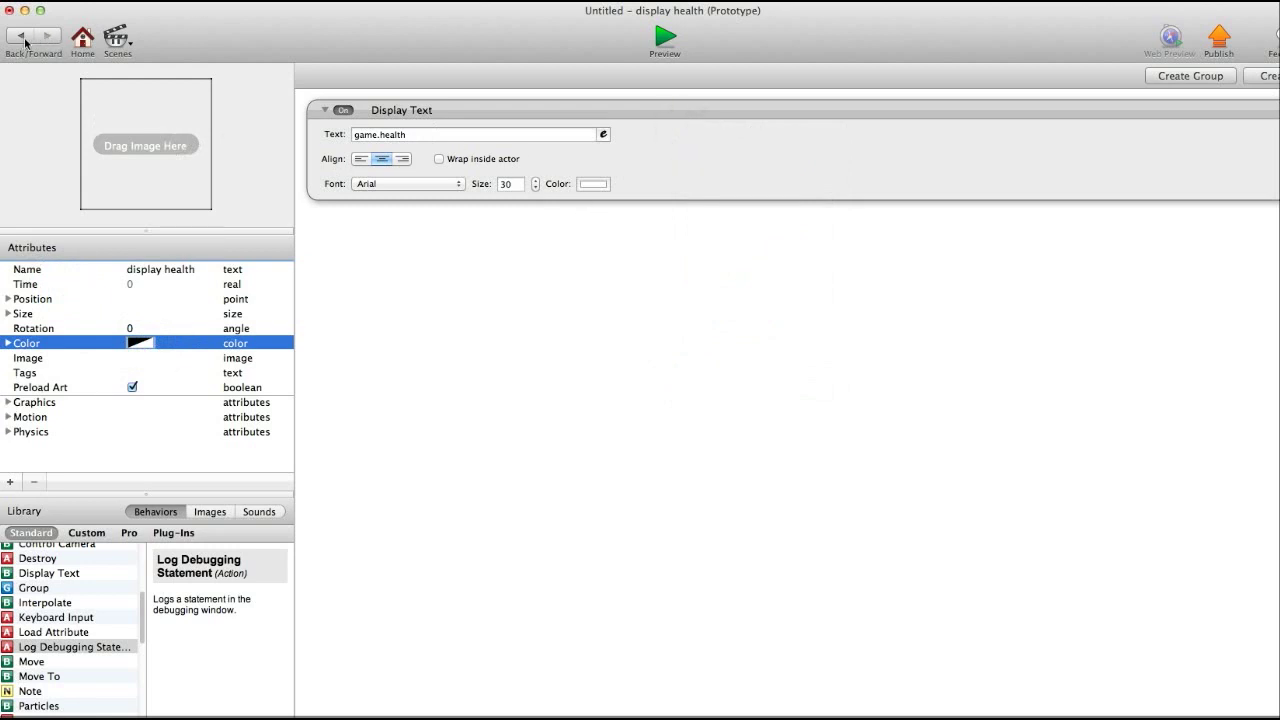
{"action": "left_click", "coordinate": [664, 37]}
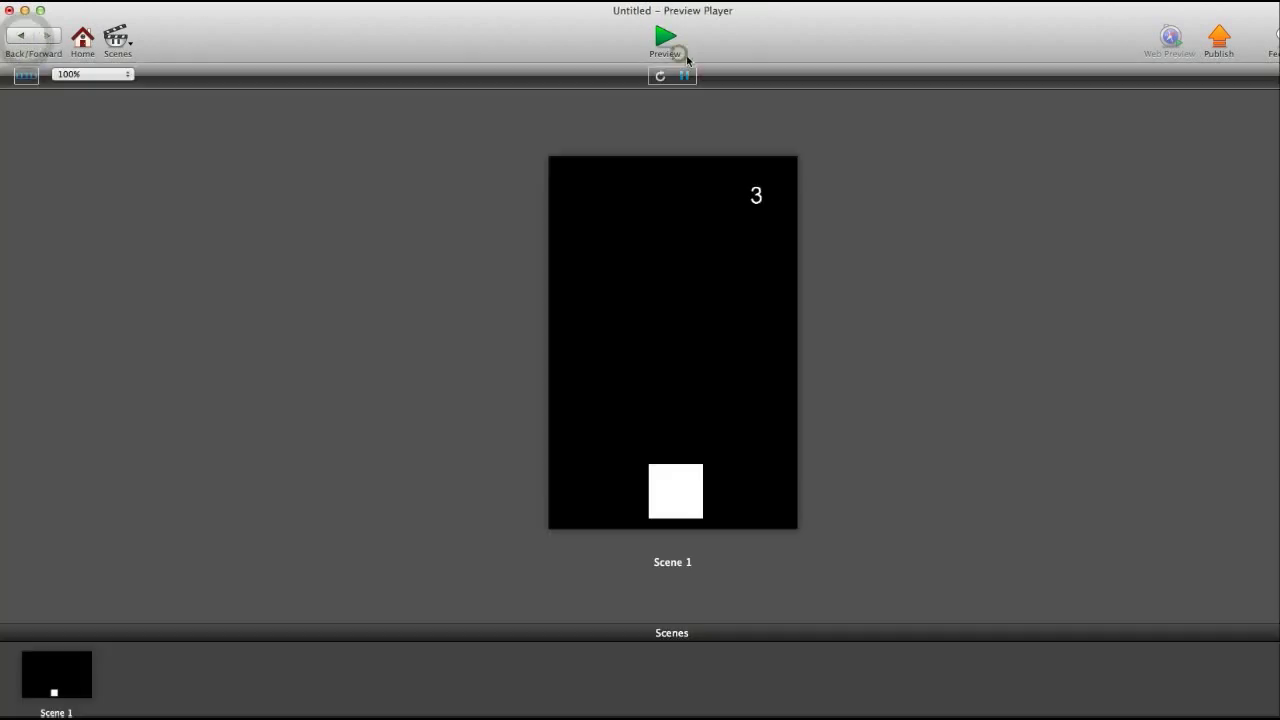
{"action": "left_click", "coordinate": [665, 38]}
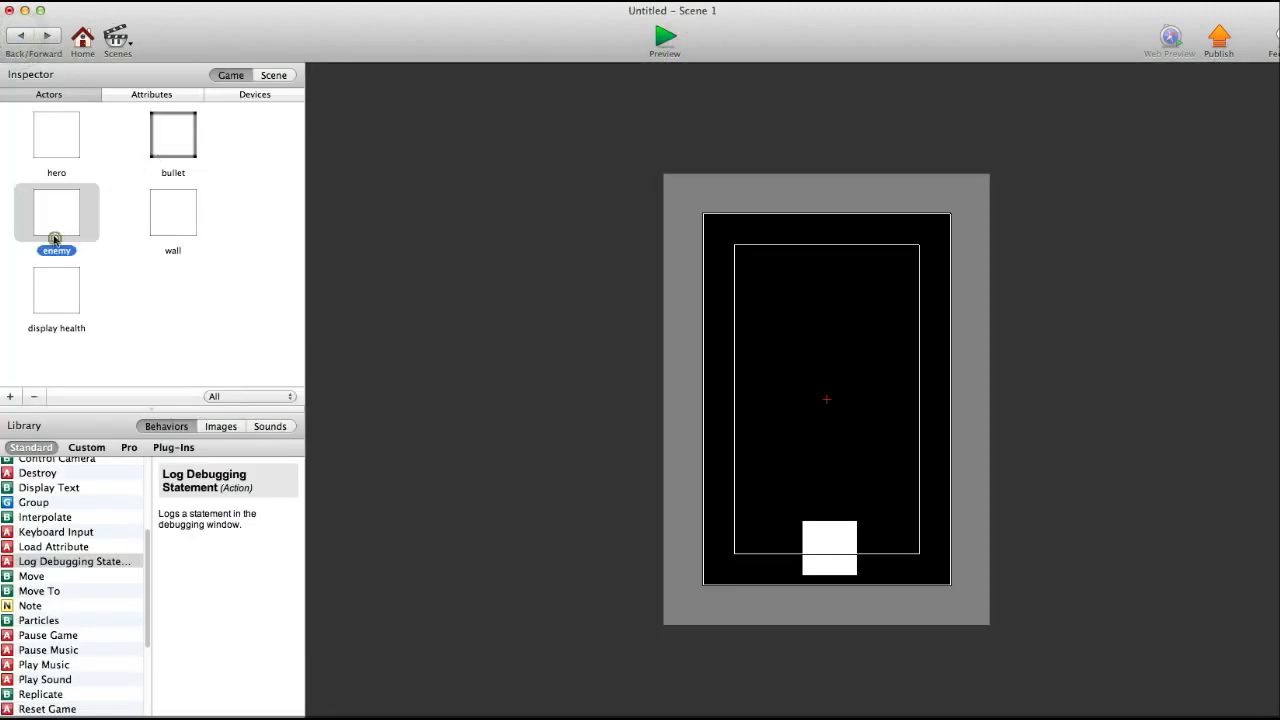
Step: Add a hero rule that triggers on overlapping or colliding with enemy actors
{"action": "double_click", "coordinate": [56, 210]}
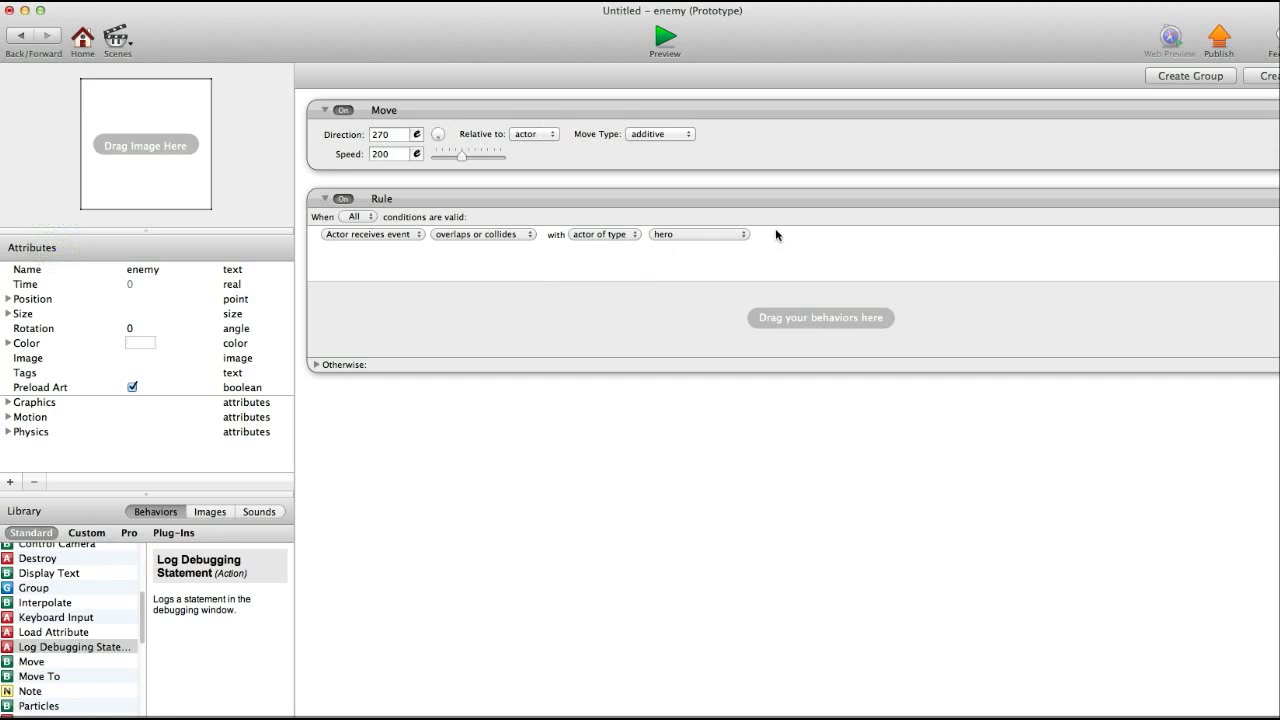
{"action": "mouse_move", "coordinate": [788, 196]}
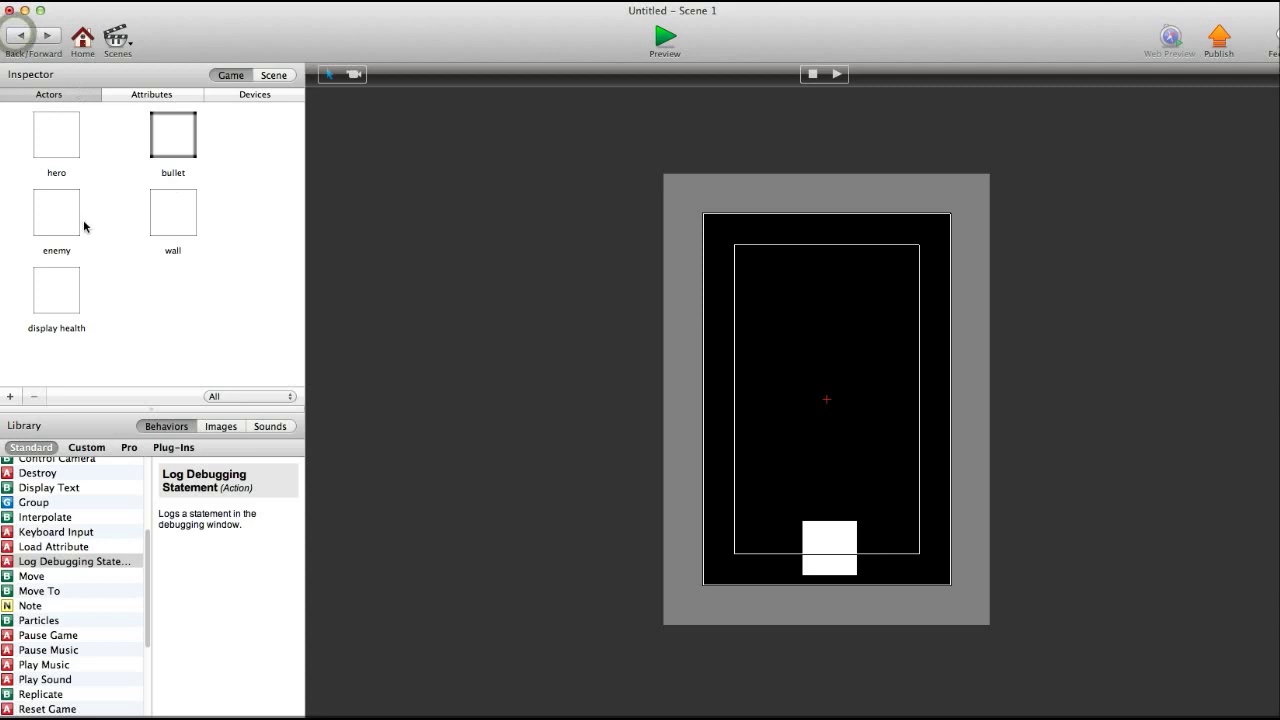
{"action": "left_click", "coordinate": [56, 133]}
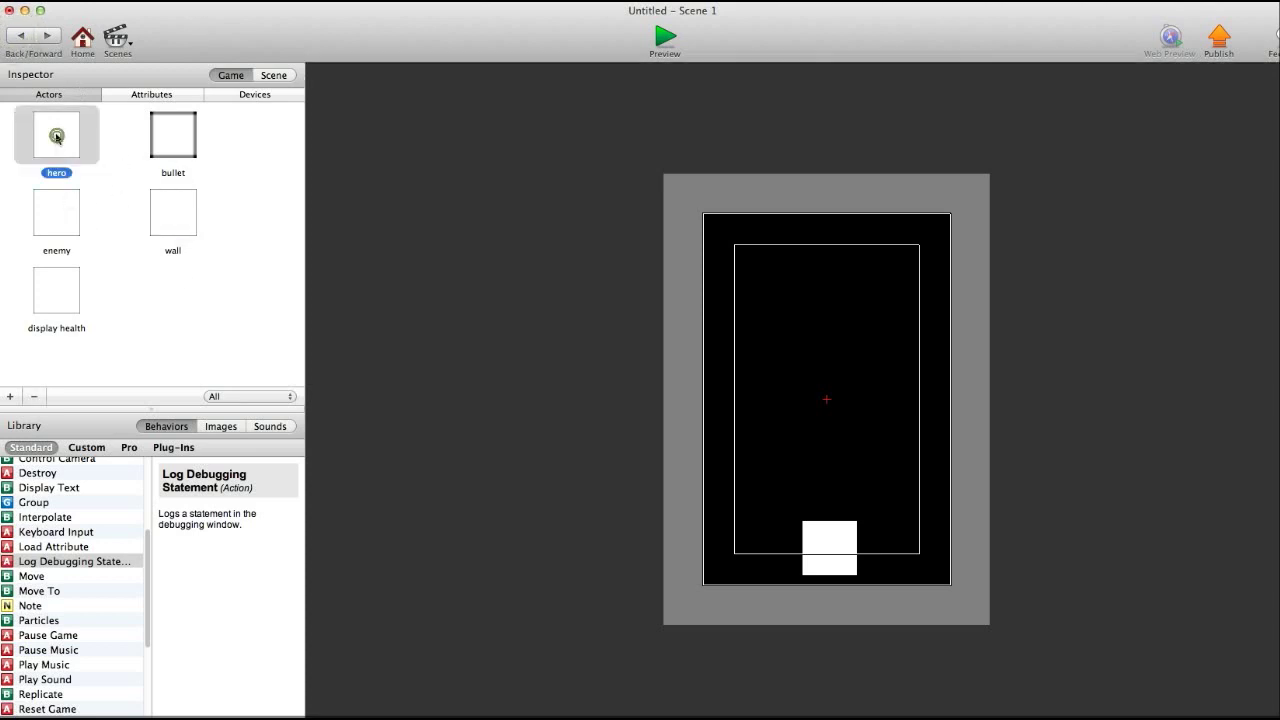
{"action": "double_click", "coordinate": [56, 135]}
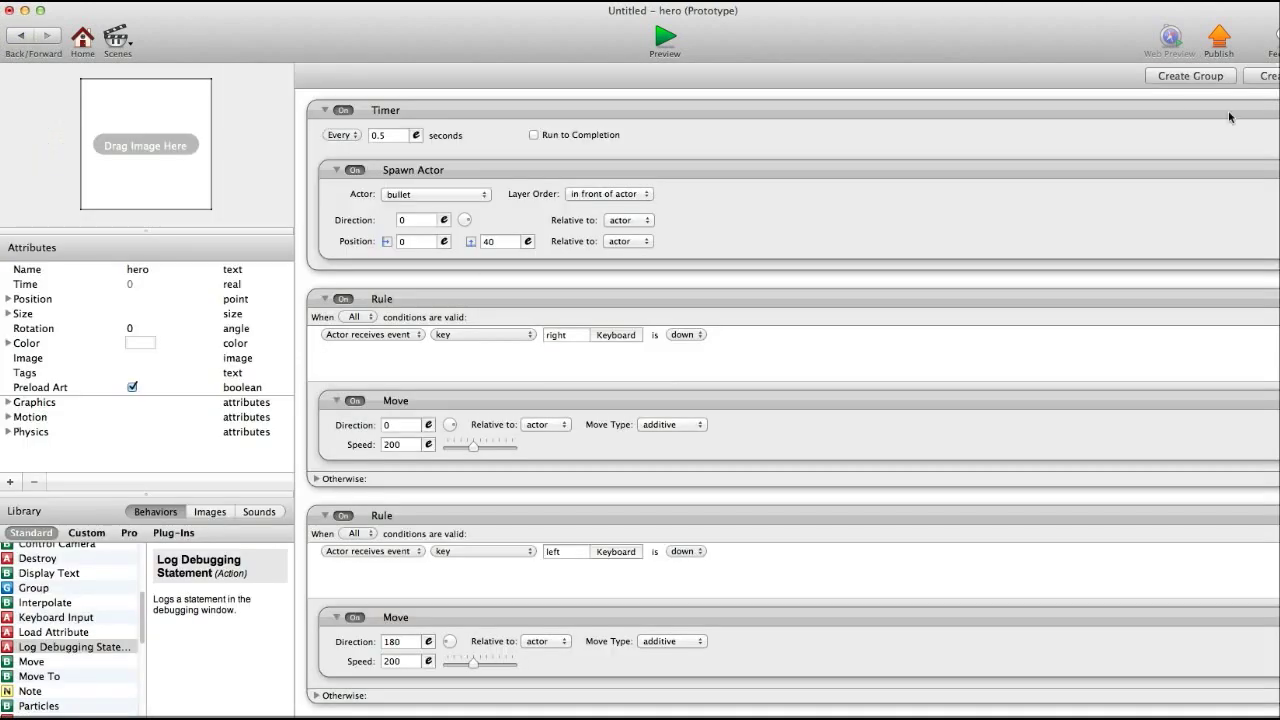
{"action": "scroll", "scroll_direction": "down", "scroll_amount": 3}
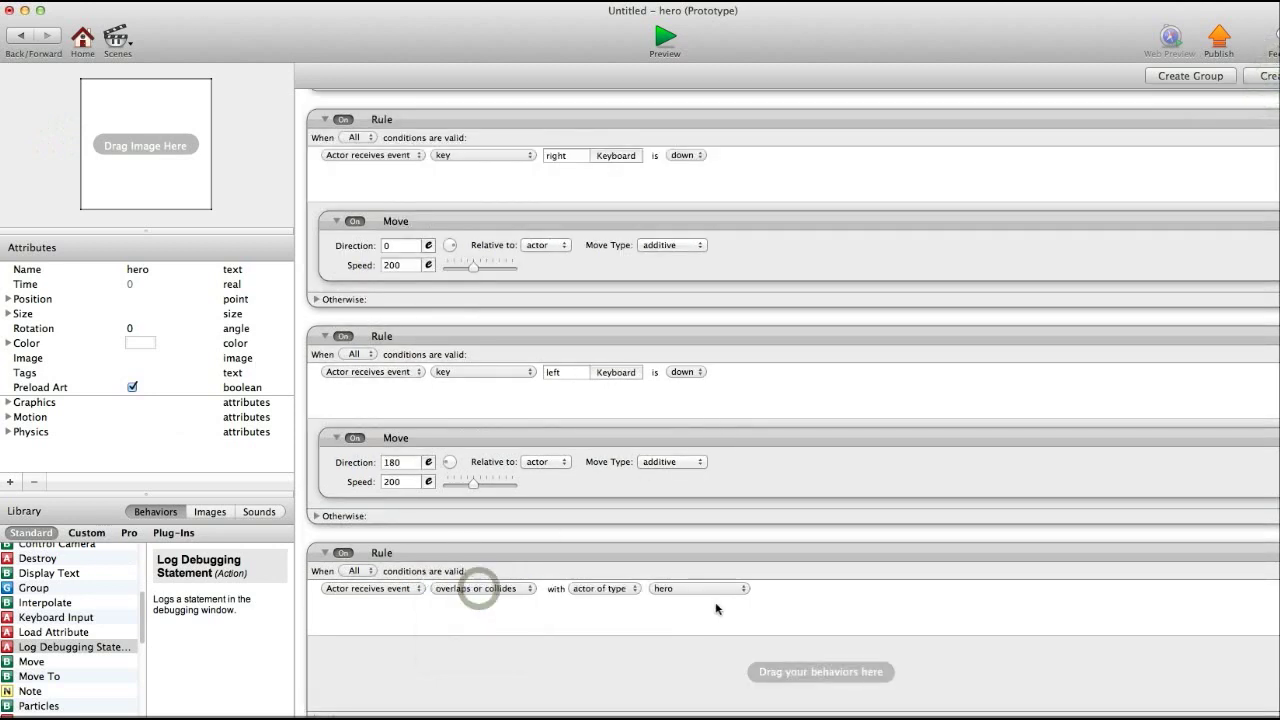
{"action": "left_click", "coordinate": [697, 588]}
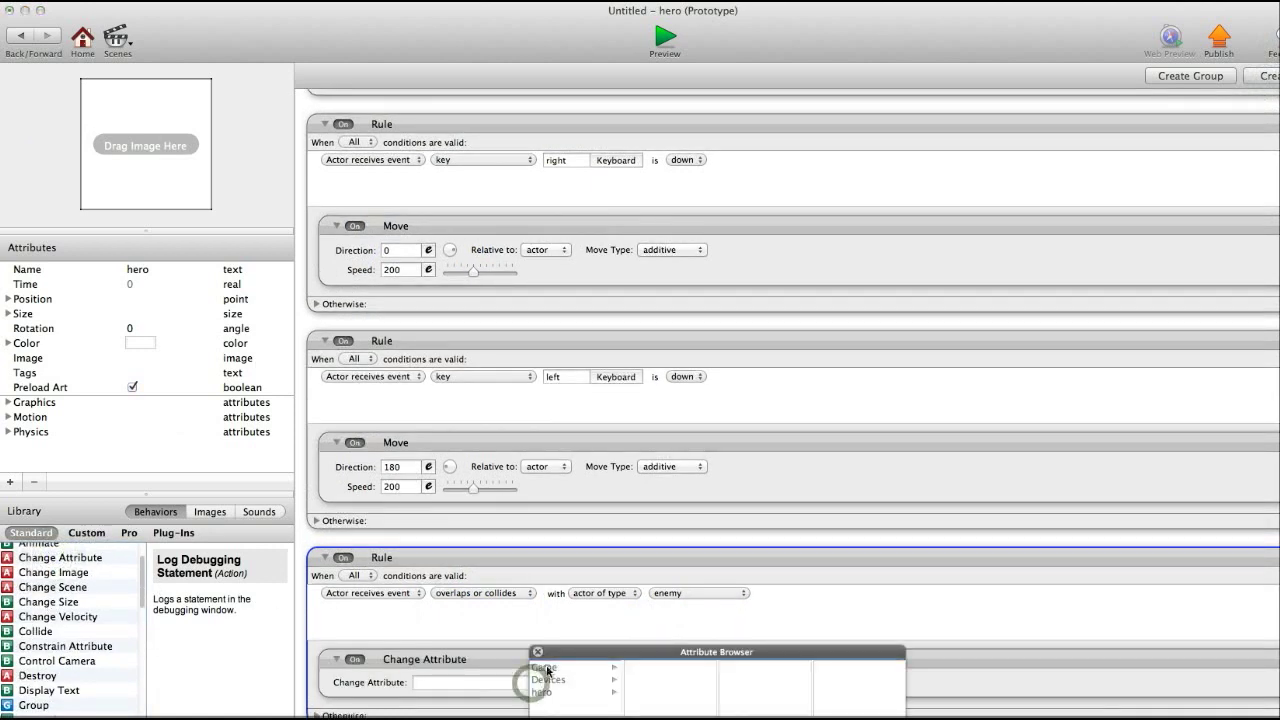
Step: Inside that rule, change game.health to game.health-1
{"action": "left_click", "coordinate": [540, 692]}
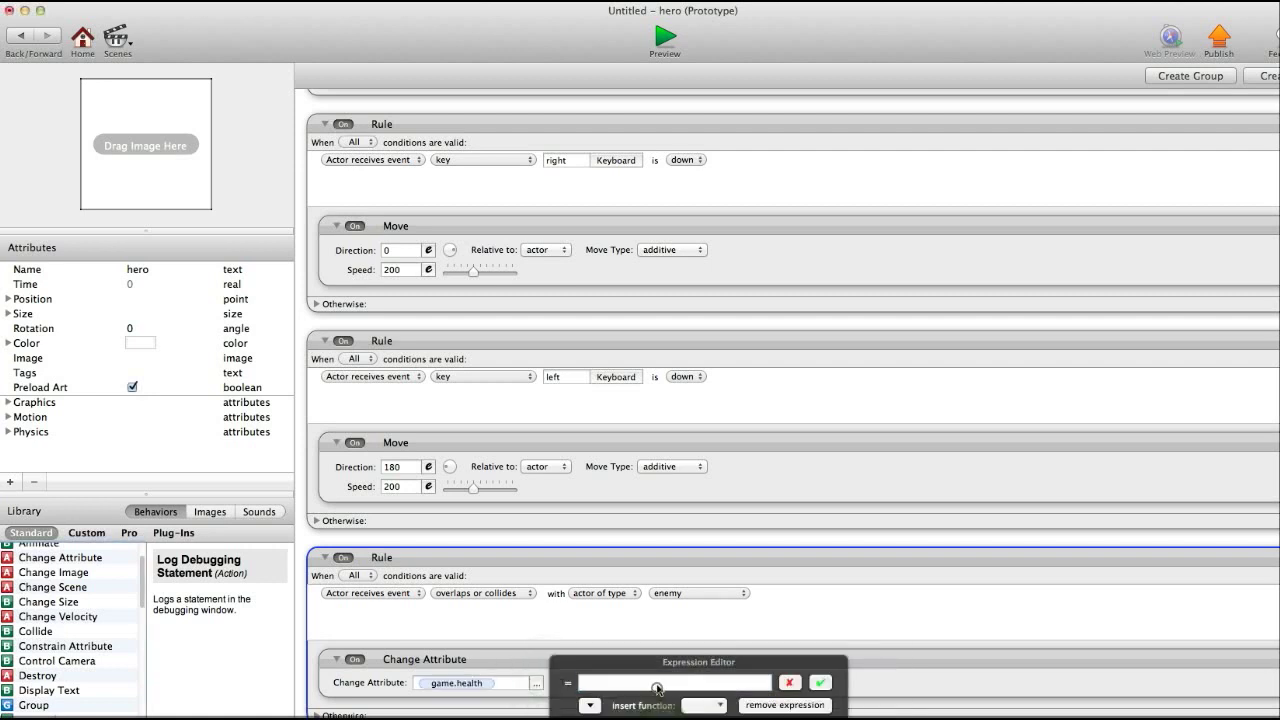
{"action": "left_click", "coordinate": [670, 682]}
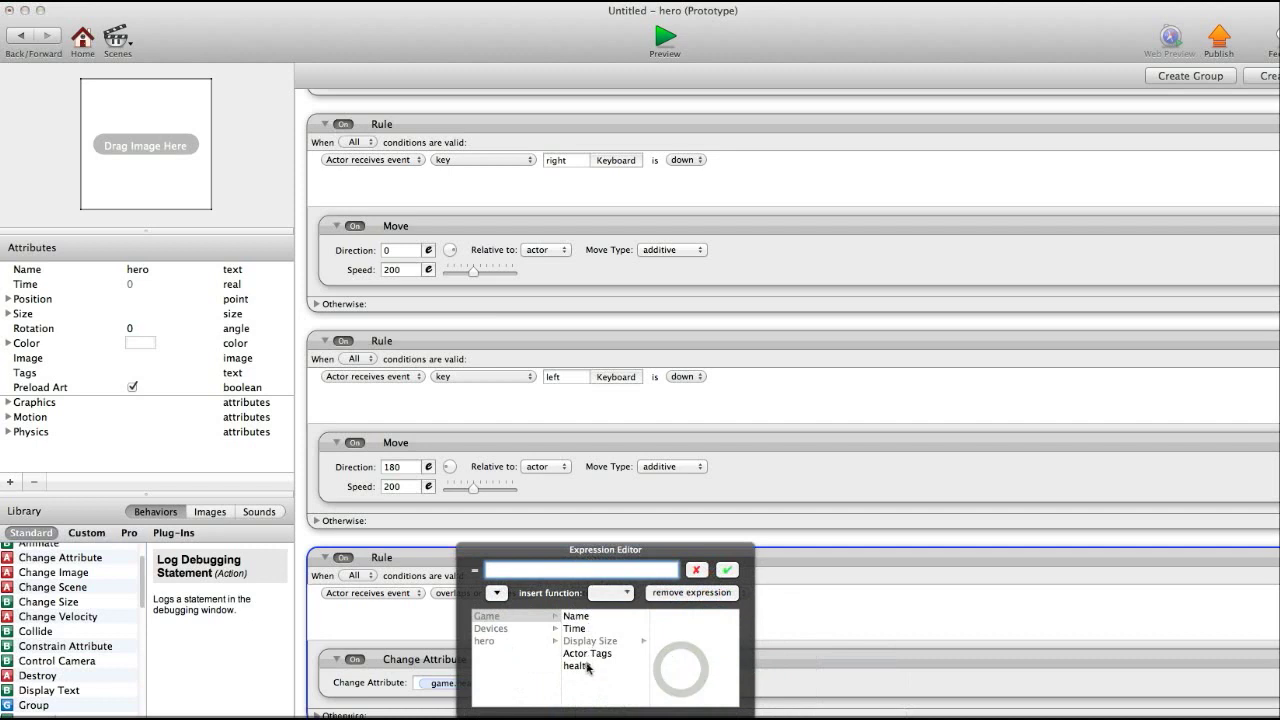
{"action": "left_click", "coordinate": [577, 666]}
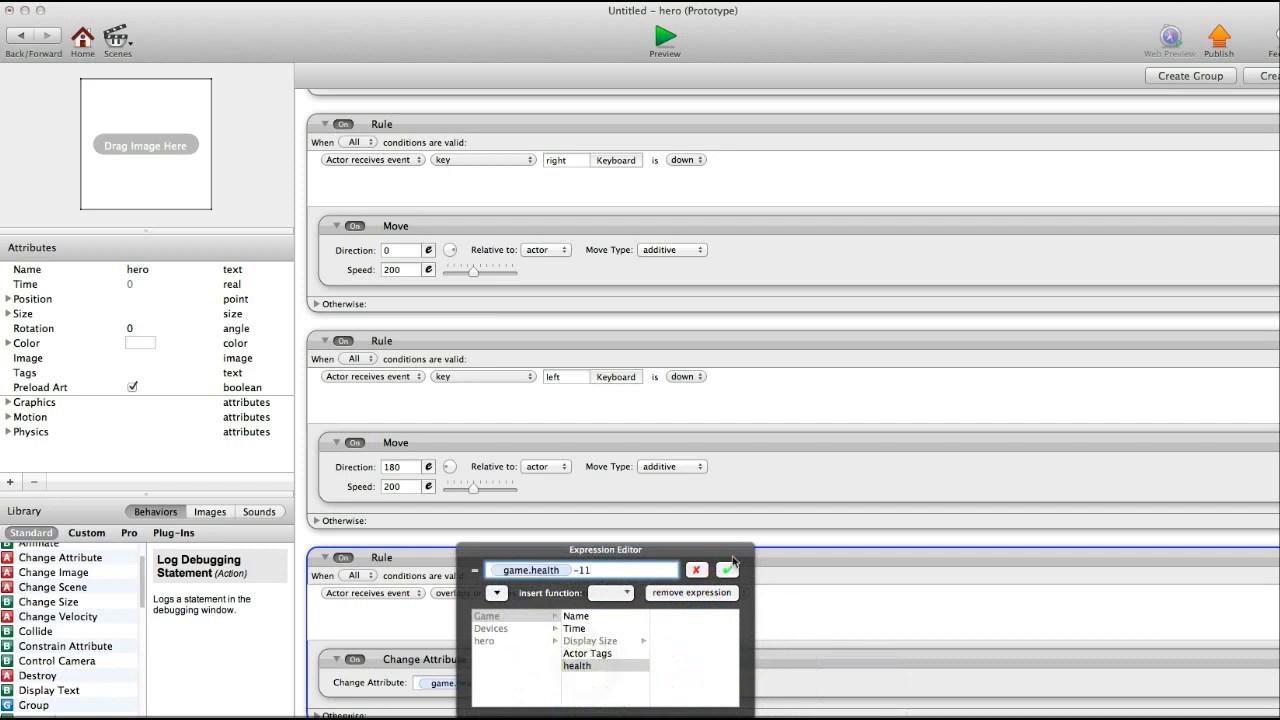
{"action": "left_click", "coordinate": [728, 570]}
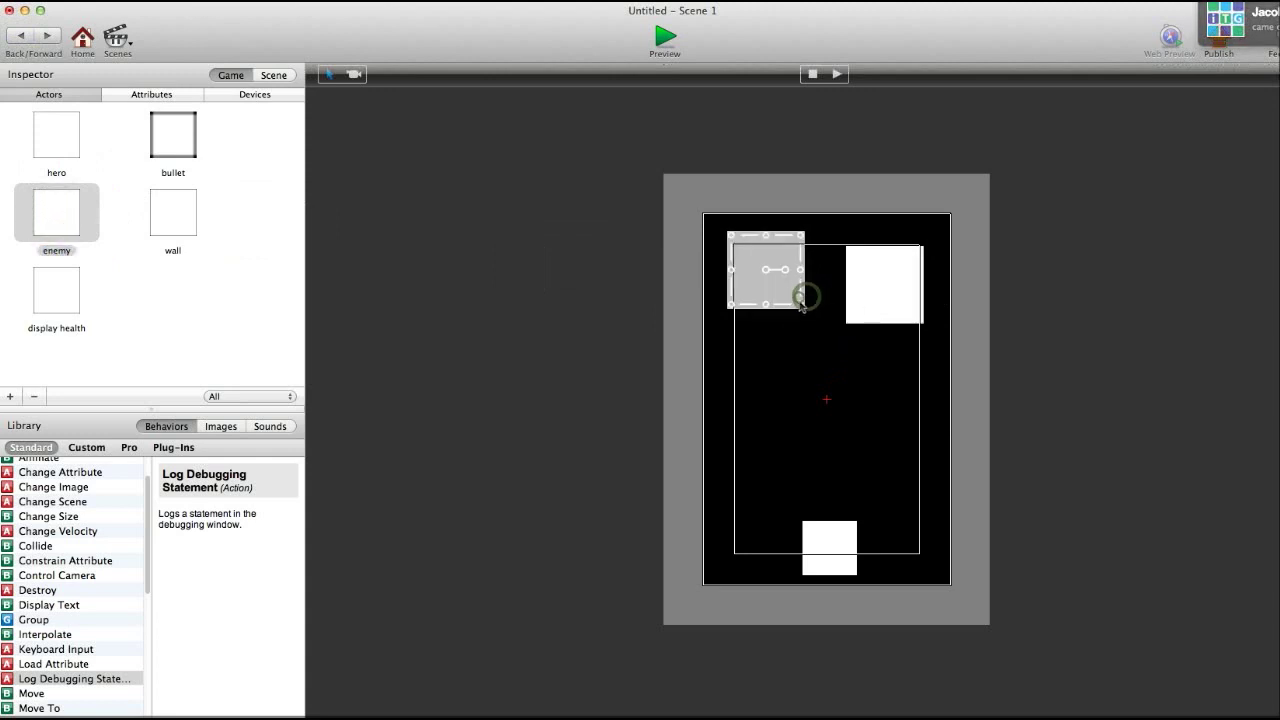
Step: Drag an enemy instance near the top of the scene and clear the selection
{"action": "left_click_drag", "start_coordinate": [770, 270], "coordinate": [885, 285]}
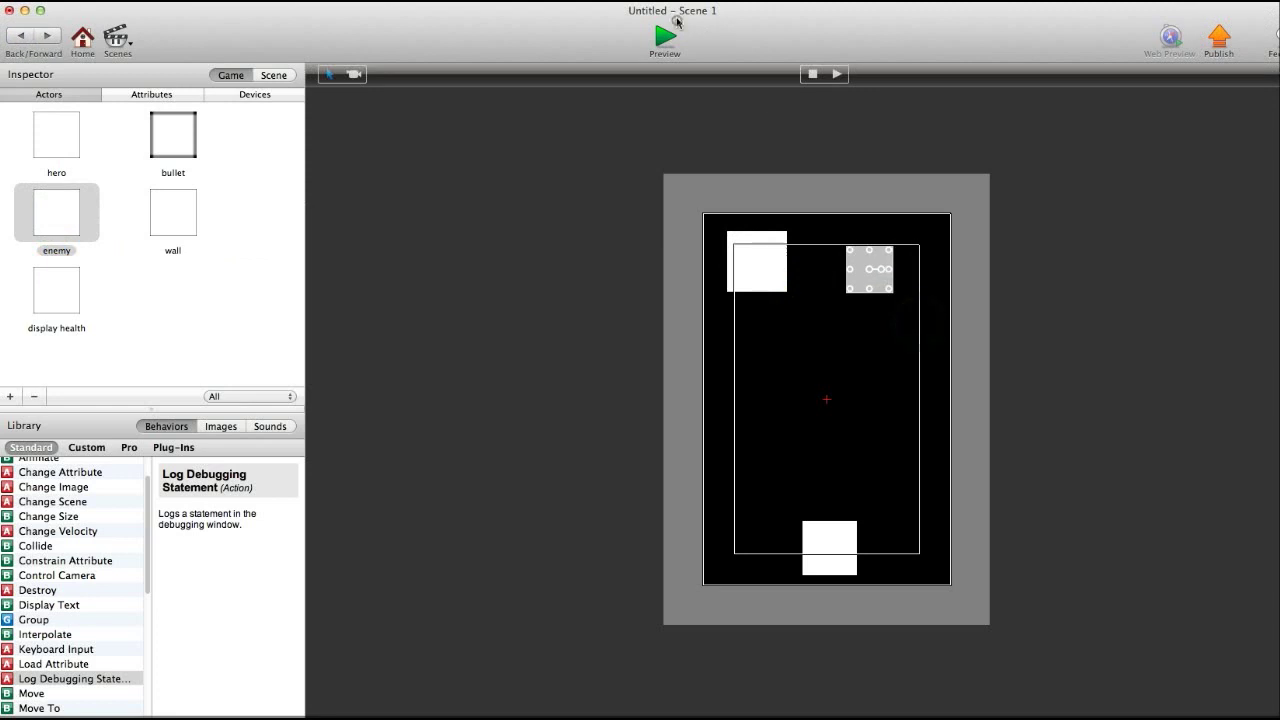
{"action": "left_click", "coordinate": [664, 35]}
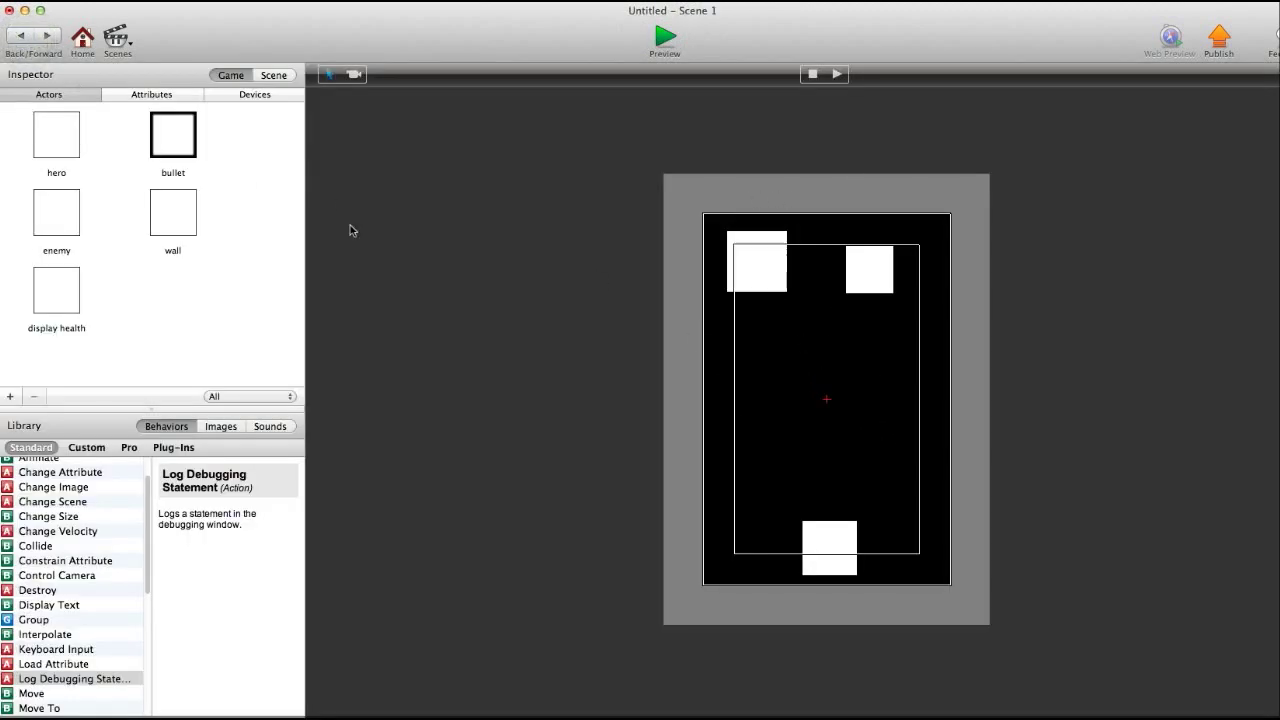
Step: Add an enemy rule for colliding with an actor type, then preview and return
{"action": "double_click", "coordinate": [56, 210]}
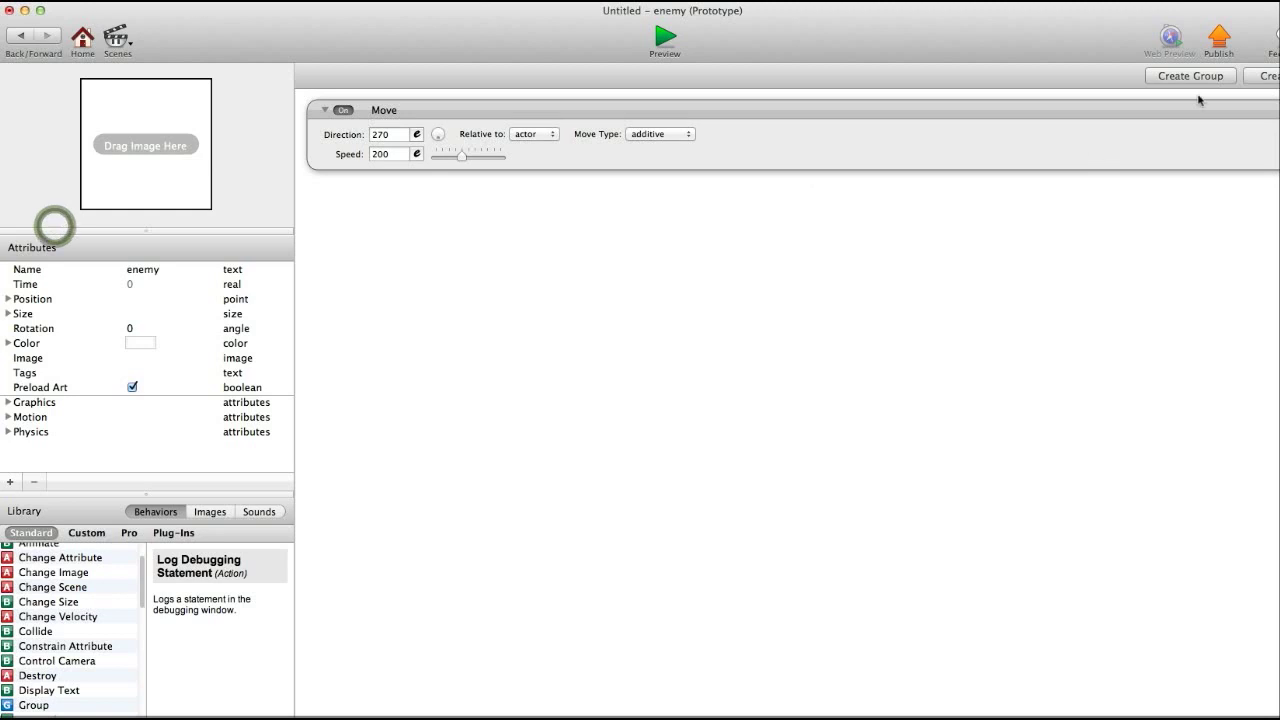
{"action": "left_click", "coordinate": [472, 233]}
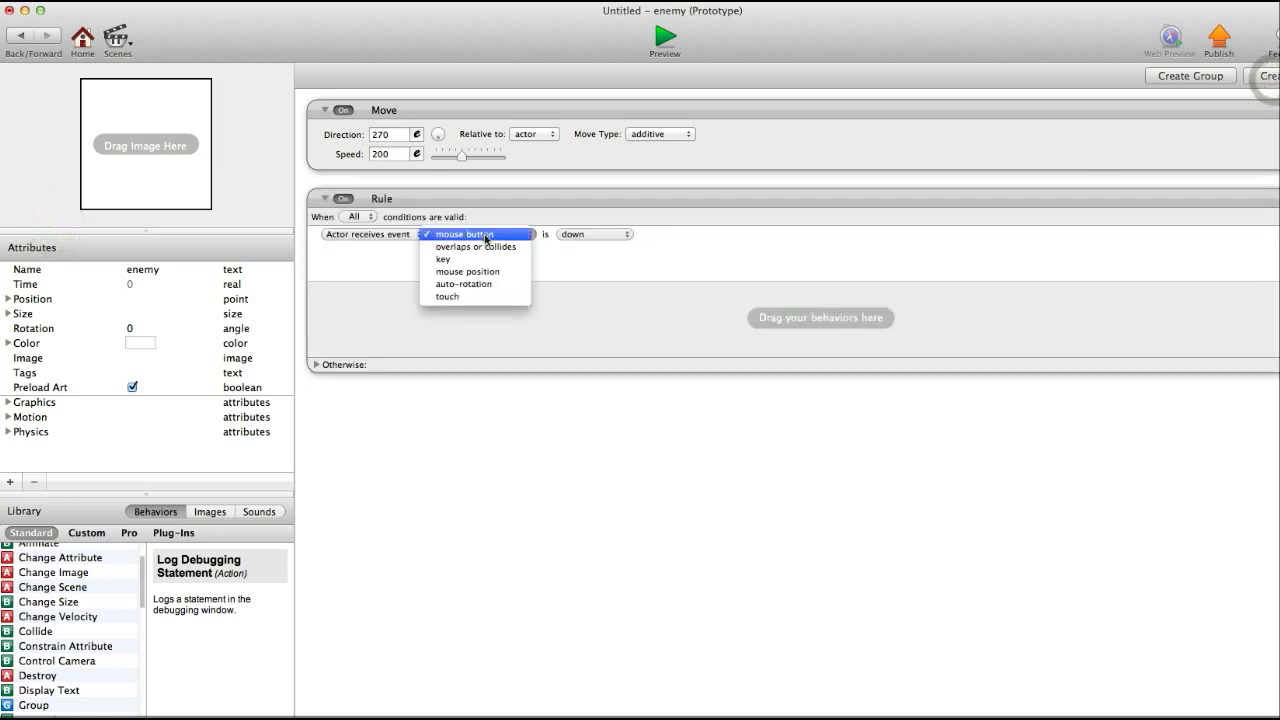
{"action": "left_click", "coordinate": [475, 247]}
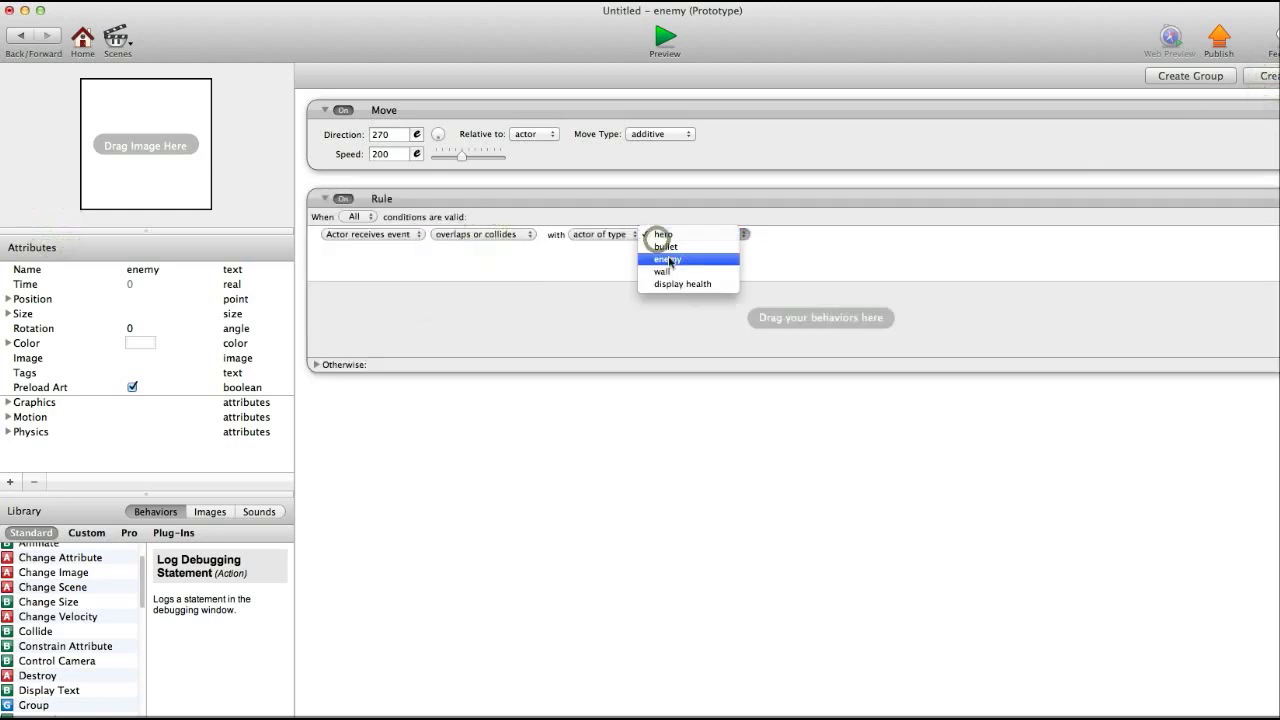
{"action": "left_click", "coordinate": [664, 246]}
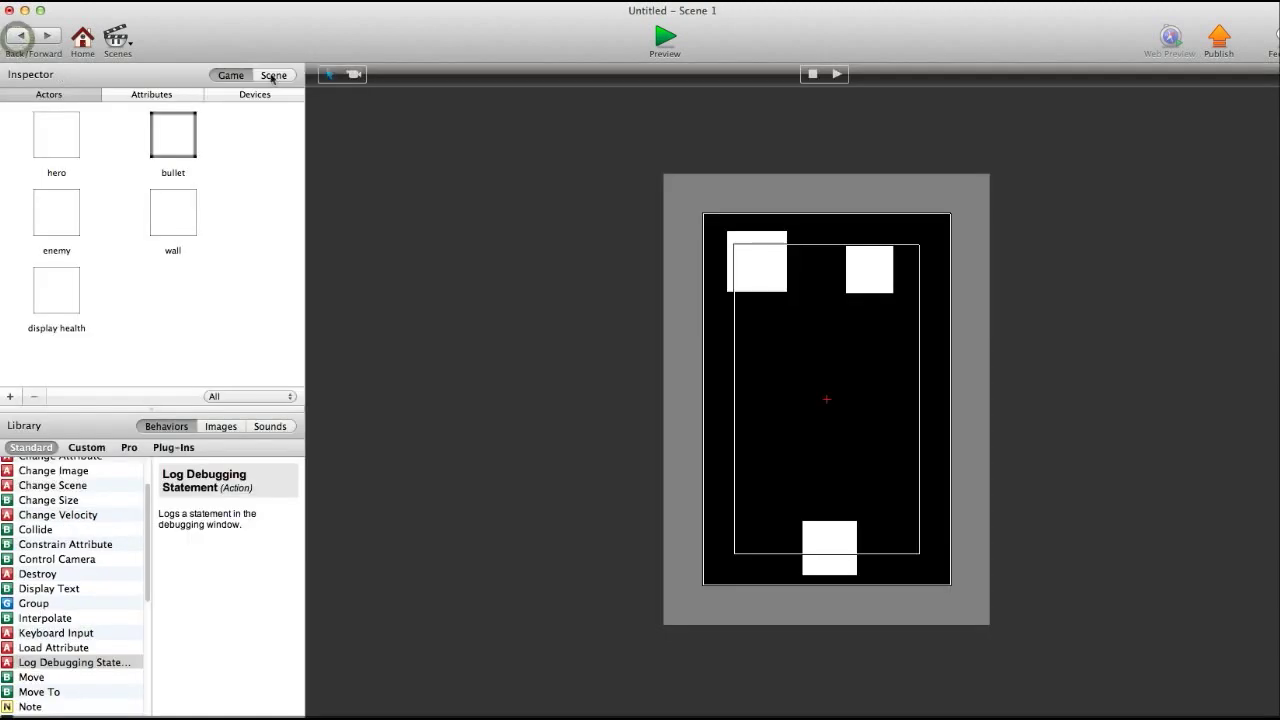
{"action": "left_click", "coordinate": [664, 38]}
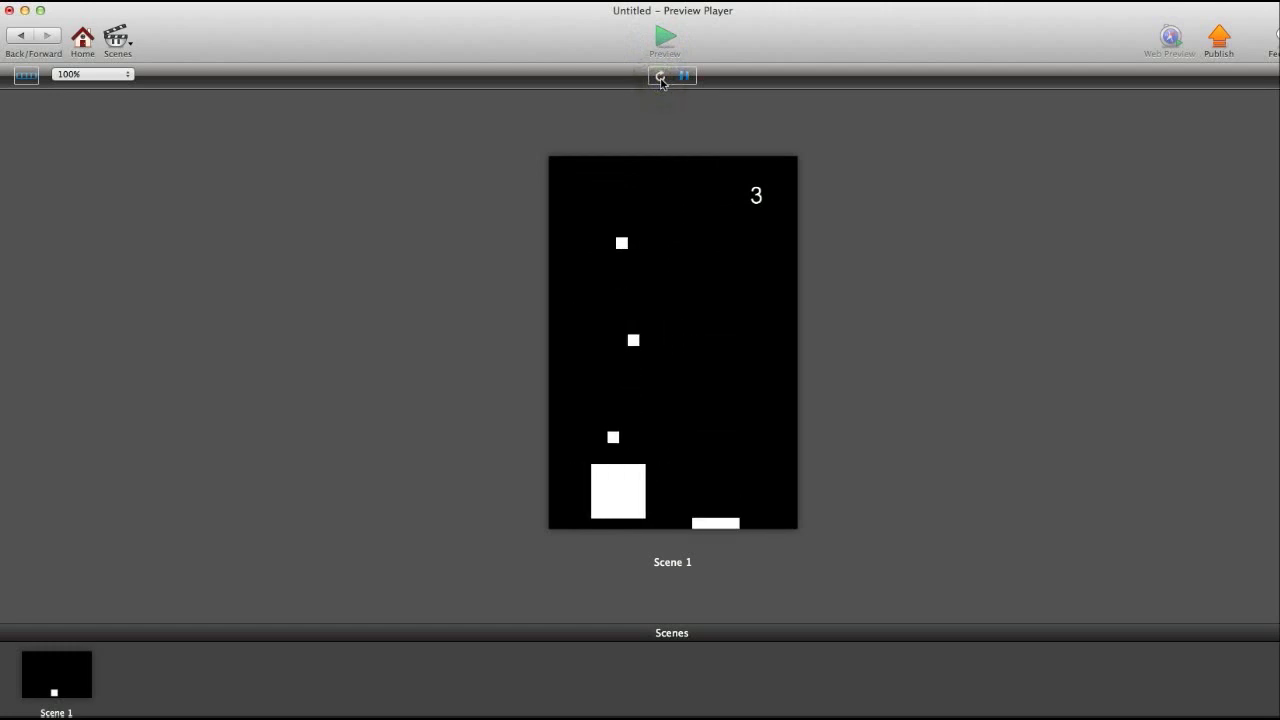
{"action": "left_click", "coordinate": [660, 76]}
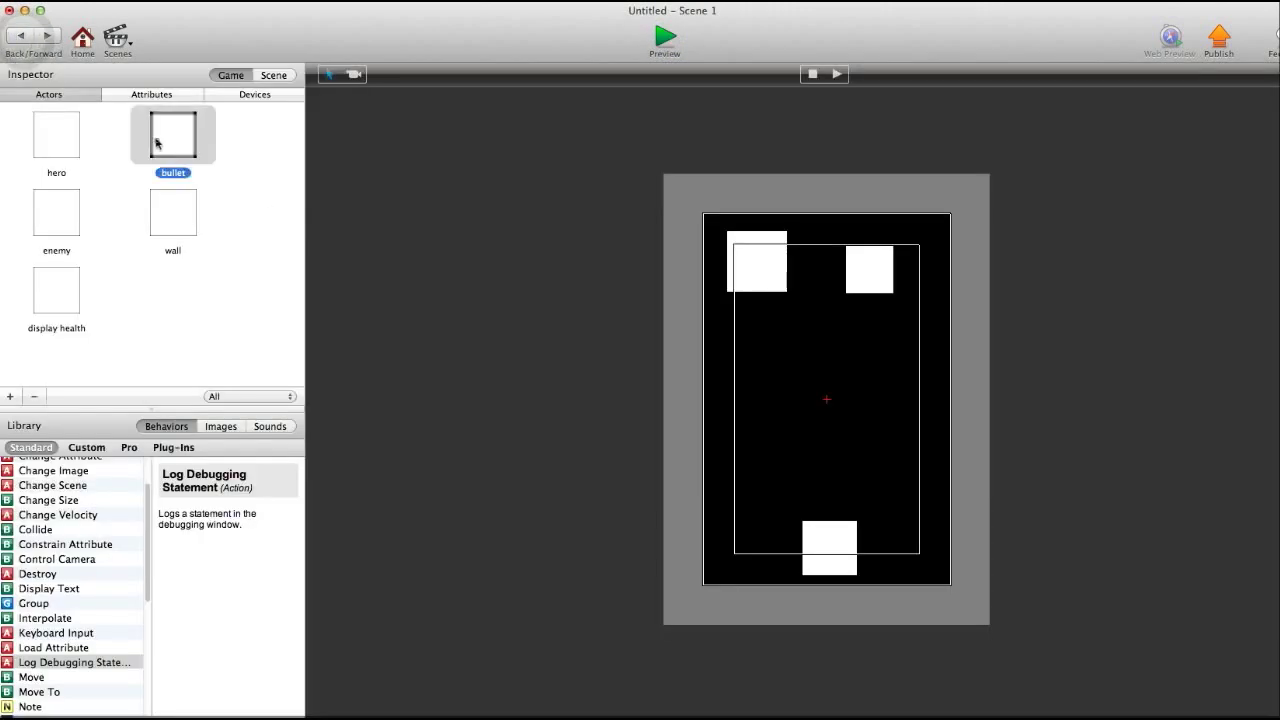
Step: Add a bullet-collision condition to the bullet's wall rule, then preview the game
{"action": "double_click", "coordinate": [172, 133]}
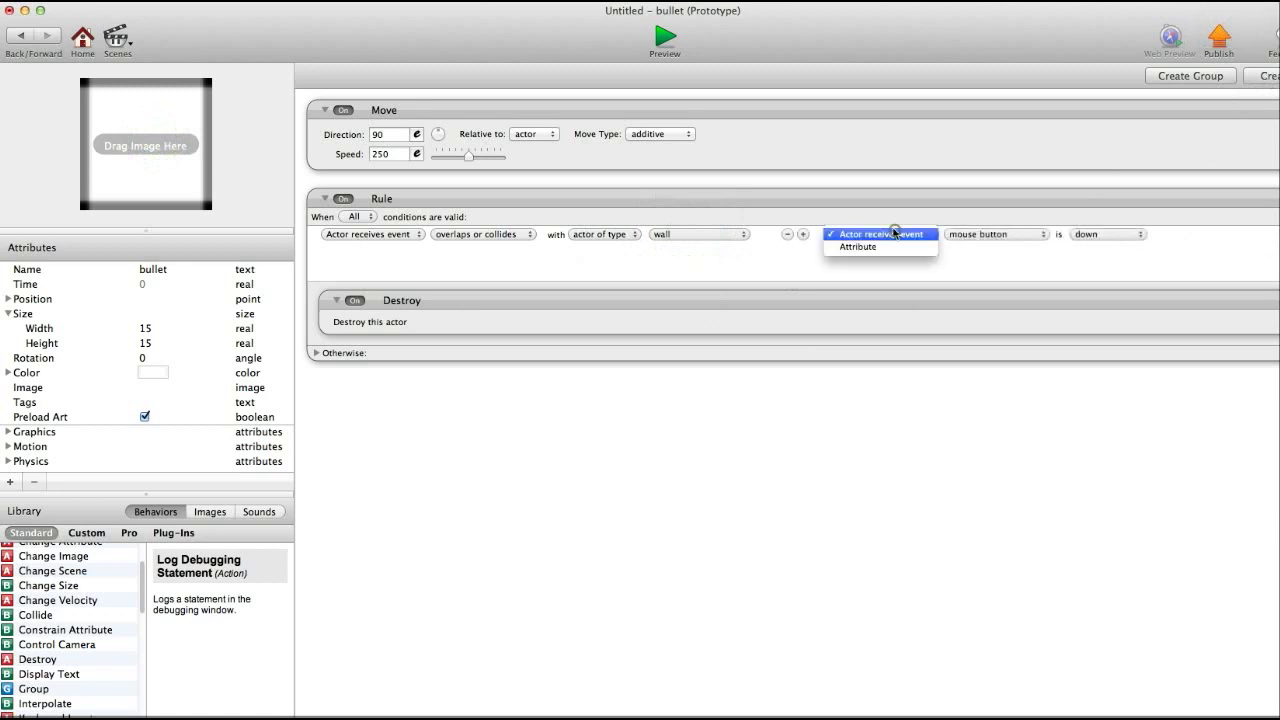
{"action": "left_click", "coordinate": [995, 234]}
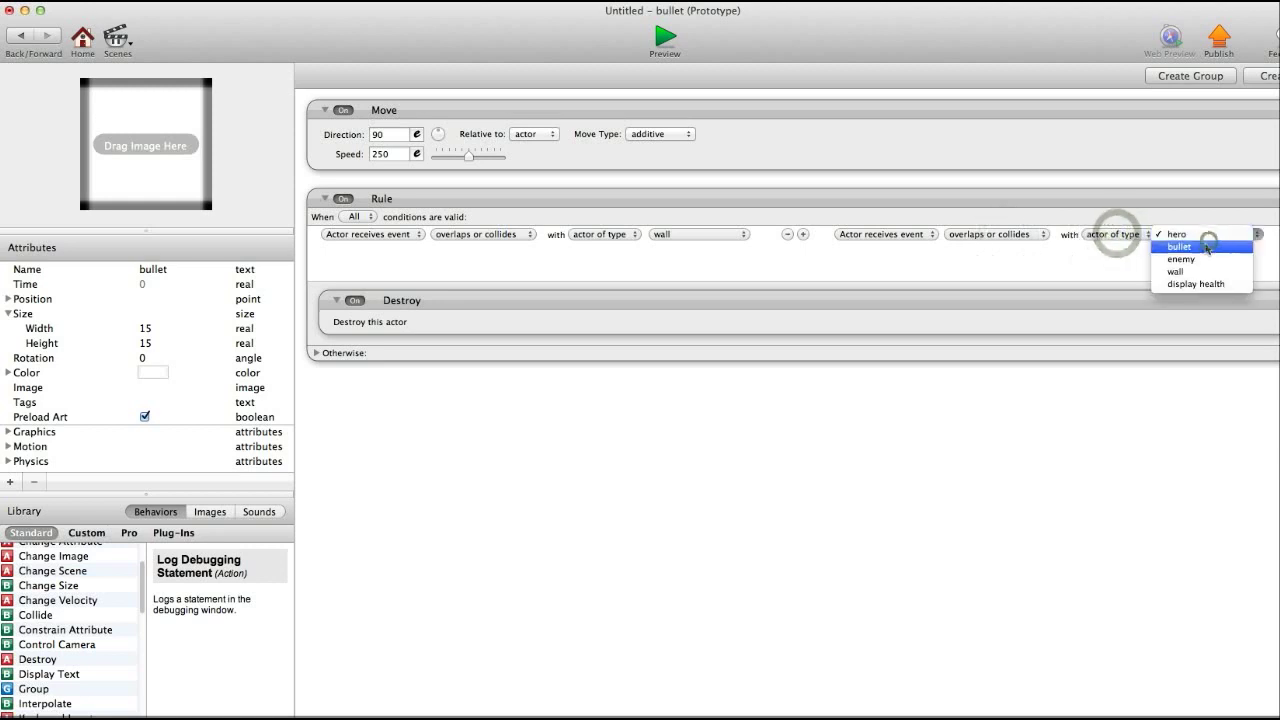
{"action": "left_click", "coordinate": [1181, 247]}
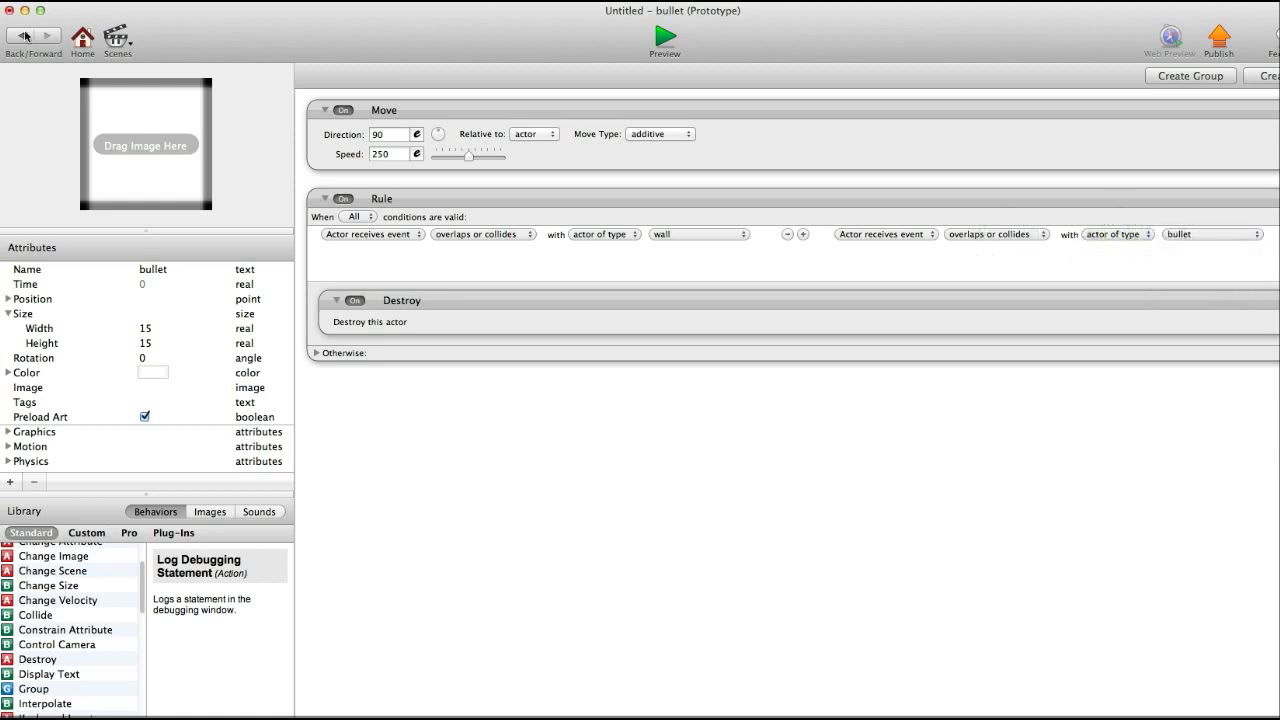
{"action": "left_click", "coordinate": [664, 37]}
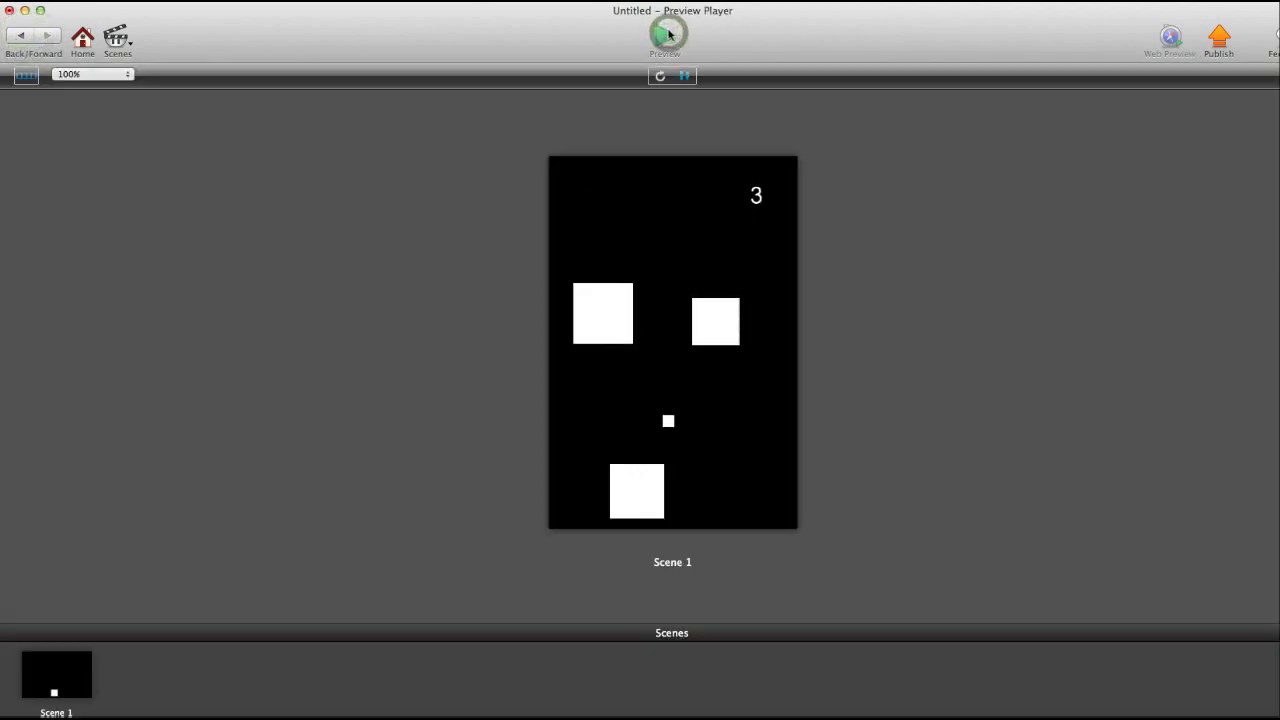
{"action": "left_click", "coordinate": [666, 37]}
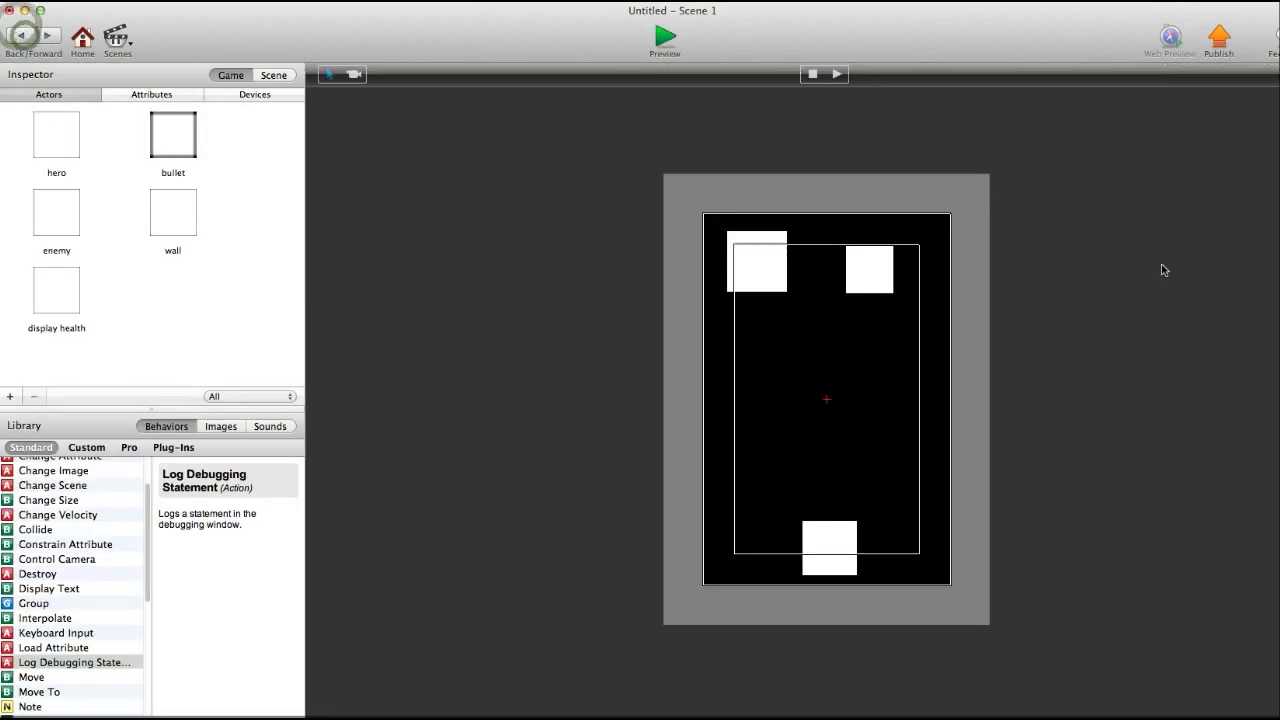
Step: Add a bullet rule destroying it on collision with an enemy, then preview
{"action": "left_click", "coordinate": [172, 210]}
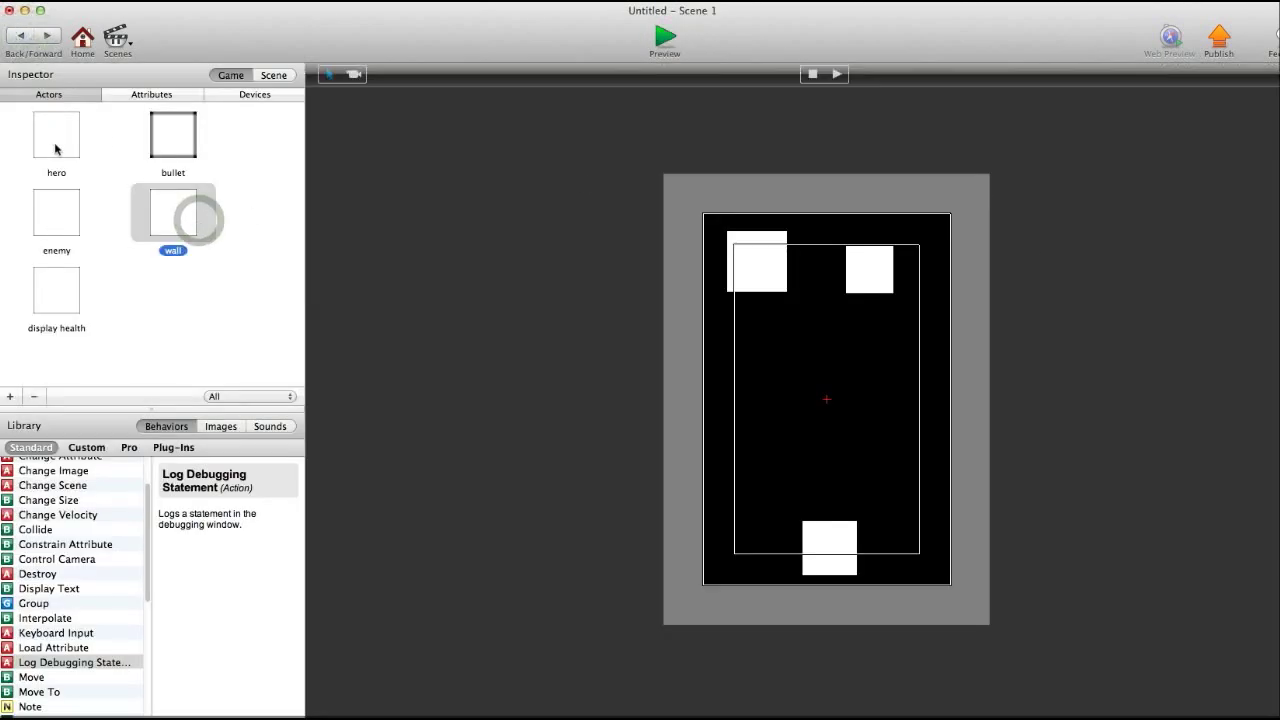
{"action": "double_click", "coordinate": [172, 133]}
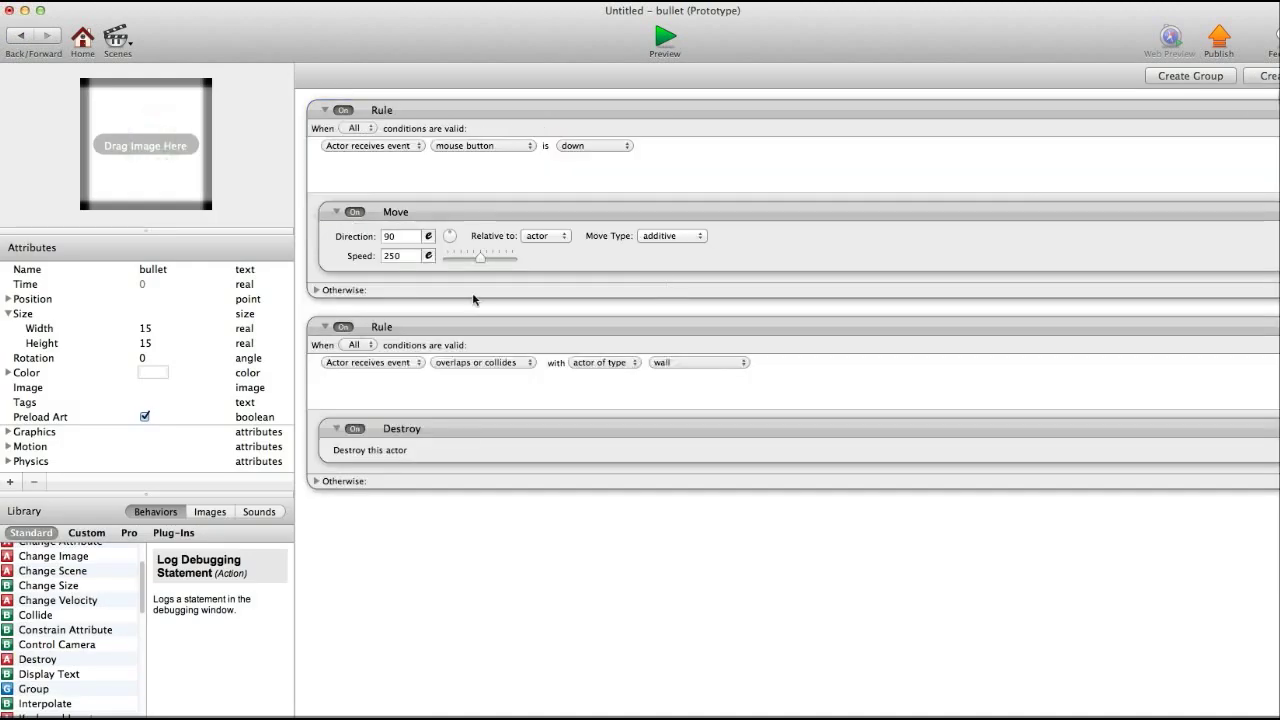
{"action": "mouse_move", "coordinate": [601, 194]}
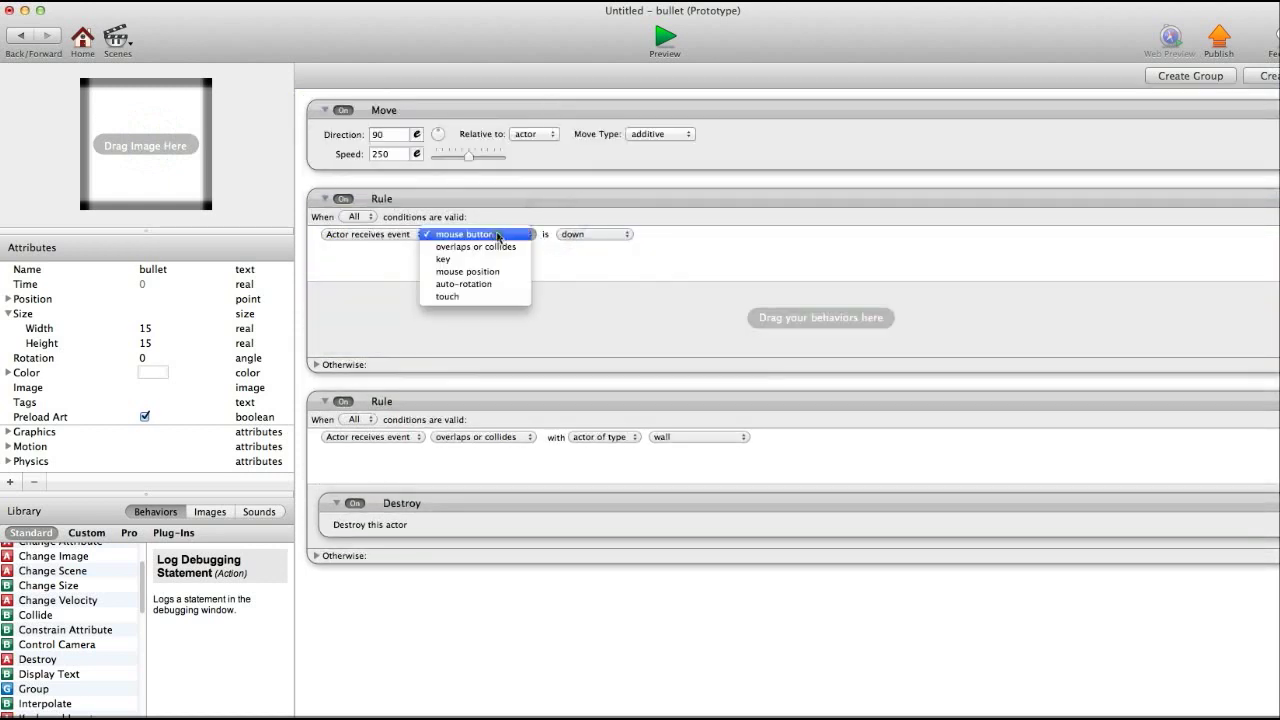
{"action": "left_click", "coordinate": [475, 247]}
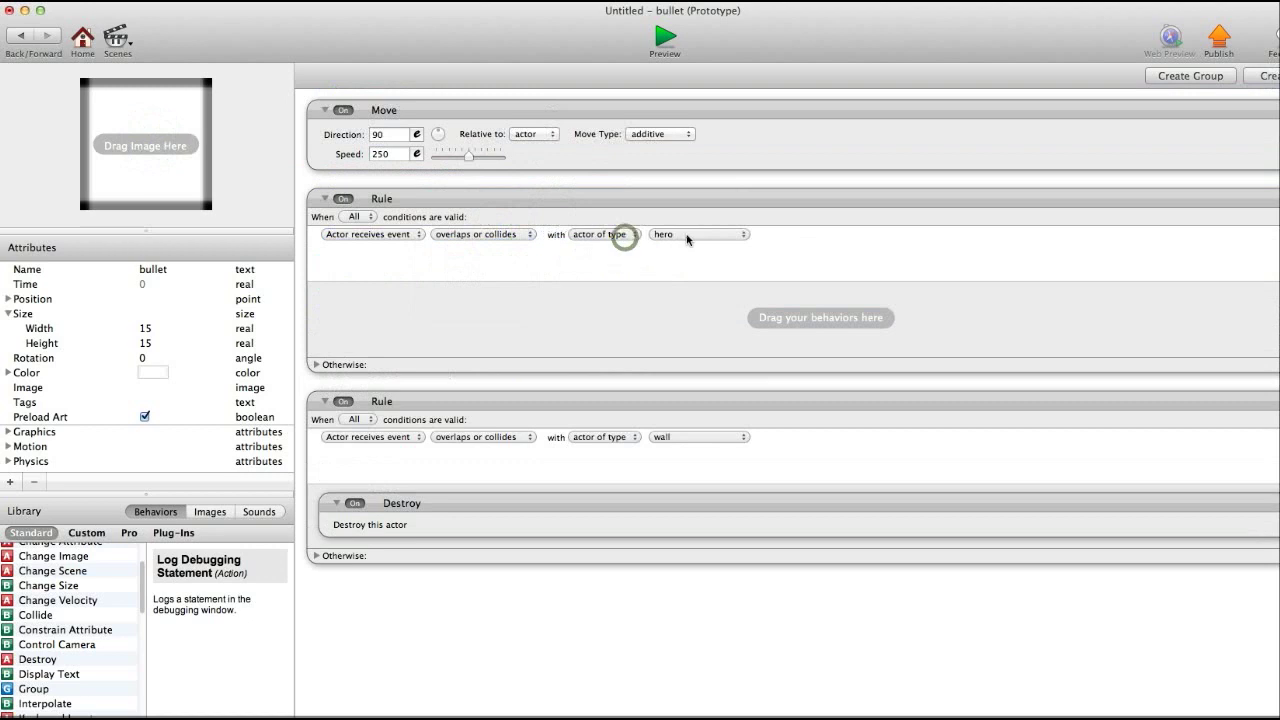
{"action": "left_click", "coordinate": [698, 234]}
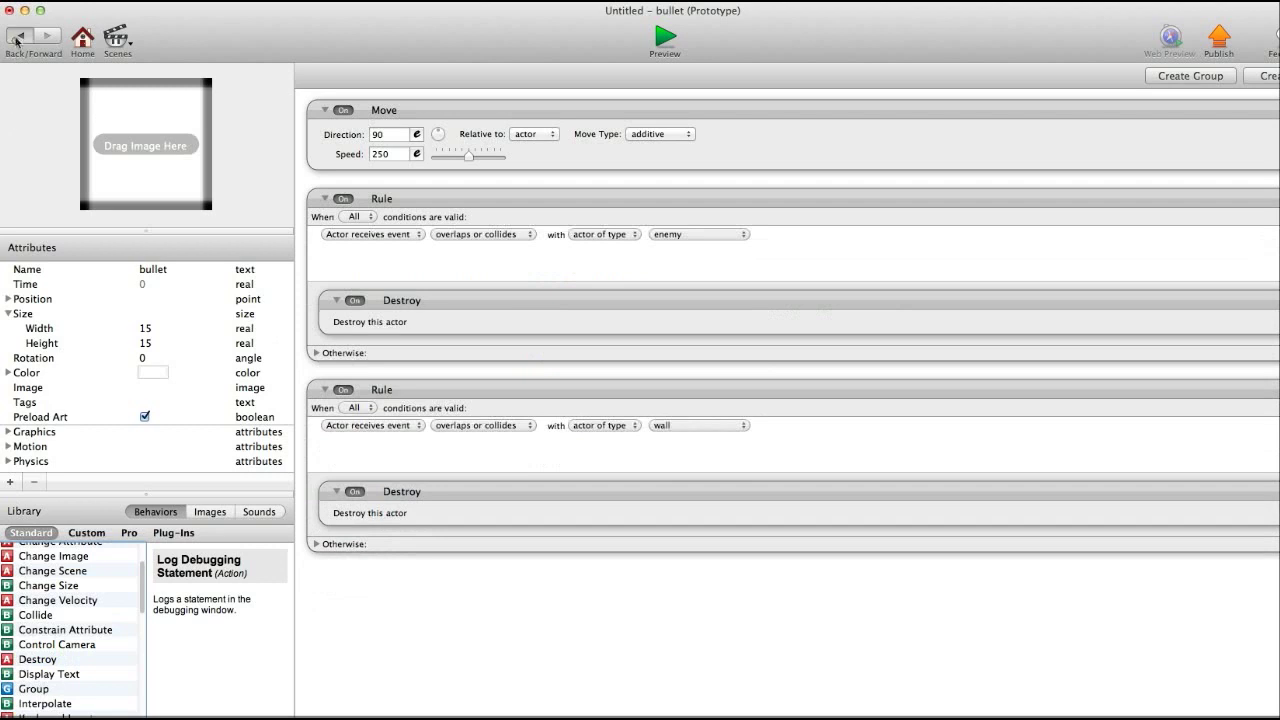
{"action": "left_click", "coordinate": [664, 40]}
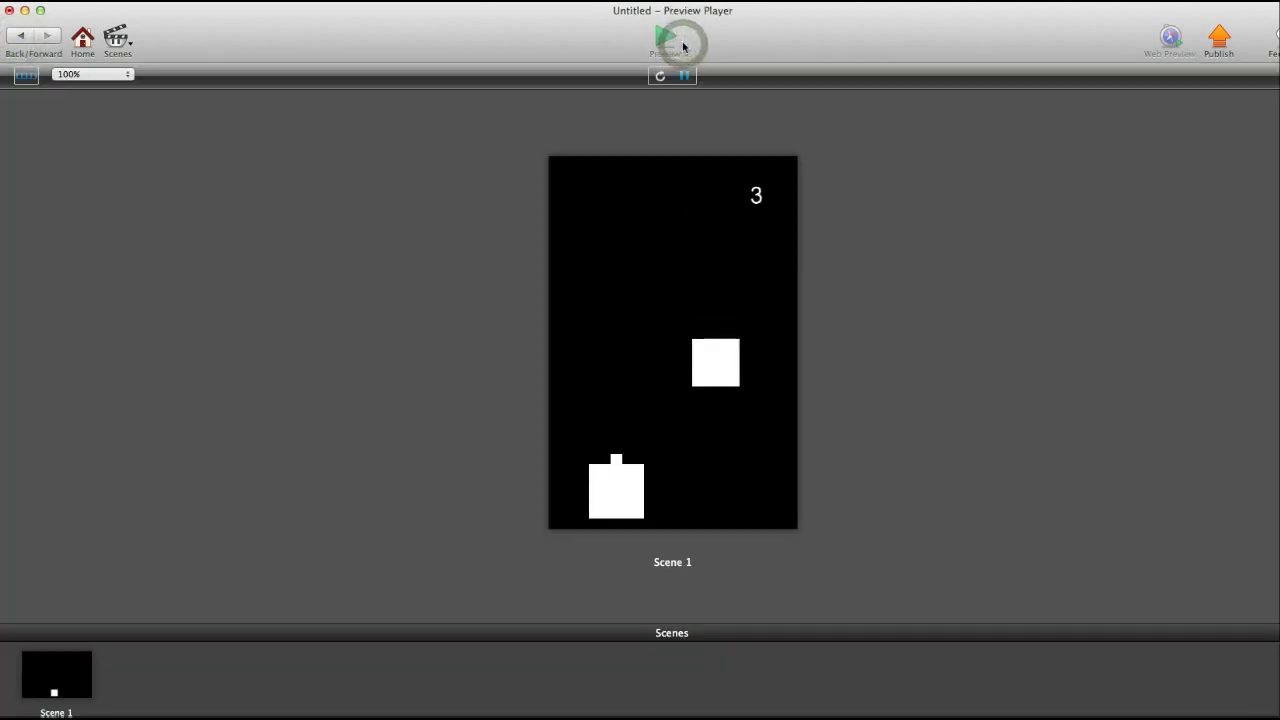